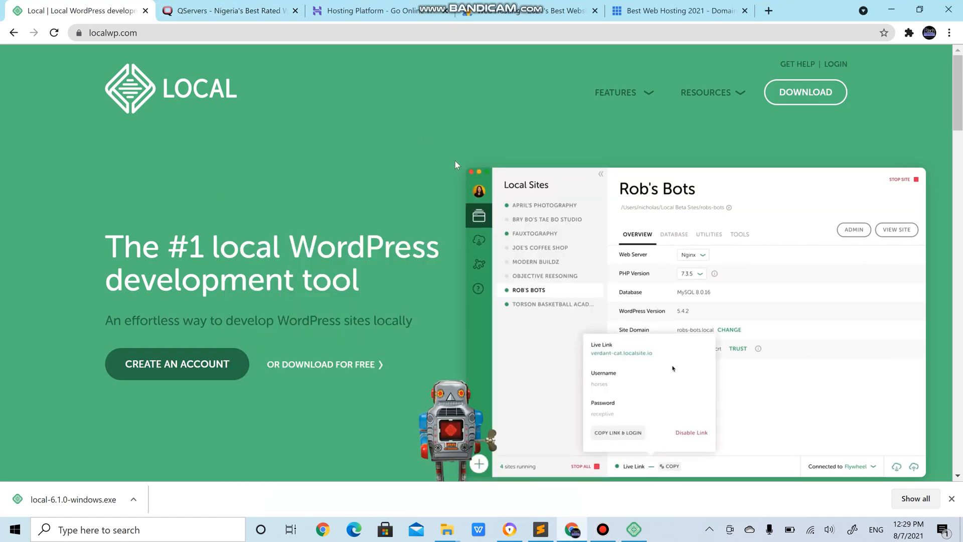
Interact with the current page's controls and options before switching to QServers.
{"action": "left_click", "coordinate": [673, 233]}
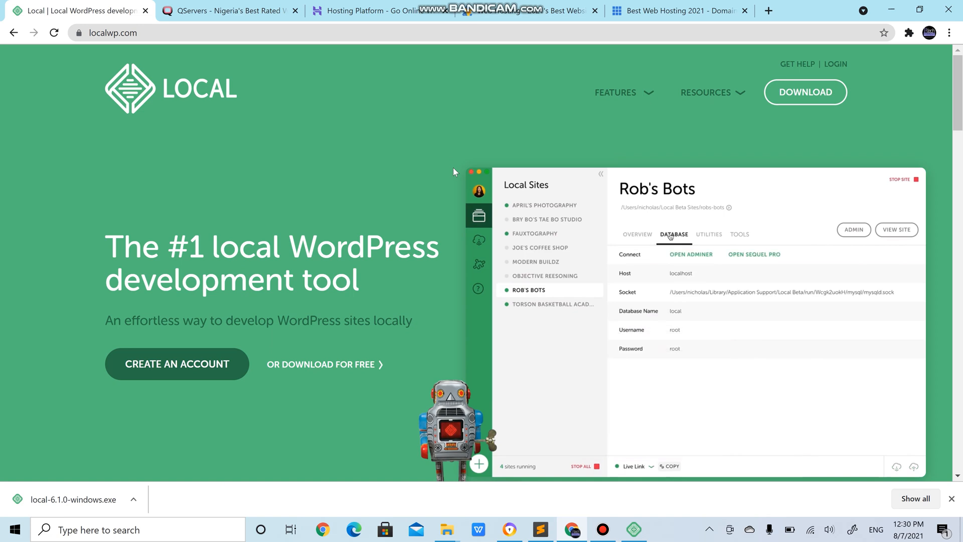
{"action": "left_click", "coordinate": [708, 233]}
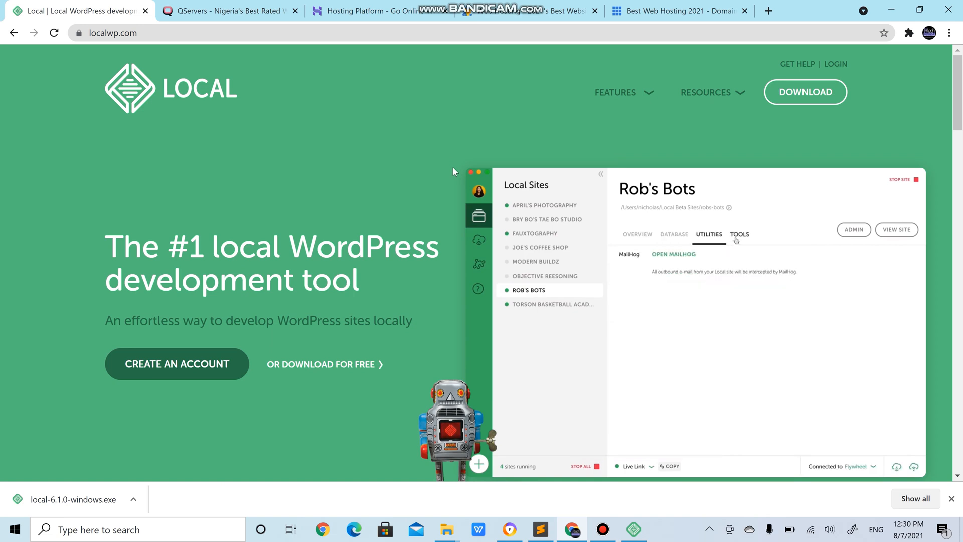
{"action": "left_click", "coordinate": [739, 233]}
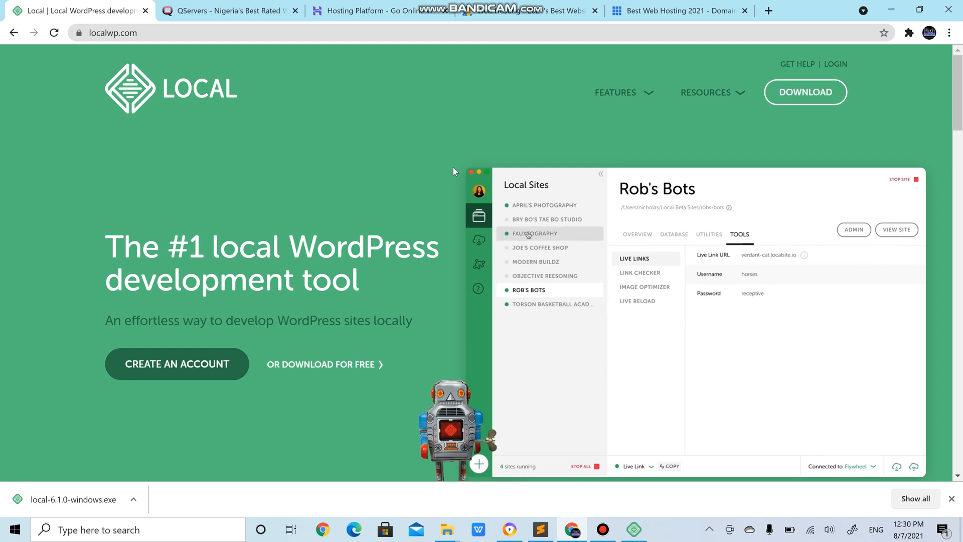
{"action": "left_click", "coordinate": [533, 233]}
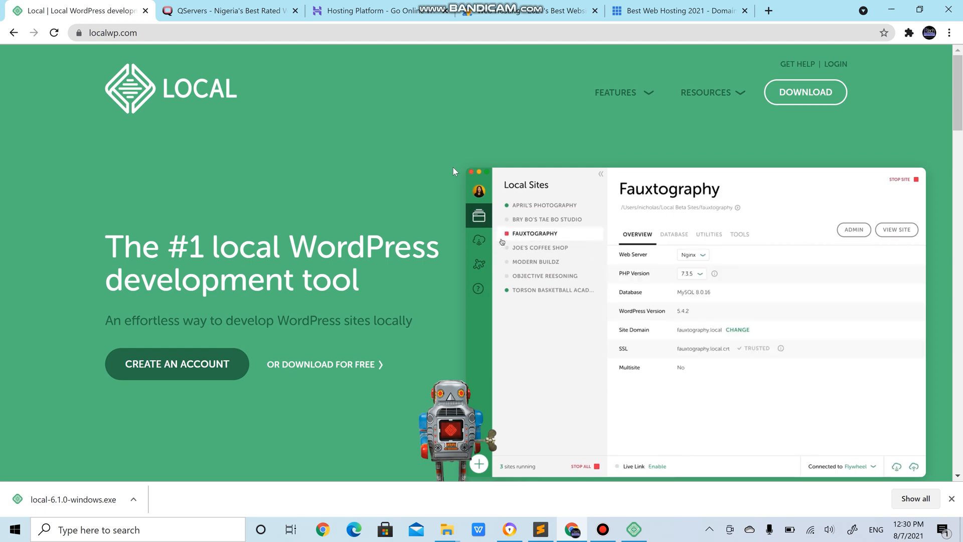
{"action": "left_click", "coordinate": [479, 240]}
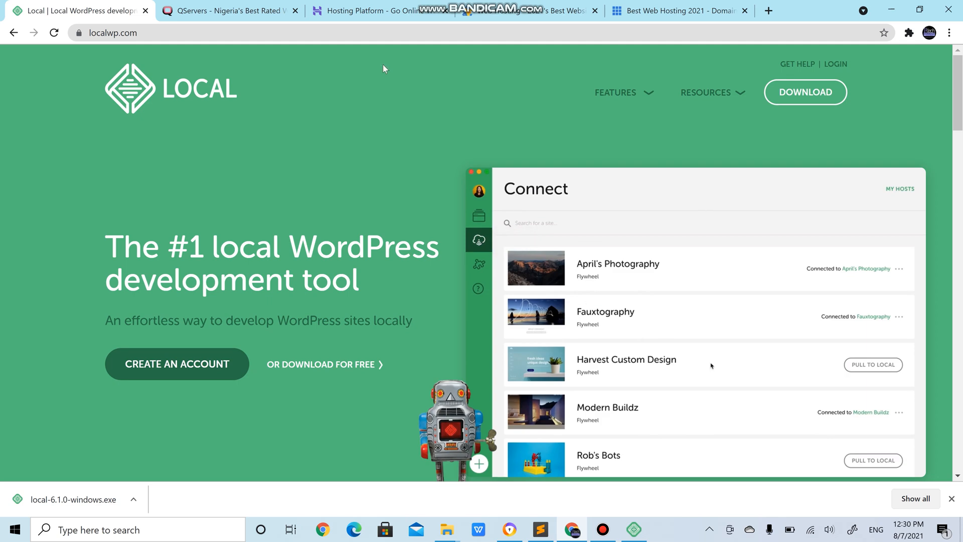
{"action": "scroll", "scroll_direction": "down", "scroll_amount": 3}
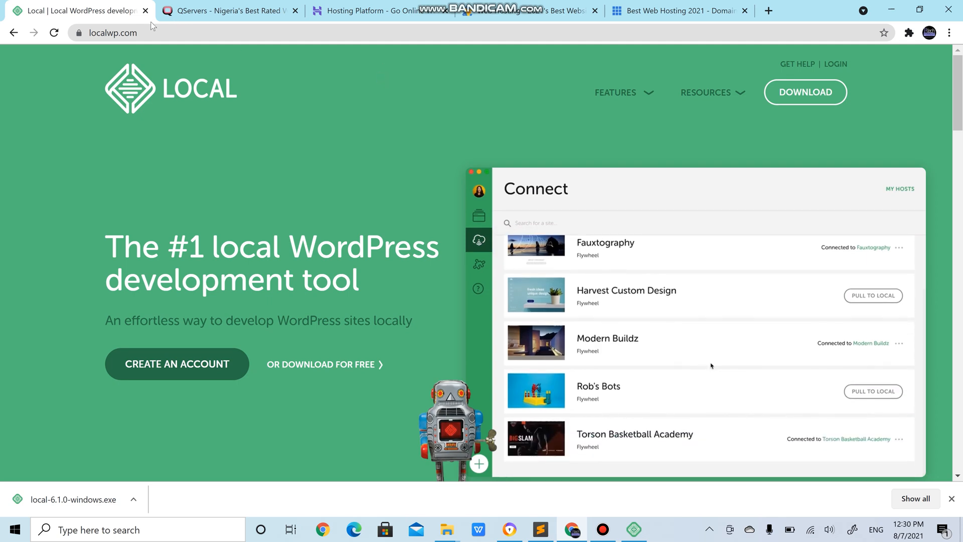
{"action": "left_click", "coordinate": [872, 392]}
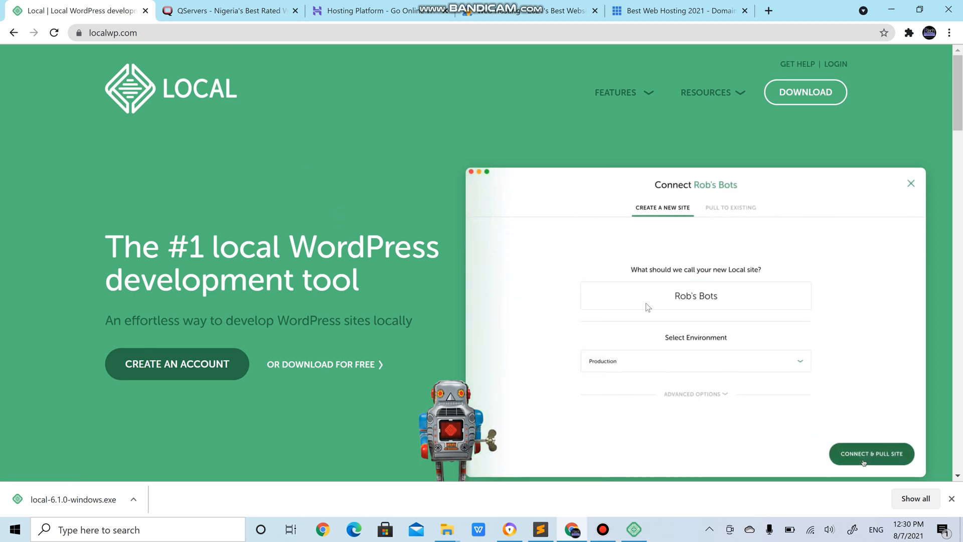
{"action": "left_click", "coordinate": [871, 454]}
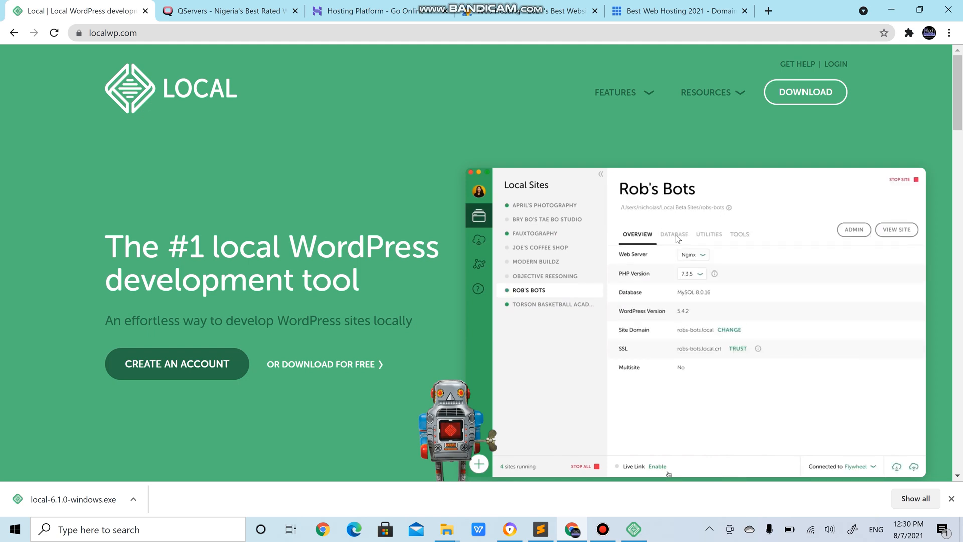
{"action": "left_click", "coordinate": [656, 465]}
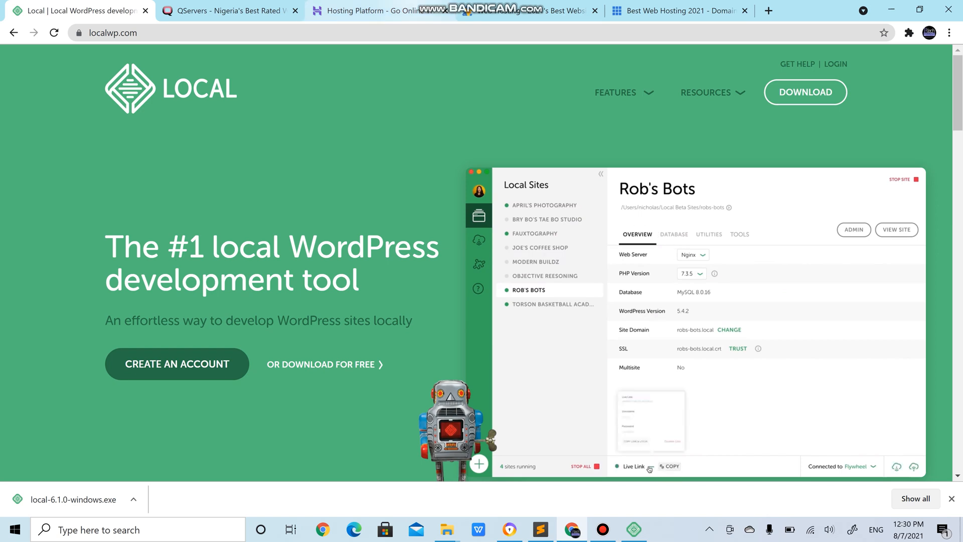
Browse the QServers home page through its services, pricing, testimonials and footer links.
{"action": "left_click", "coordinate": [228, 10]}
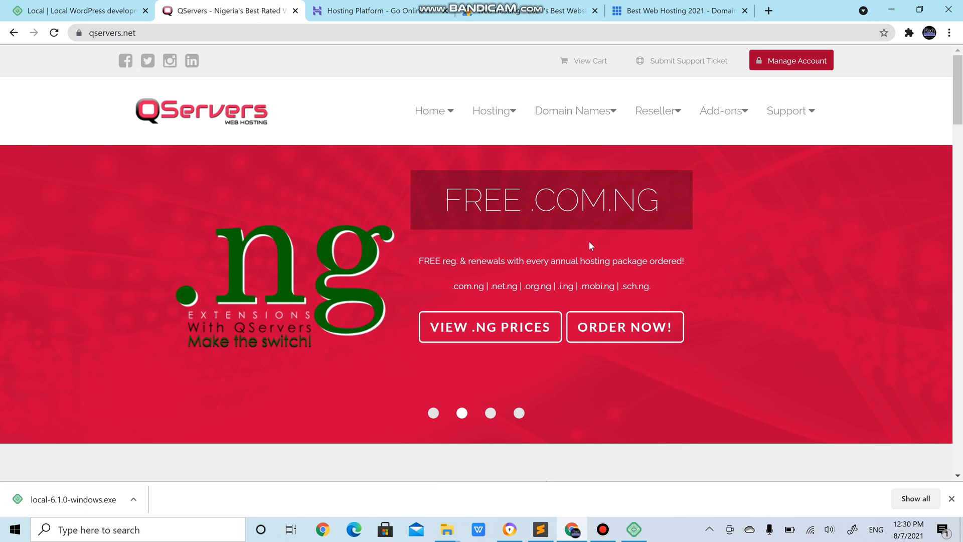
{"action": "mouse_move", "coordinate": [388, 117]}
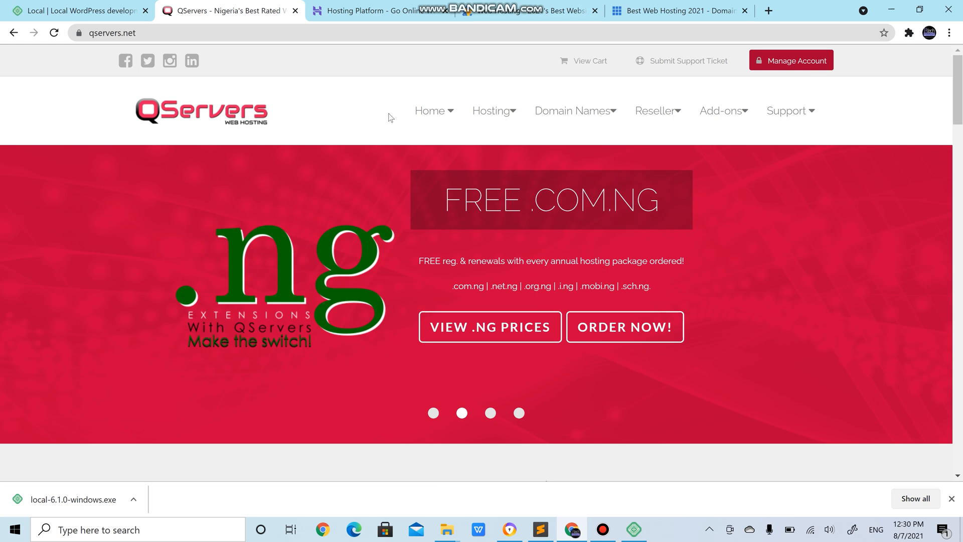
{"action": "mouse_move", "coordinate": [322, 195]}
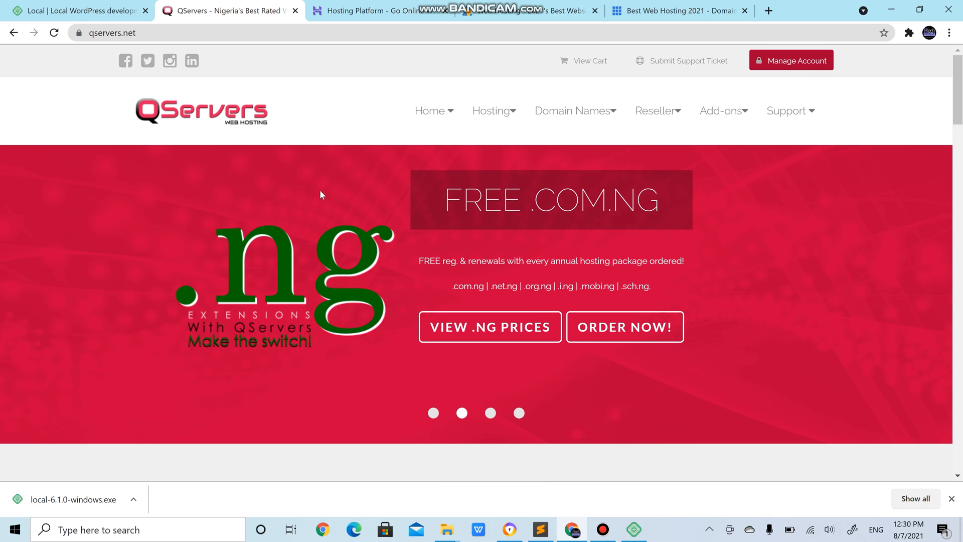
{"action": "mouse_move", "coordinate": [261, 194]}
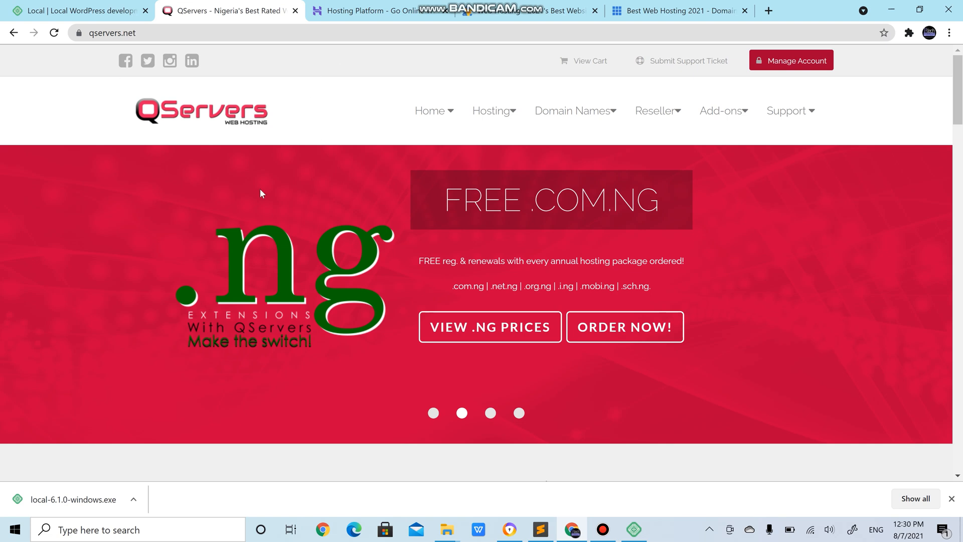
{"action": "scroll", "scroll_direction": "down", "scroll_amount": 3}
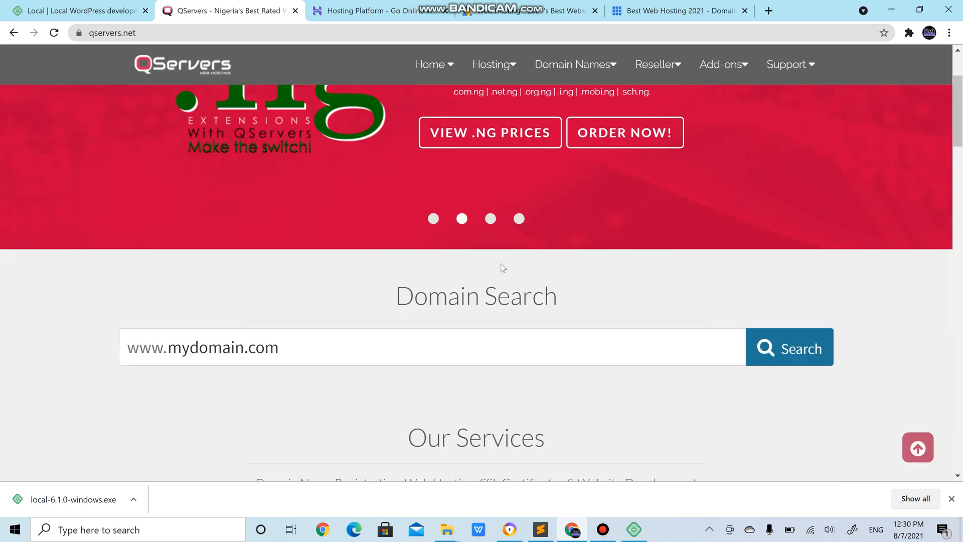
{"action": "scroll", "scroll_direction": "down", "scroll_amount": 3}
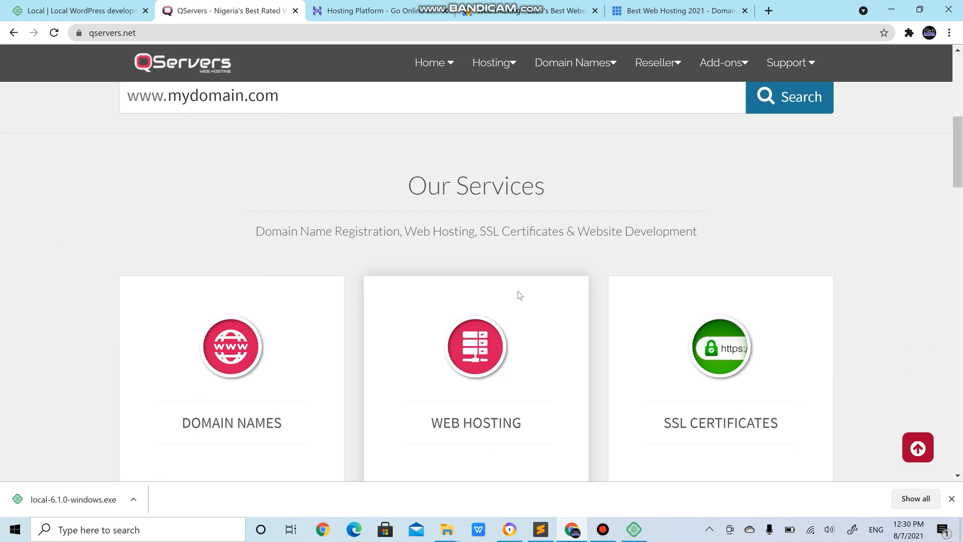
{"action": "scroll", "scroll_direction": "down", "scroll_amount": 3}
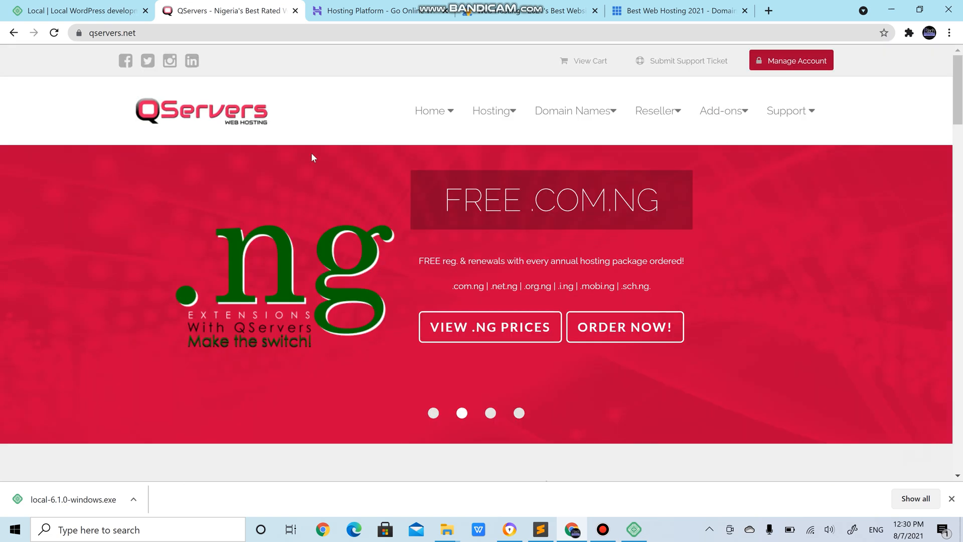
{"action": "scroll", "scroll_direction": "down", "scroll_amount": 3}
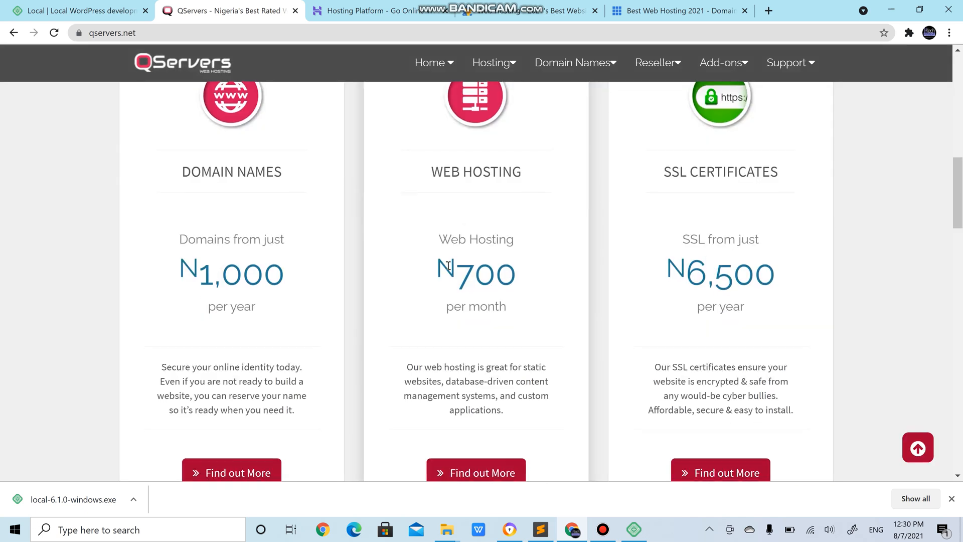
{"action": "scroll", "scroll_direction": "down", "scroll_amount": 3}
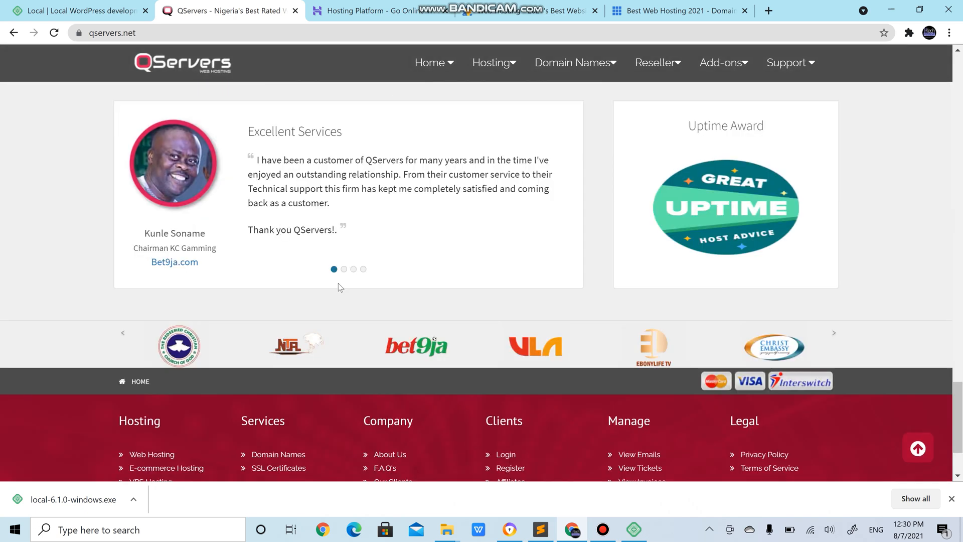
{"action": "scroll", "scroll_direction": "down", "scroll_amount": 3}
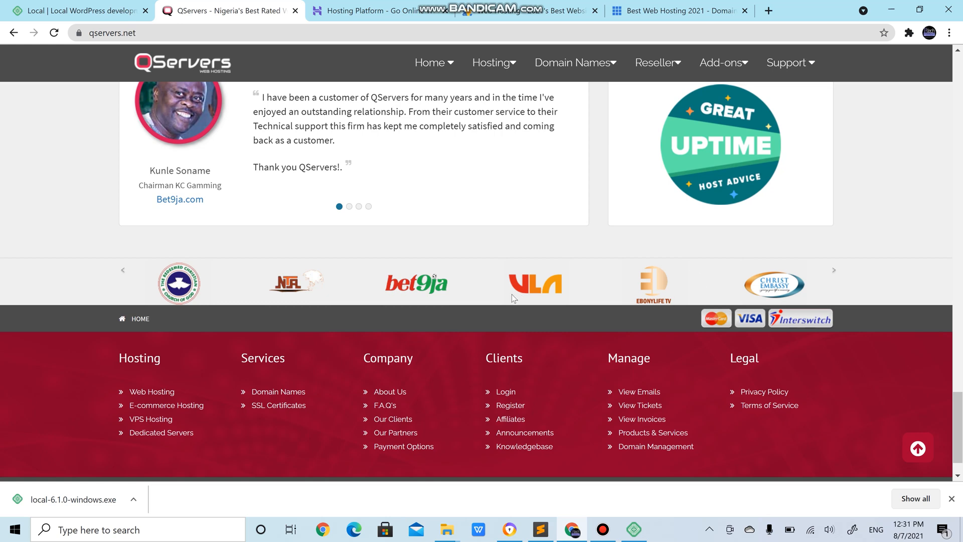
{"action": "scroll", "scroll_direction": "up", "scroll_amount": 3}
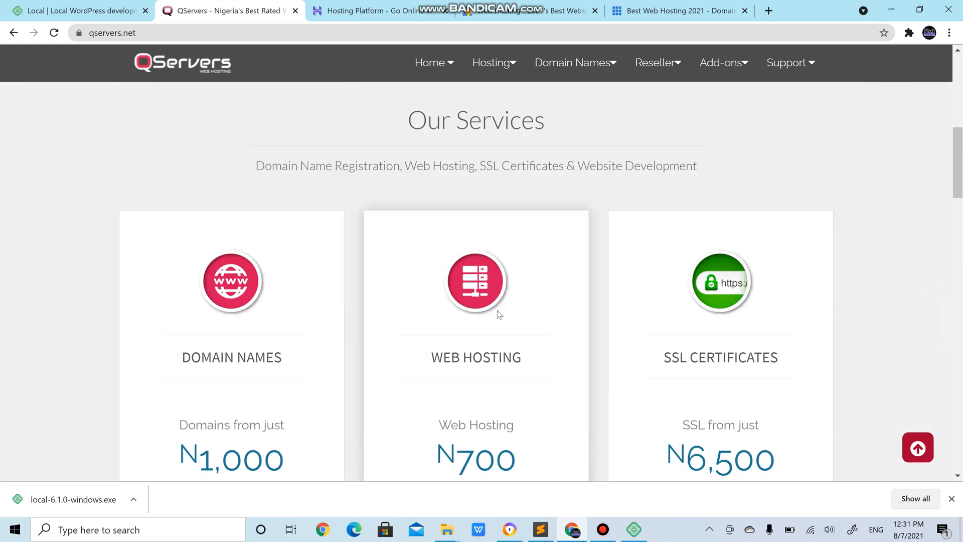
Switch to the Hostinger home page showing its summer web hosting deal.
{"action": "left_click", "coordinate": [368, 10]}
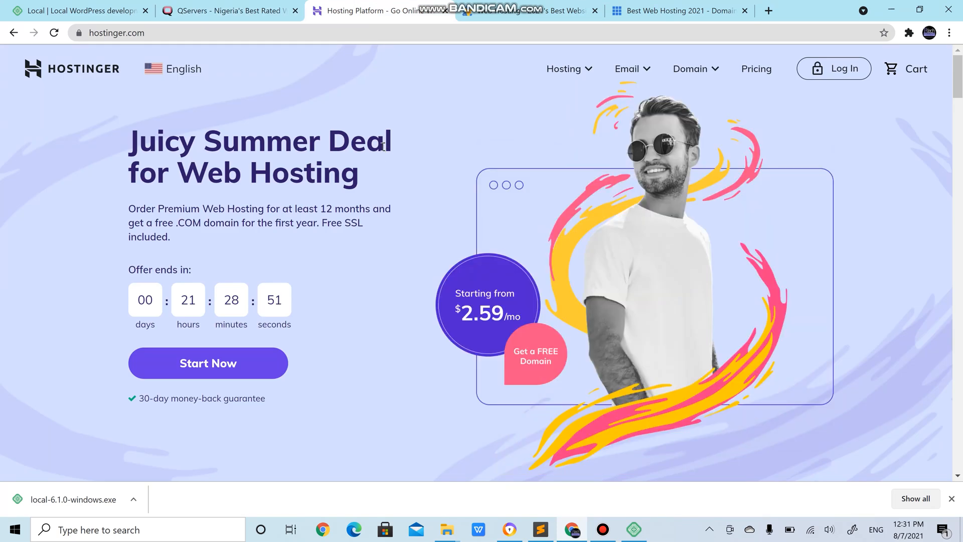
{"action": "mouse_move", "coordinate": [377, 295]}
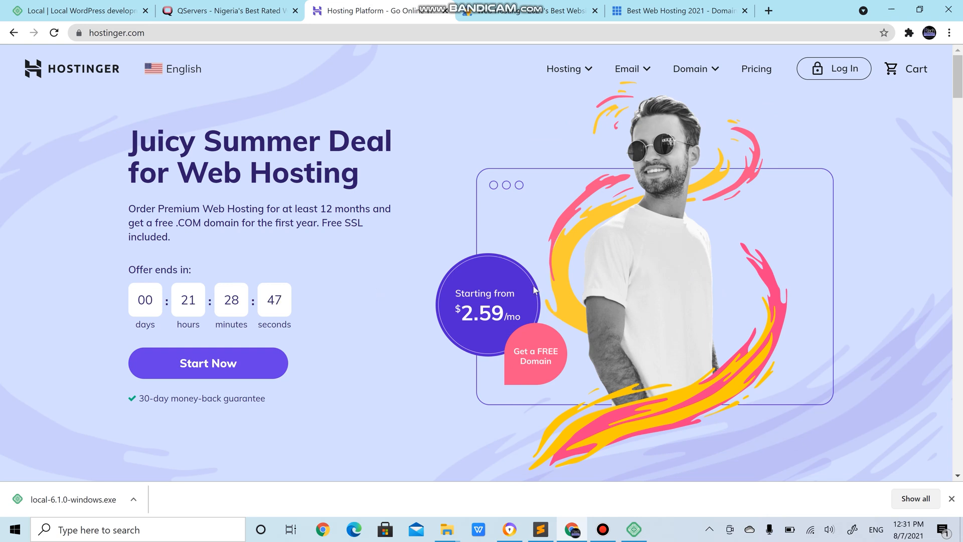
{"action": "mouse_move", "coordinate": [489, 284]}
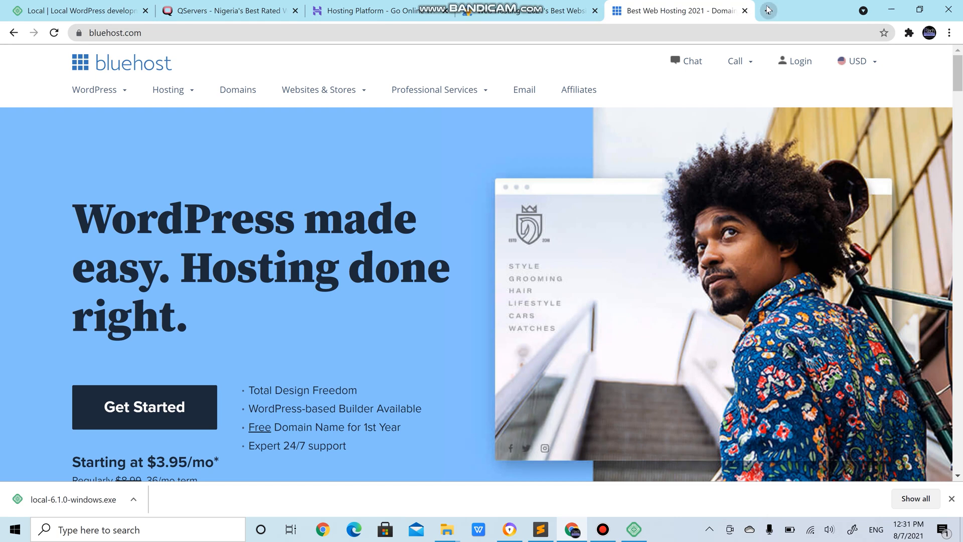
Search for 'siteground' in a new tab and open the SiteGround website from the results.
{"action": "type", "text": "siteground&oq=siteground&aqs=chrome..69i57j0i512l9.3749j0j7&sourceid=chrome&ie=UTF-8"}
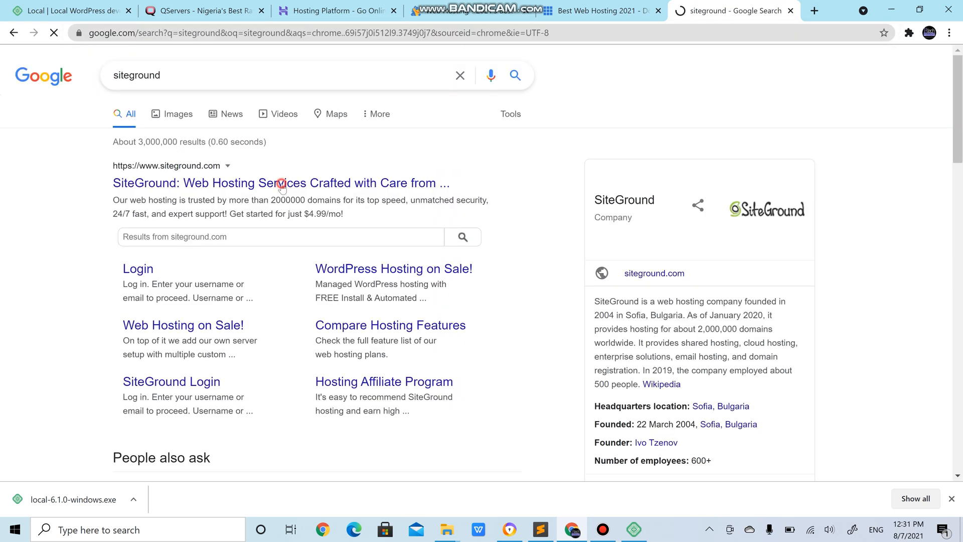
{"action": "left_click", "coordinate": [280, 182]}
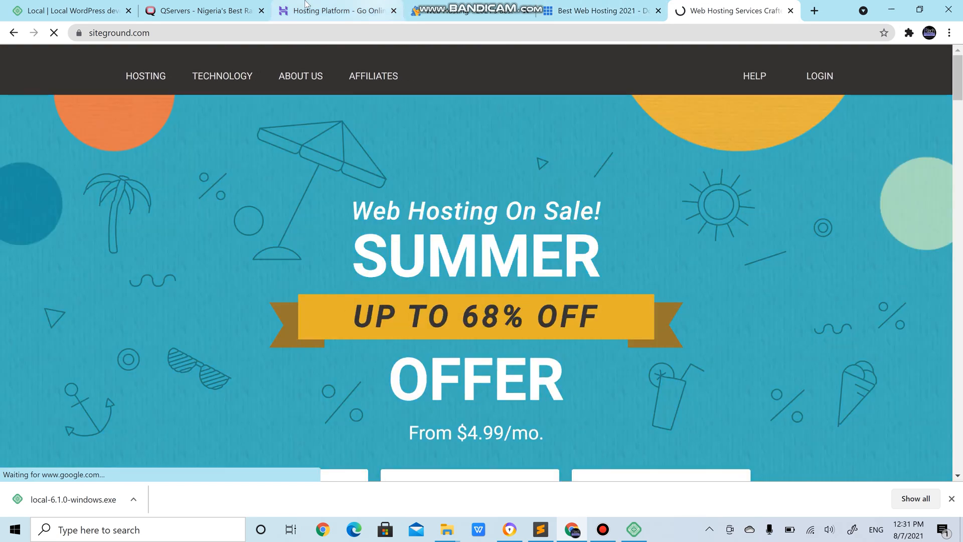
{"action": "mouse_move", "coordinate": [336, 10]}
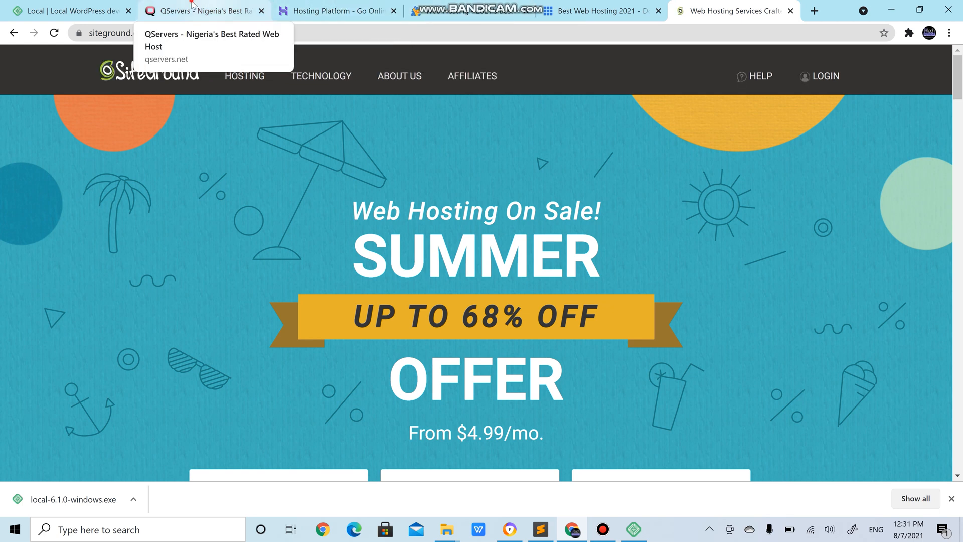
Glance at the QServers and HostGator tabs, ending back on the Hostinger page.
{"action": "left_click", "coordinate": [196, 10]}
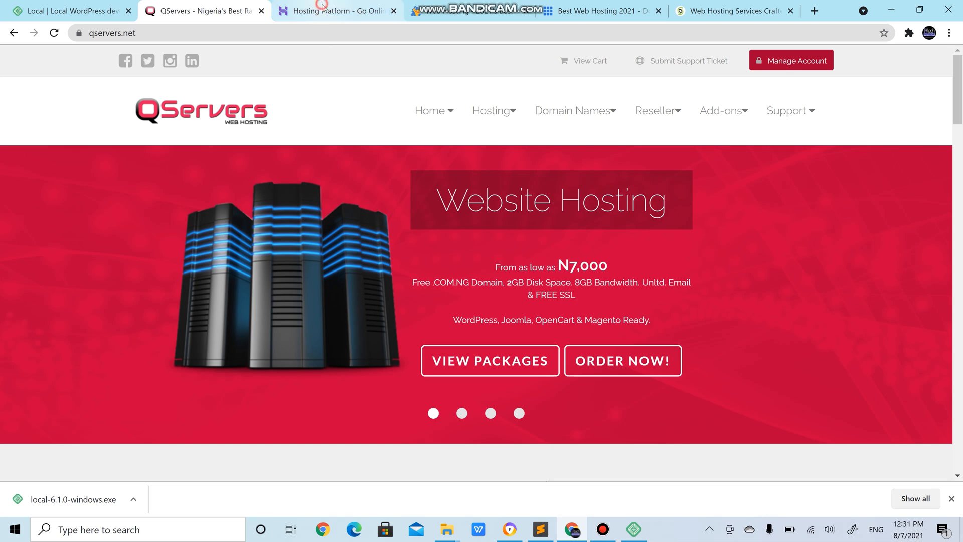
{"action": "left_click", "coordinate": [337, 10]}
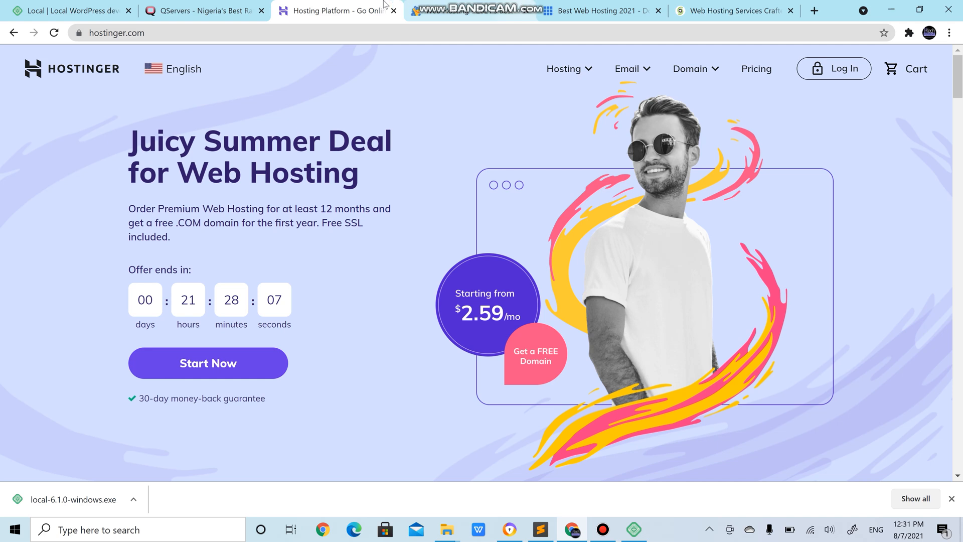
{"action": "left_click", "coordinate": [473, 10]}
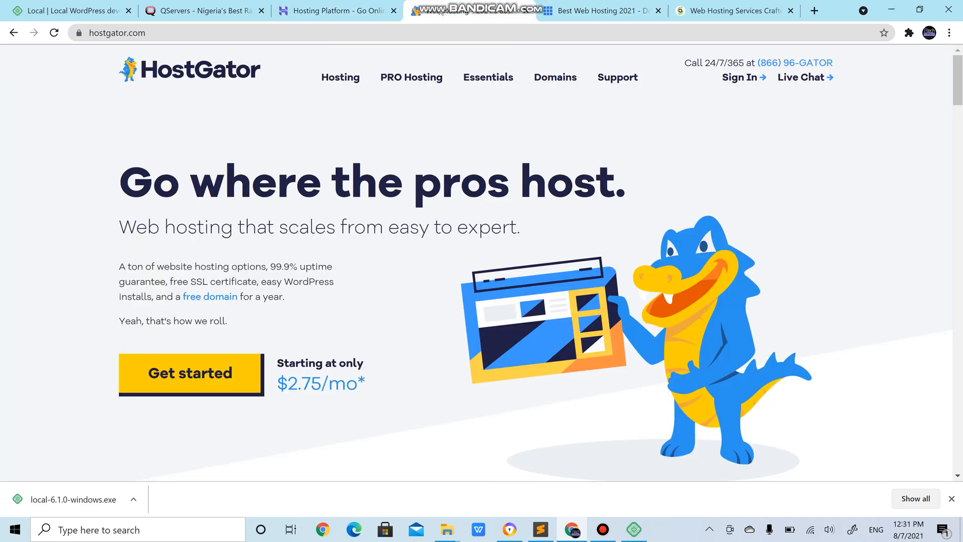
{"action": "left_click", "coordinate": [337, 10]}
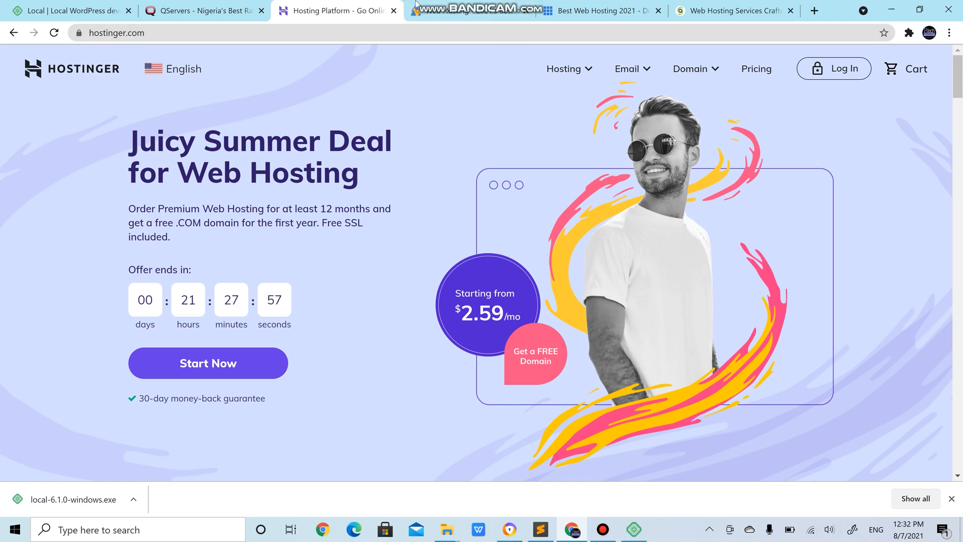
{"action": "mouse_move", "coordinate": [547, 68]}
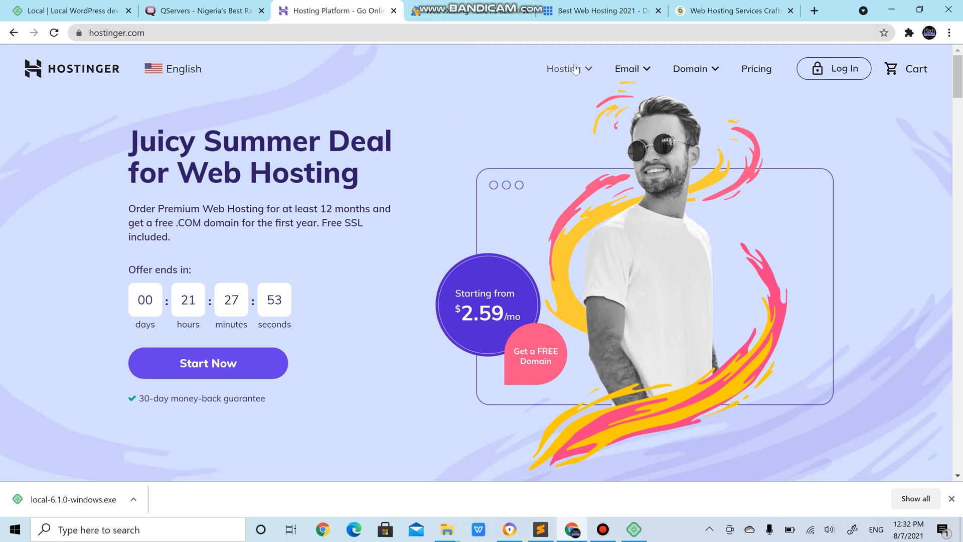
Review Hostinger's shared web hosting page and its plan price table.
{"action": "left_click", "coordinate": [563, 68]}
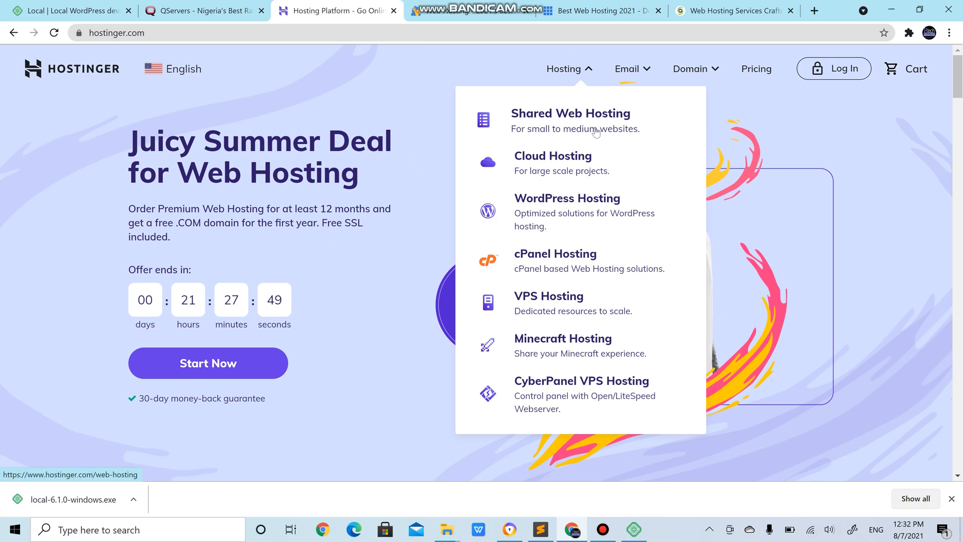
{"action": "mouse_move", "coordinate": [567, 211]}
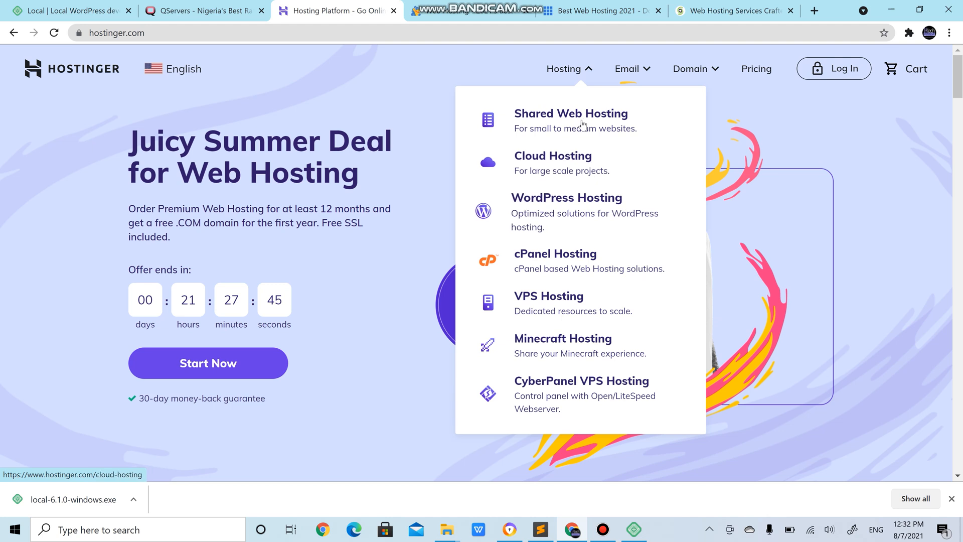
{"action": "left_click", "coordinate": [570, 113]}
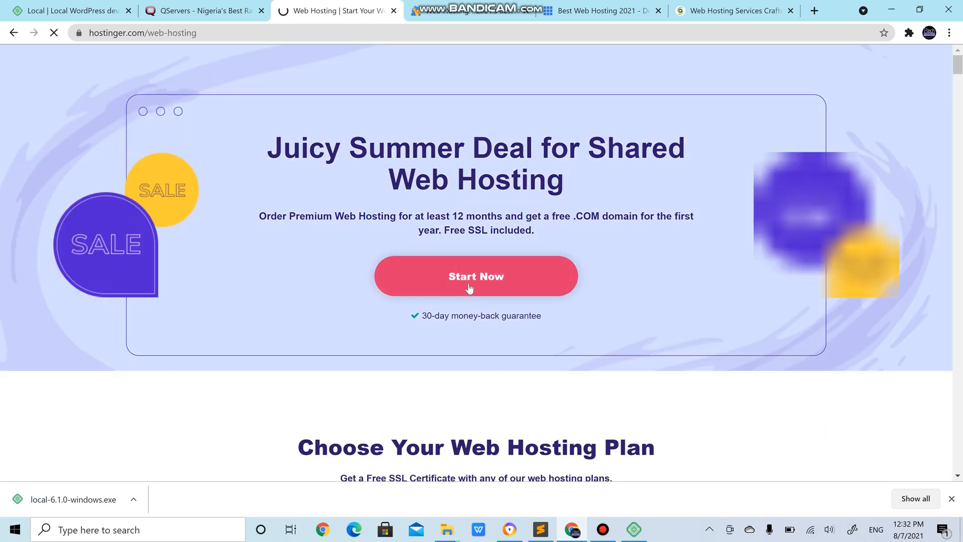
{"action": "scroll", "scroll_direction": "down", "scroll_amount": 3}
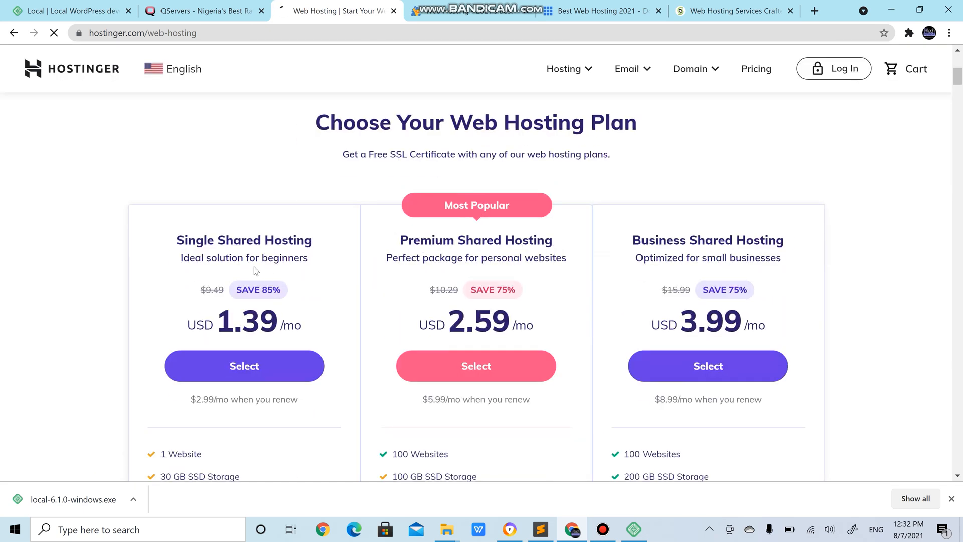
{"action": "scroll", "scroll_direction": "down", "scroll_amount": 3}
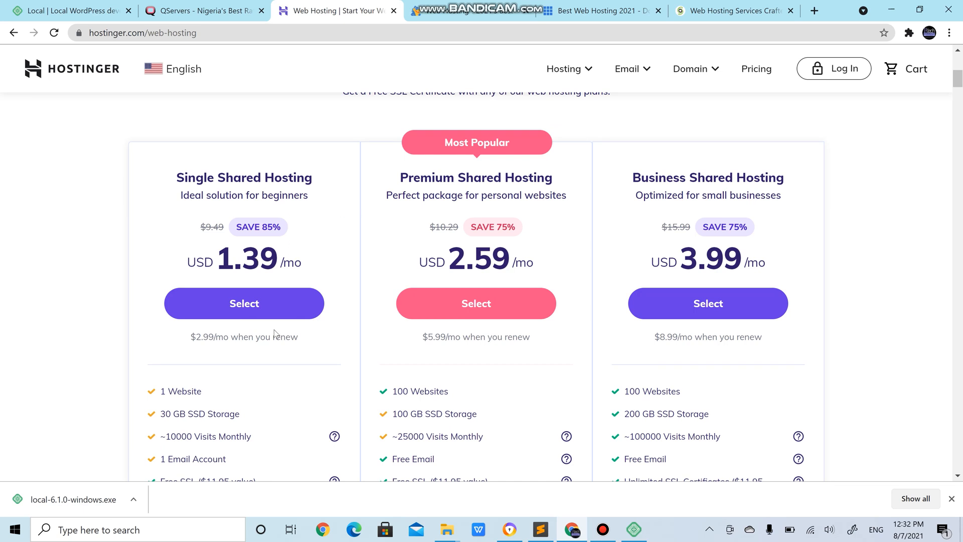
{"action": "scroll", "scroll_direction": "down", "scroll_amount": 3}
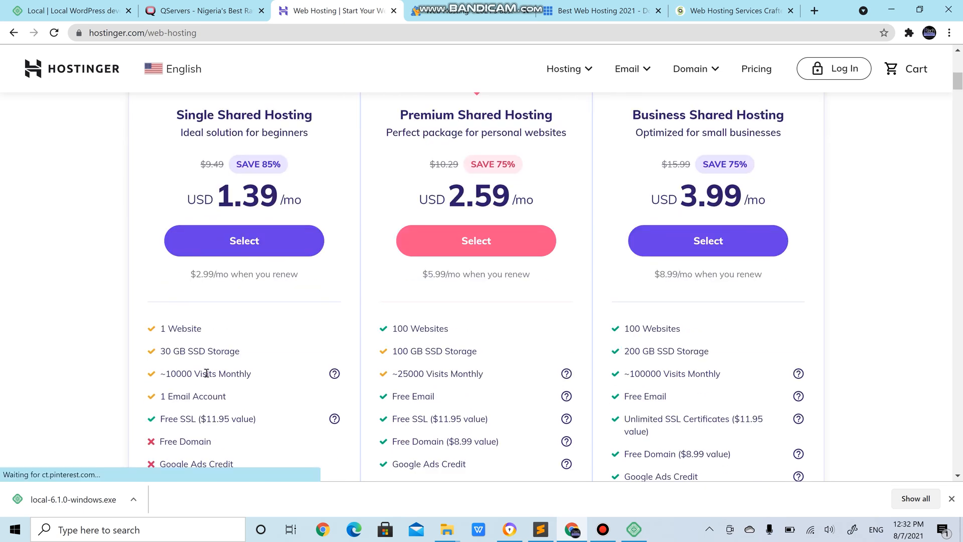
{"action": "scroll", "scroll_direction": "down", "scroll_amount": 3}
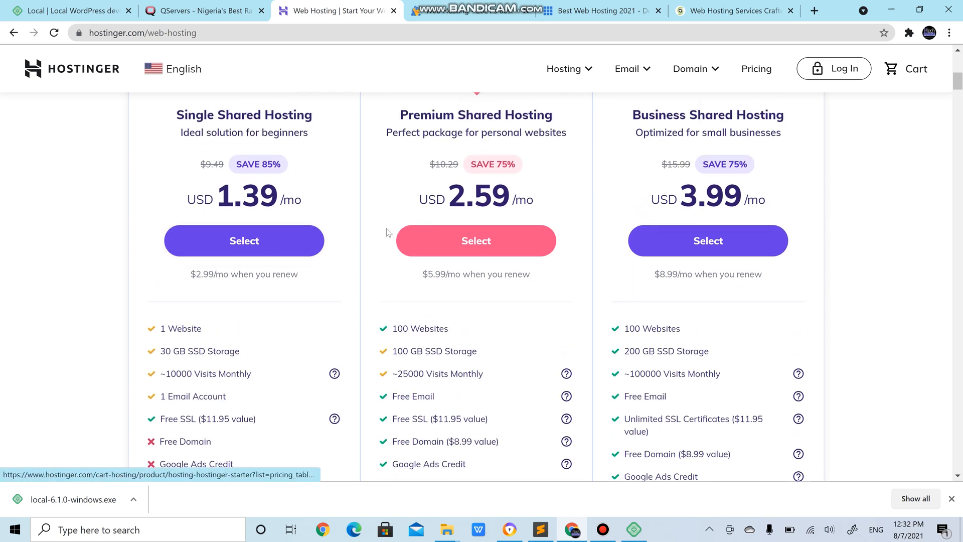
{"action": "mouse_move", "coordinate": [524, 215]}
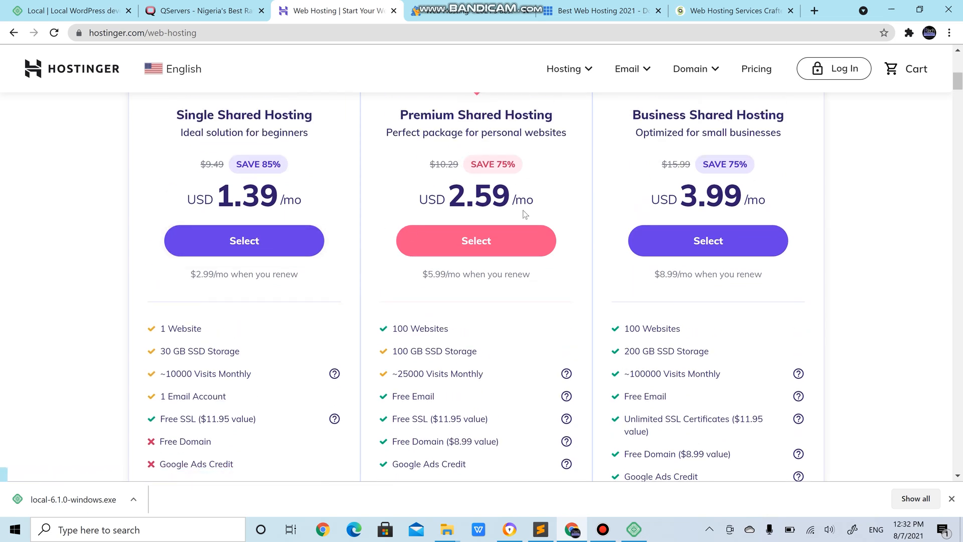
{"action": "scroll", "scroll_direction": "down", "scroll_amount": 3}
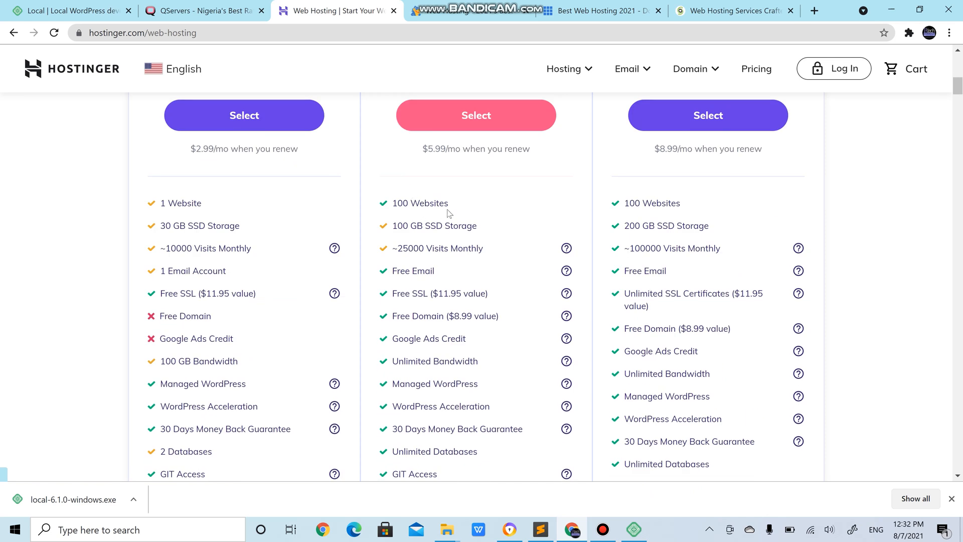
{"action": "mouse_move", "coordinate": [506, 232]}
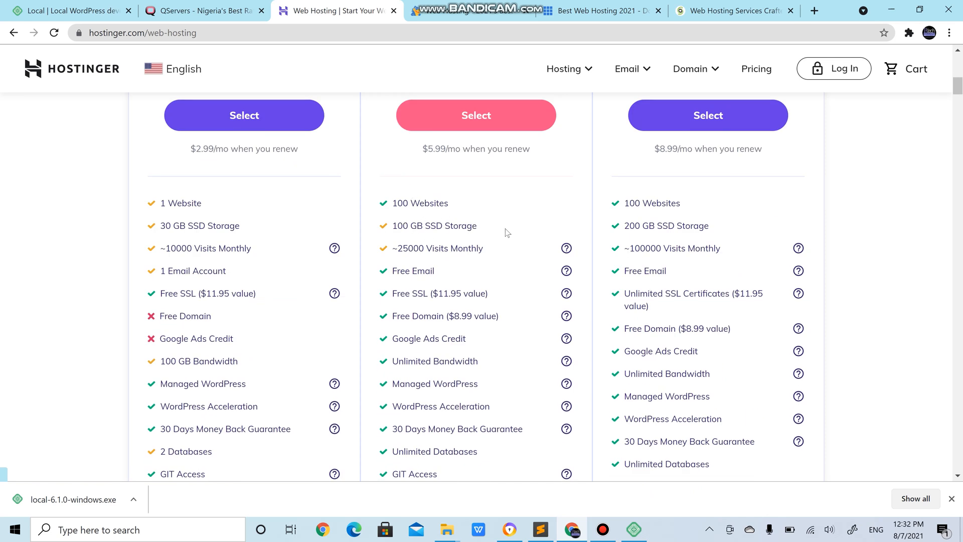
{"action": "mouse_move", "coordinate": [535, 292]}
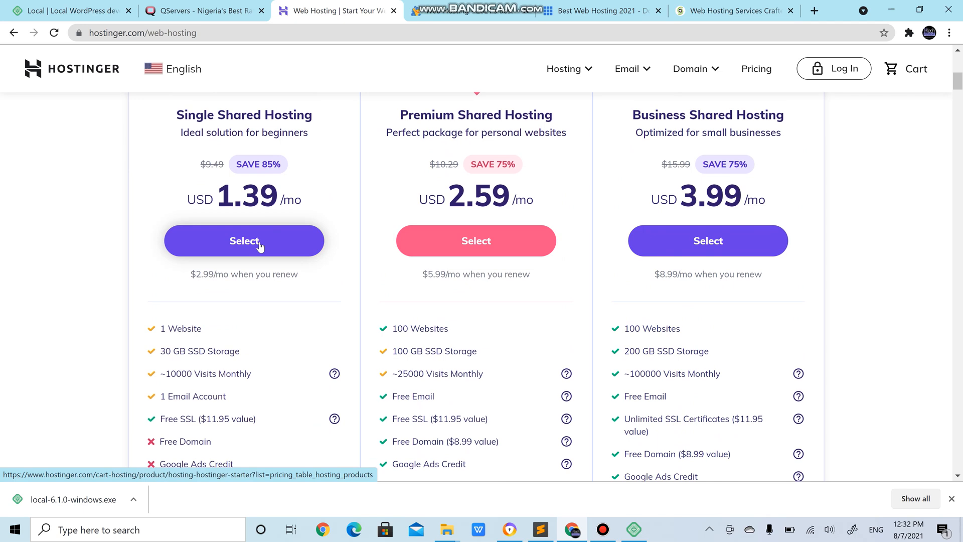
{"action": "scroll", "scroll_direction": "down", "scroll_amount": 3}
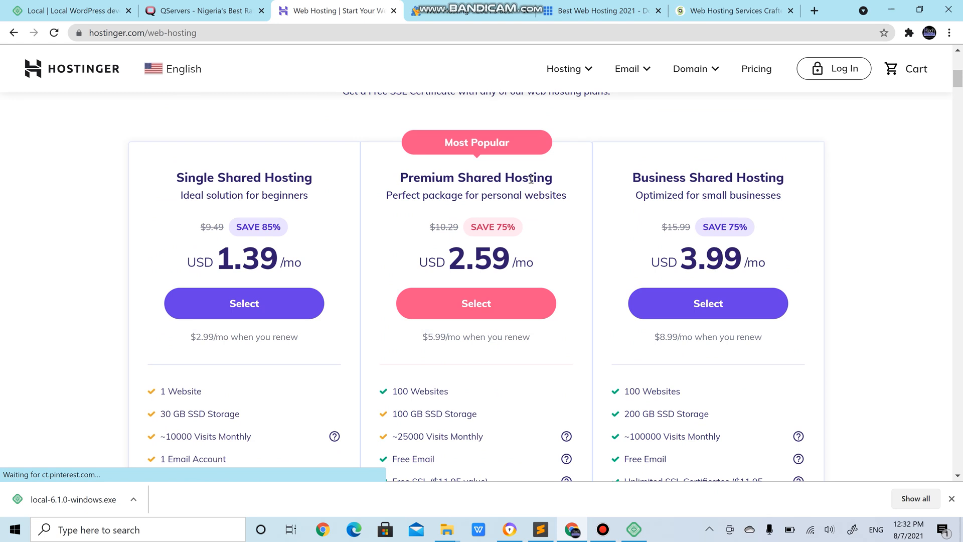
{"action": "mouse_move", "coordinate": [530, 275]}
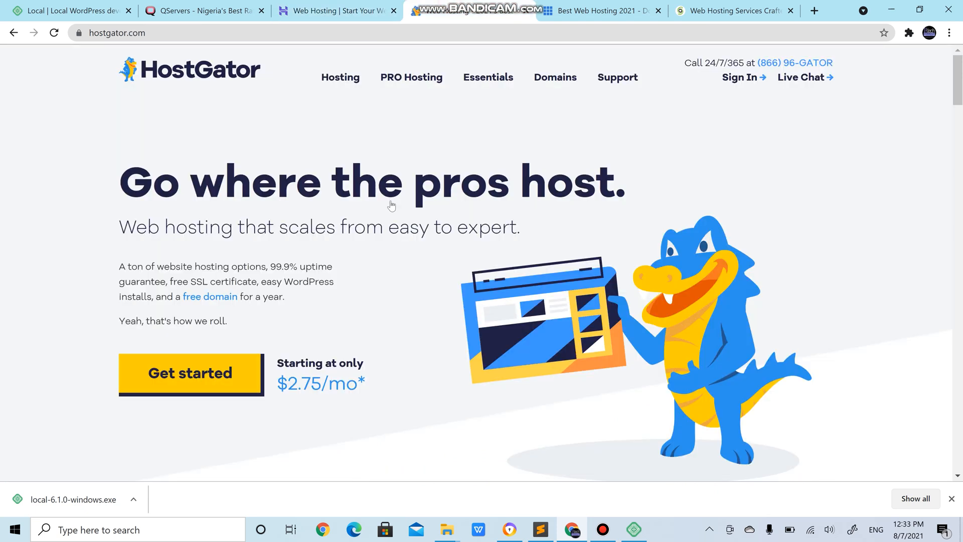
{"action": "mouse_move", "coordinate": [340, 77]}
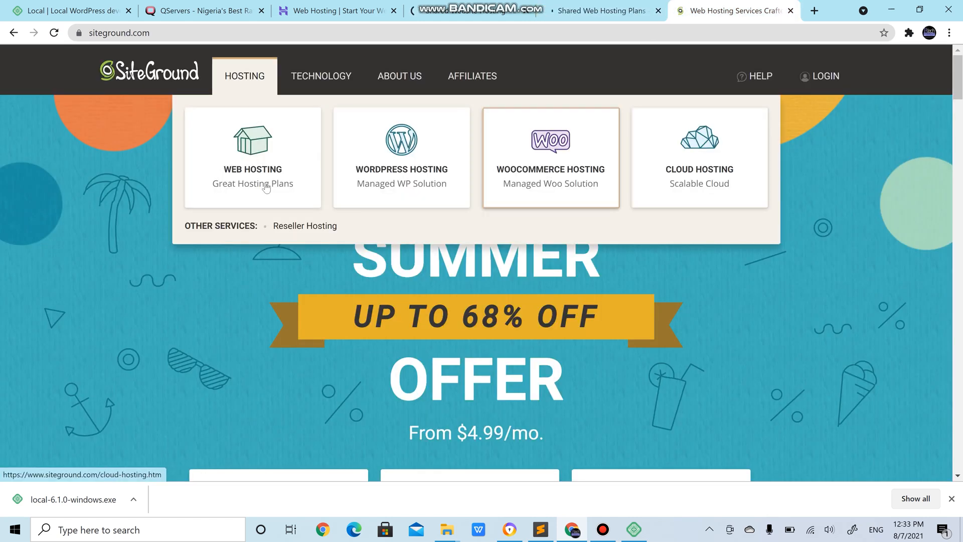
Start an order for SiteGround's StartUp web hosting plan.
{"action": "left_click", "coordinate": [252, 156]}
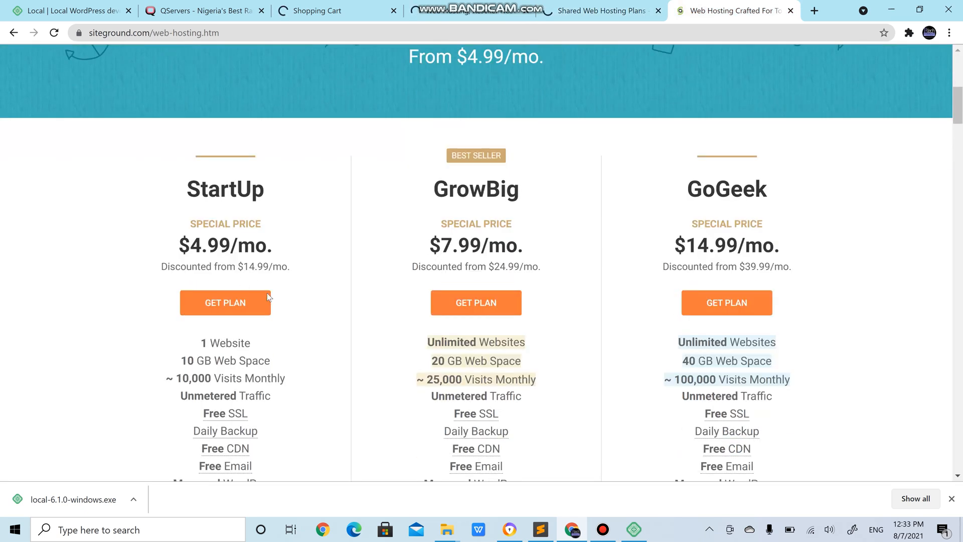
{"action": "left_click", "coordinate": [225, 302]}
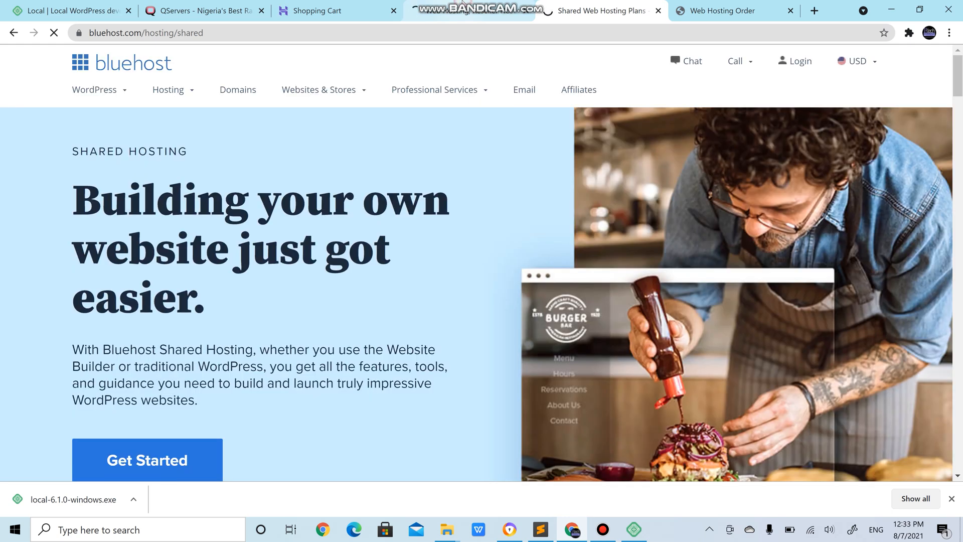
Review Hostinger's billing-period prices, then view the HostGator checkout page.
{"action": "left_click", "coordinate": [316, 10]}
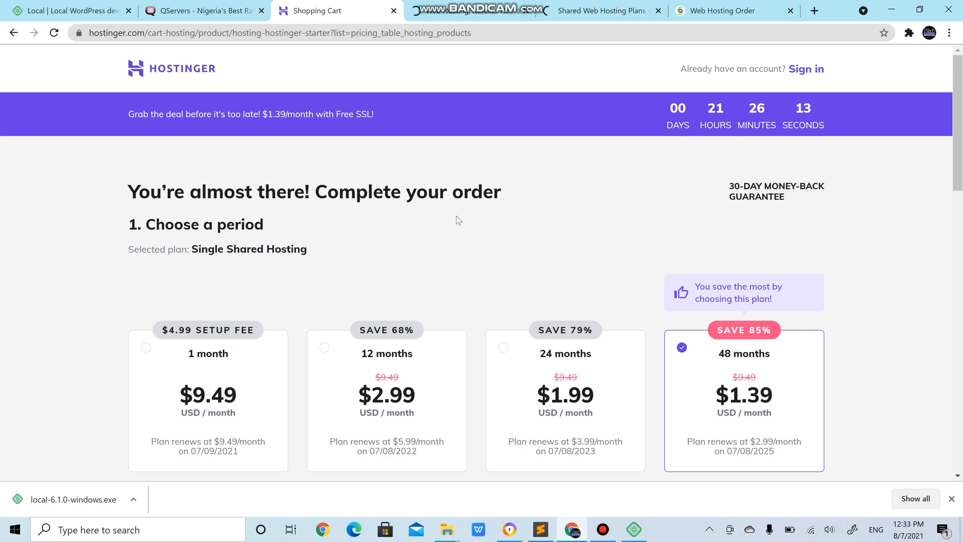
{"action": "scroll", "scroll_direction": "down", "scroll_amount": 3}
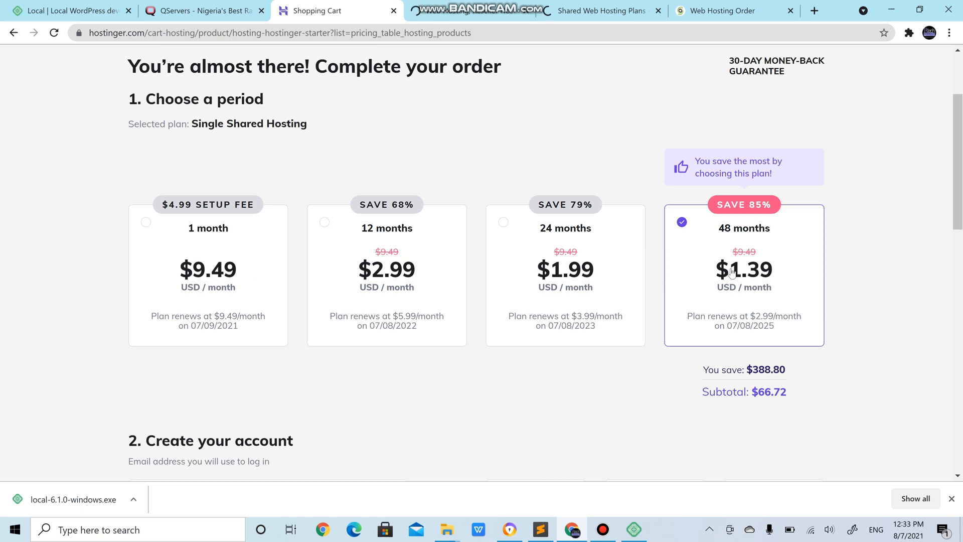
{"action": "mouse_move", "coordinate": [766, 299]}
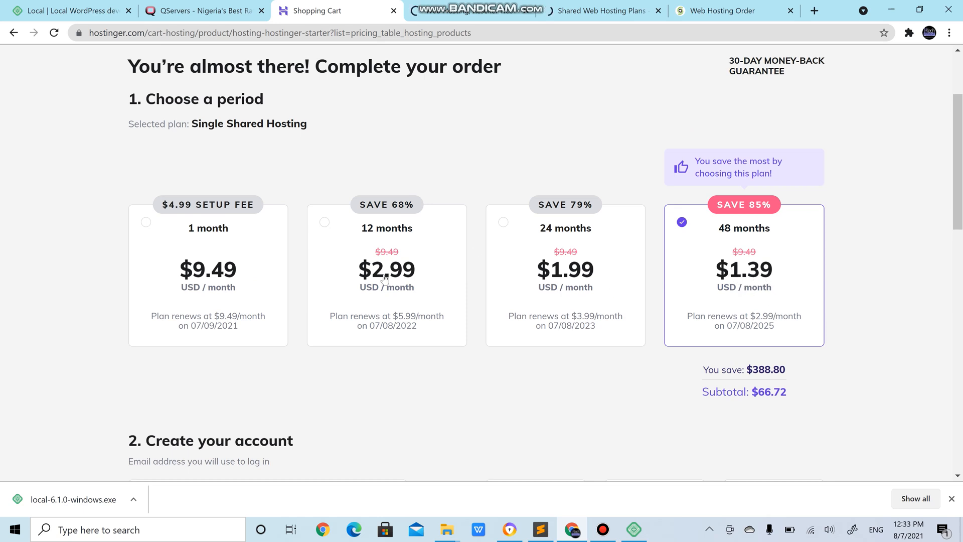
{"action": "mouse_move", "coordinate": [592, 203]}
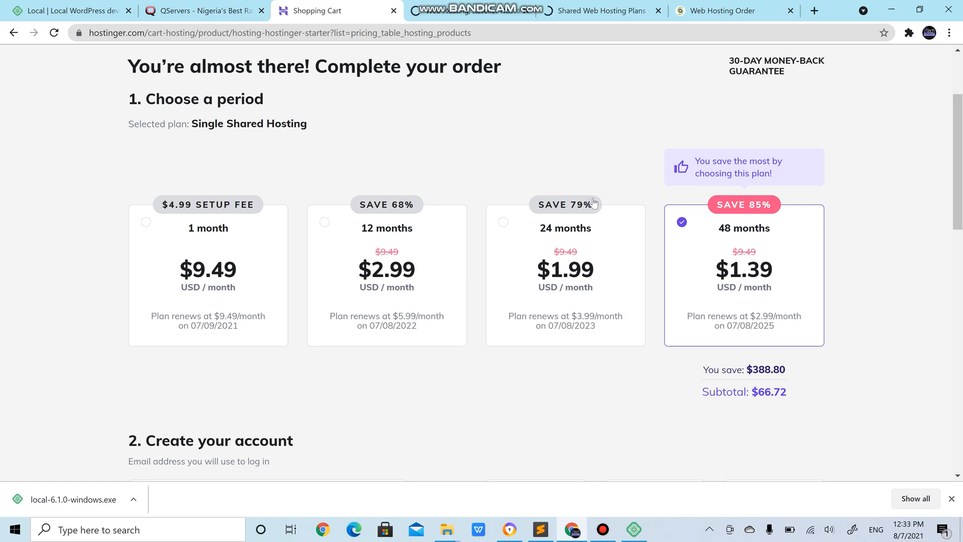
{"action": "mouse_move", "coordinate": [729, 226]}
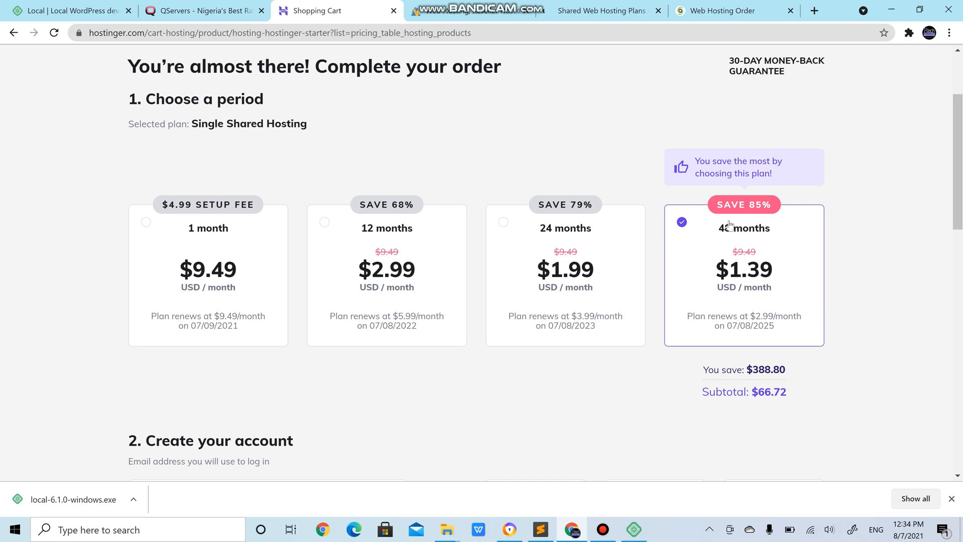
{"action": "mouse_move", "coordinate": [766, 280]}
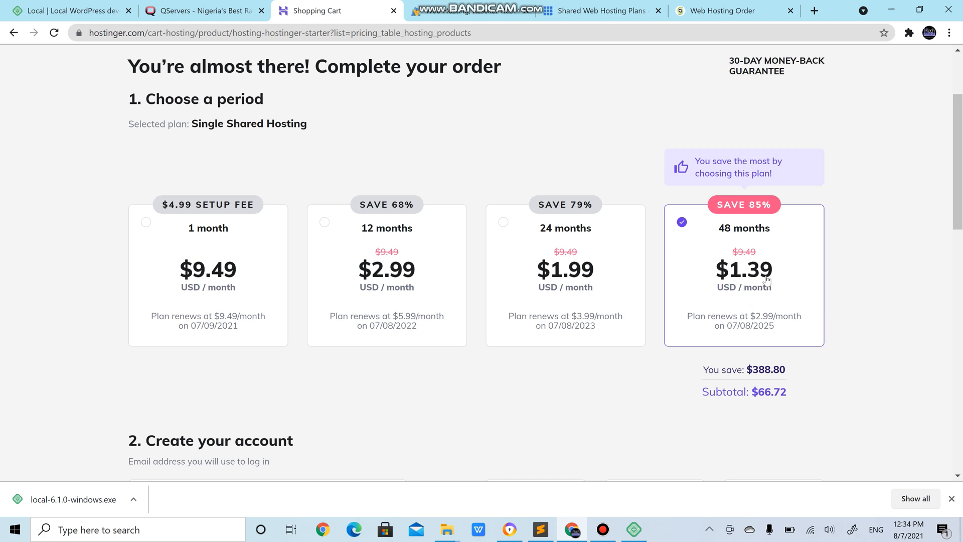
{"action": "mouse_move", "coordinate": [765, 305]}
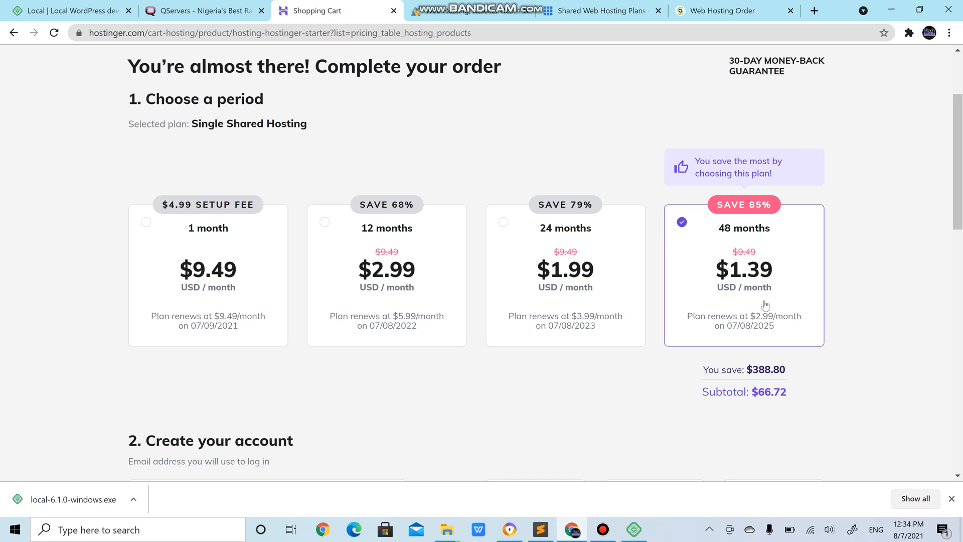
{"action": "mouse_move", "coordinate": [539, 259]}
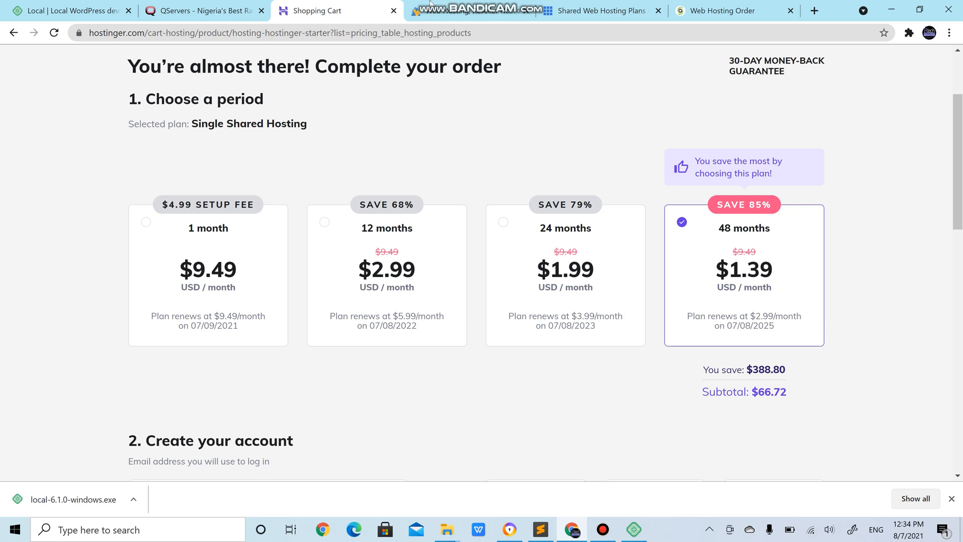
{"action": "left_click", "coordinate": [472, 10]}
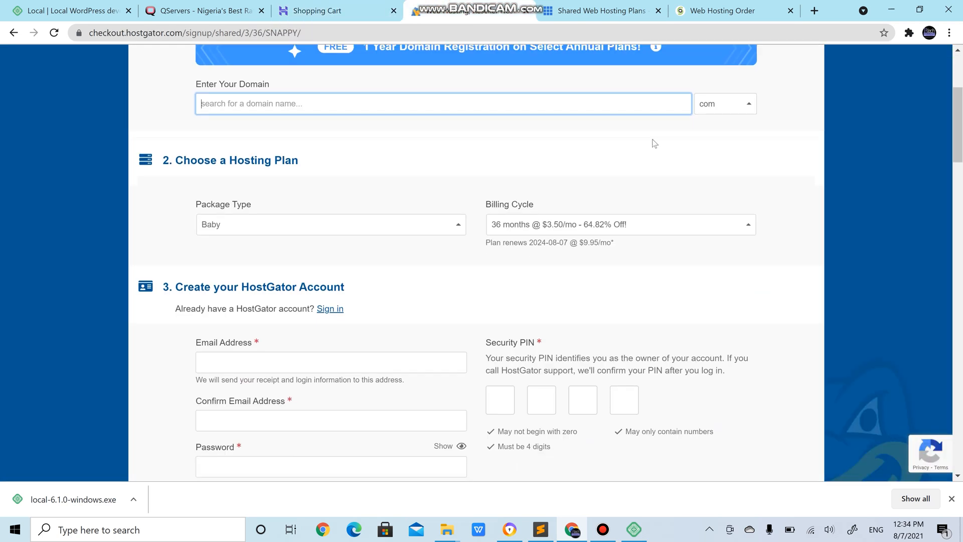
{"action": "mouse_move", "coordinate": [356, 10]}
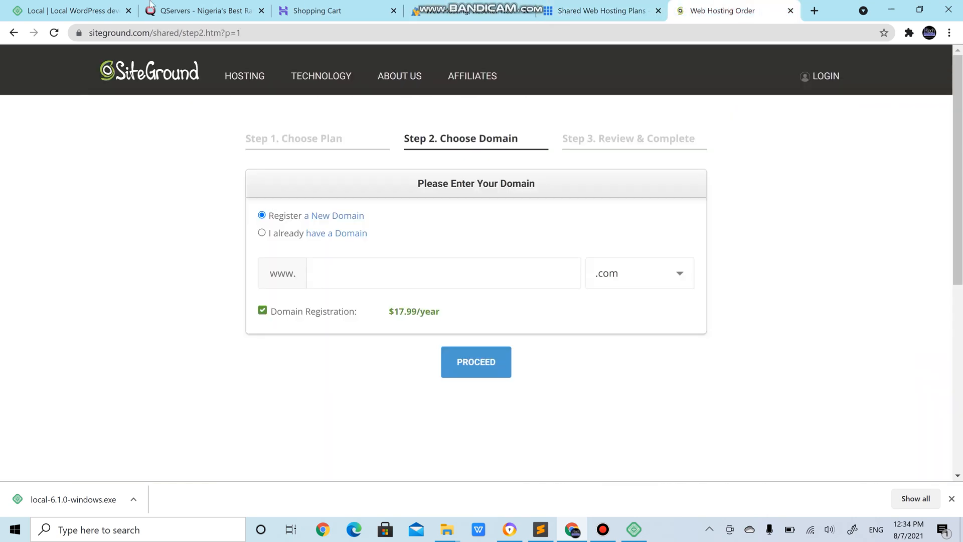
Return to the QServers home page with its free .com.ng offer.
{"action": "left_click", "coordinate": [202, 10]}
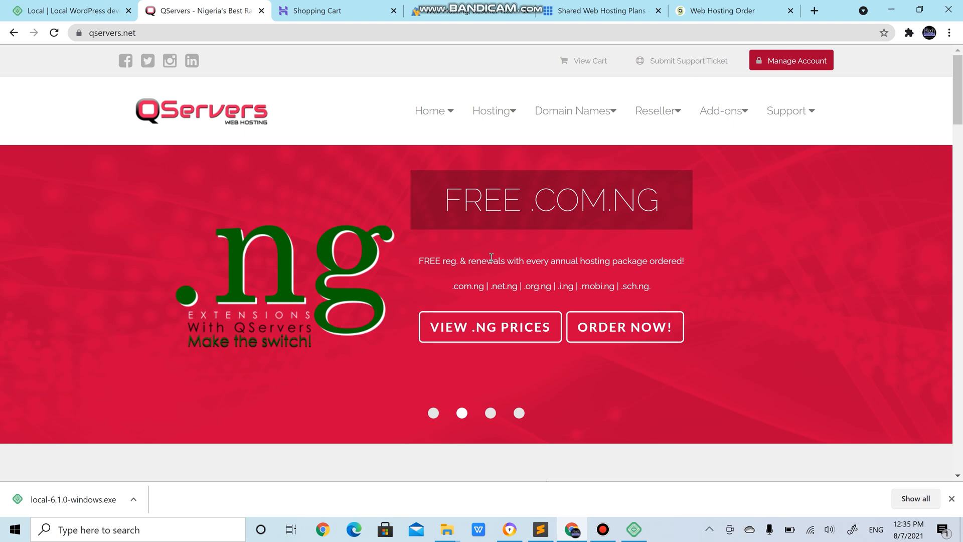
{"action": "mouse_move", "coordinate": [86, 159]}
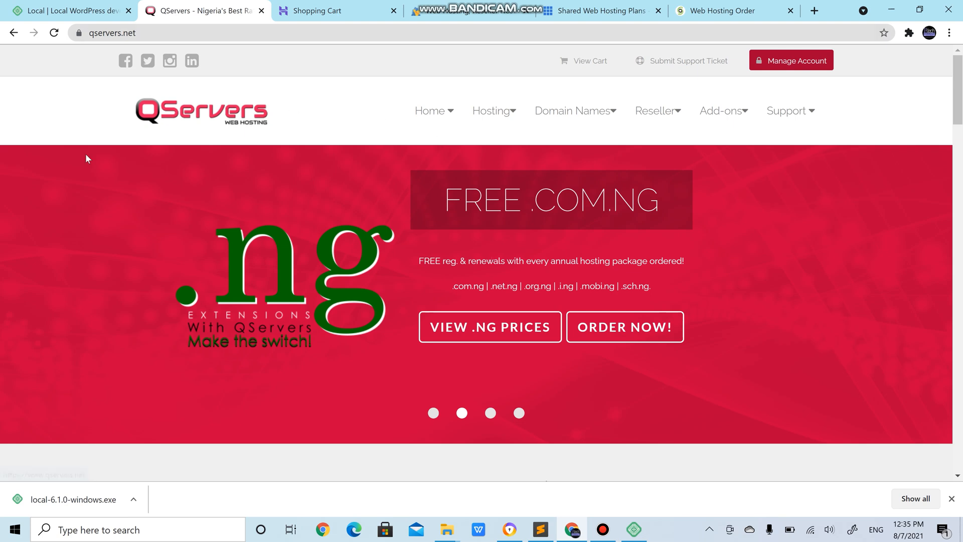
{"action": "mouse_move", "coordinate": [571, 110]}
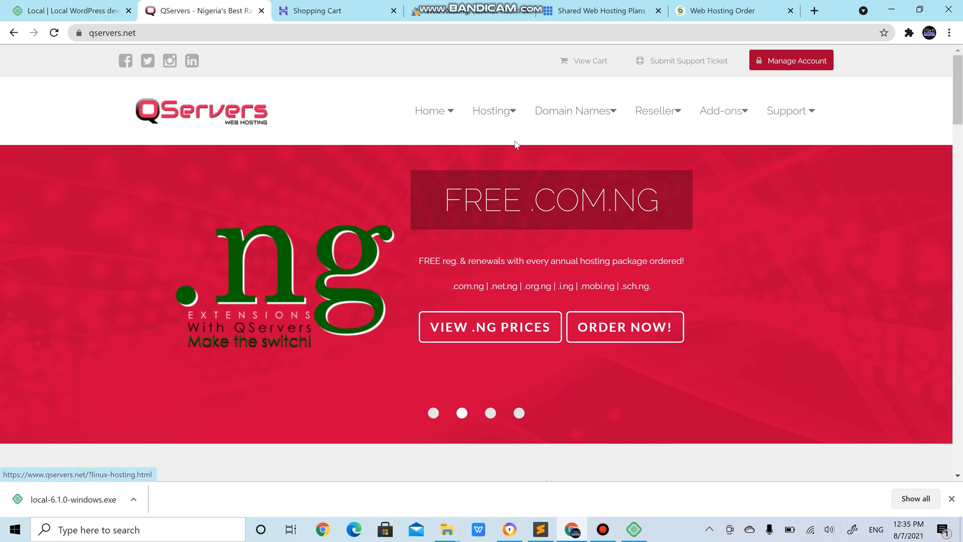
Compare QServers' website hosting plans and begin an order for the Starter plan.
{"action": "left_click", "coordinate": [492, 110]}
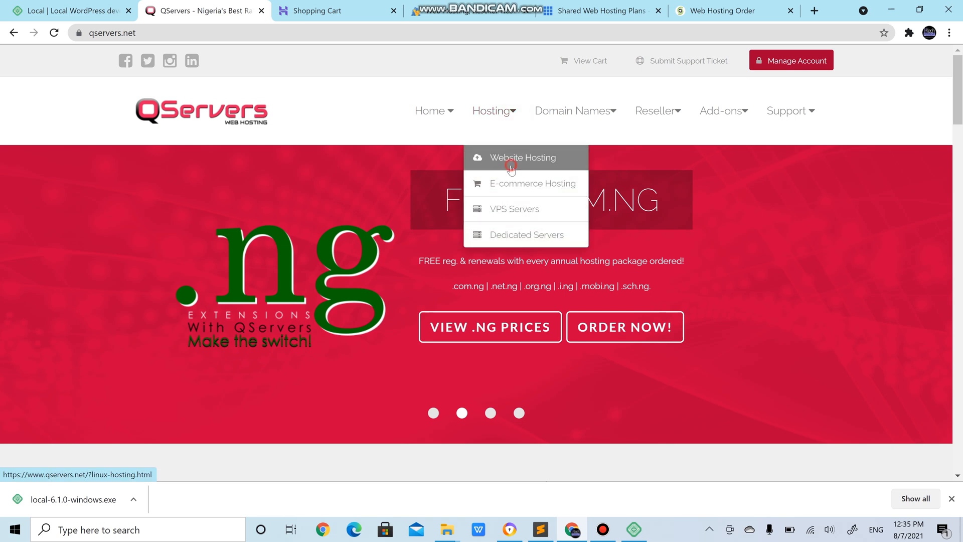
{"action": "left_click", "coordinate": [523, 158]}
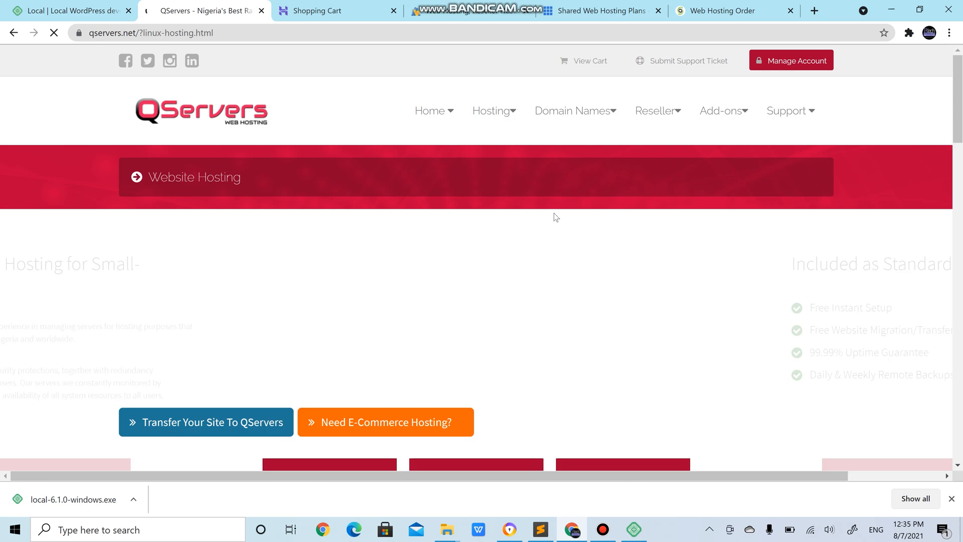
{"action": "scroll", "scroll_direction": "down", "scroll_amount": 3}
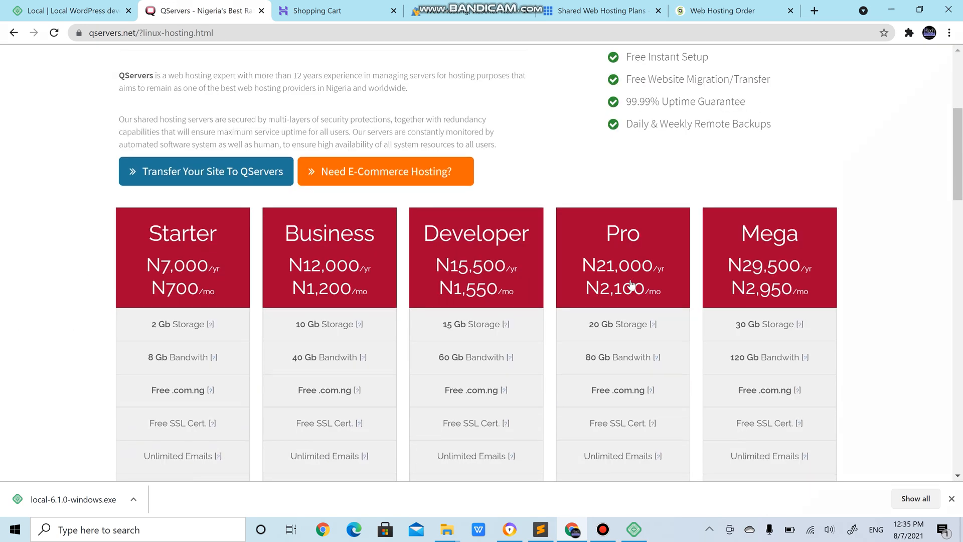
{"action": "scroll", "scroll_direction": "down", "scroll_amount": 3}
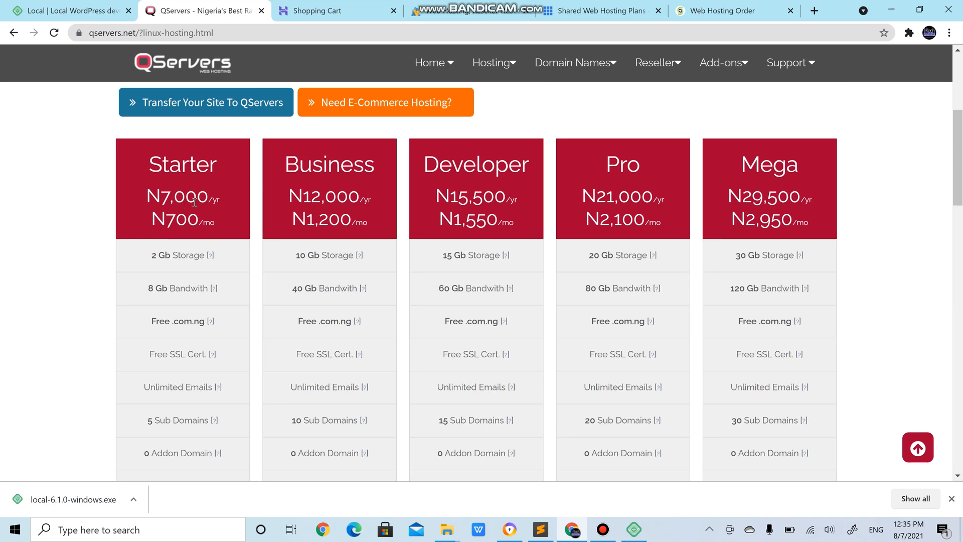
{"action": "mouse_move", "coordinate": [355, 170]}
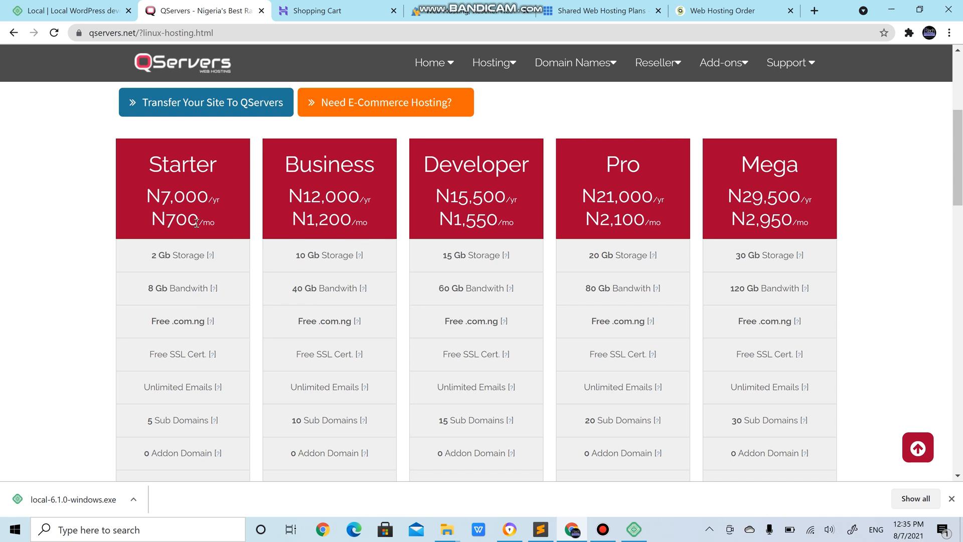
{"action": "scroll", "scroll_direction": "down", "scroll_amount": 3}
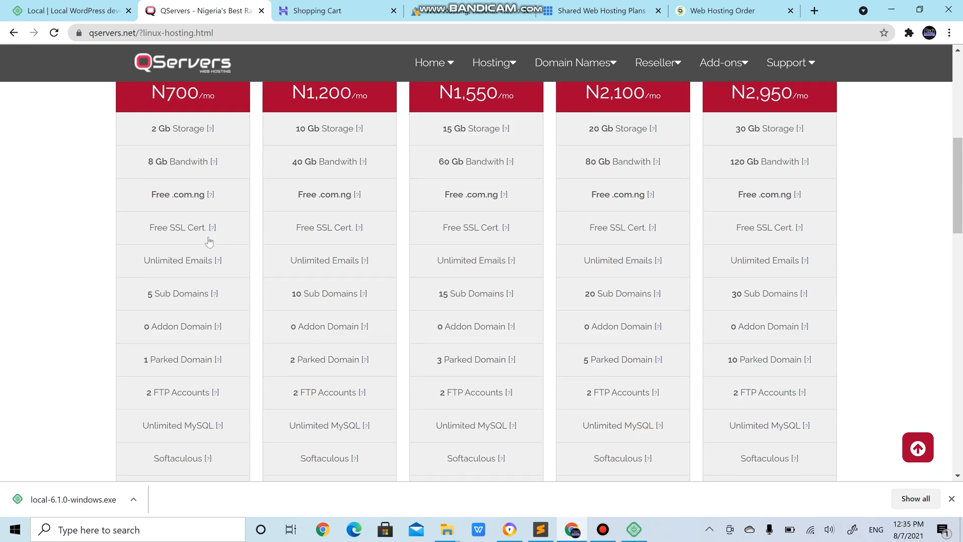
{"action": "scroll", "scroll_direction": "down", "scroll_amount": 3}
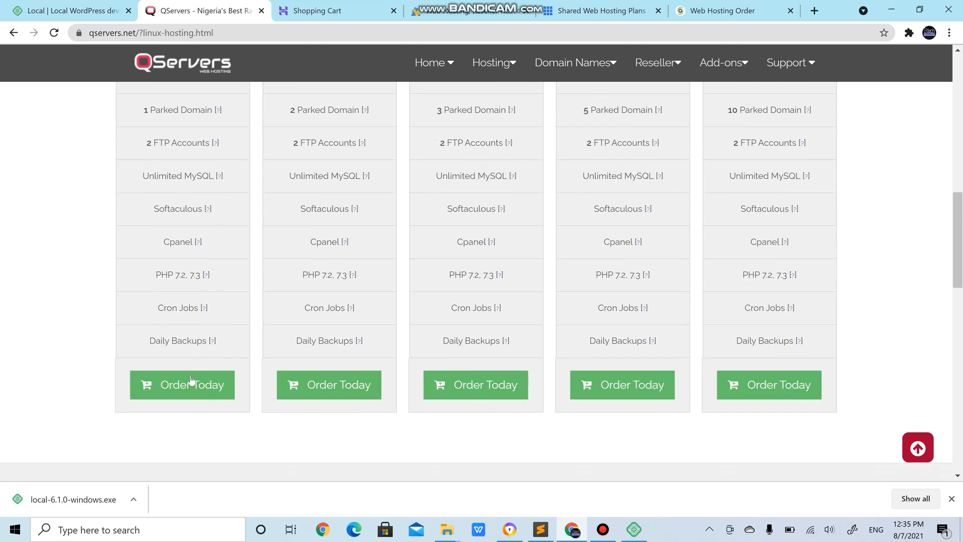
{"action": "left_click", "coordinate": [181, 384]}
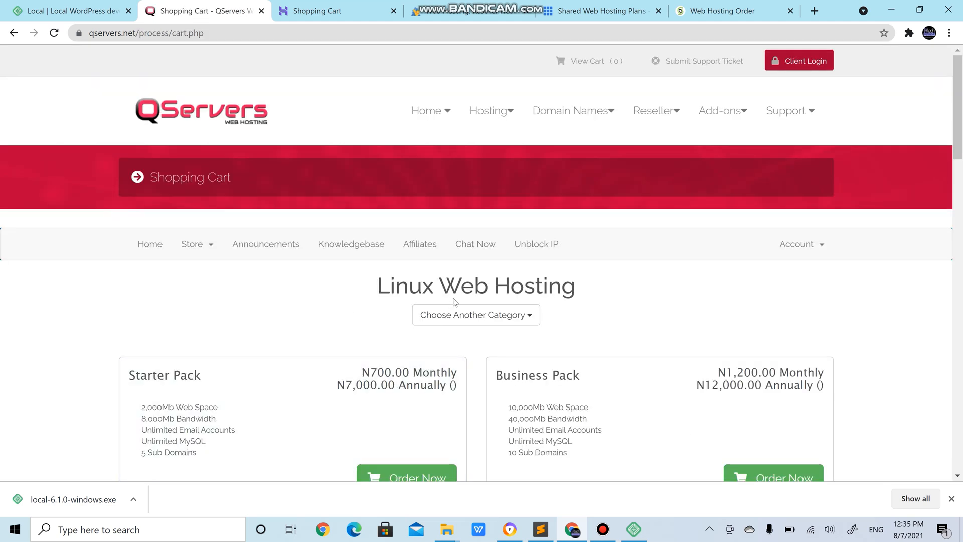
{"action": "scroll", "scroll_direction": "down", "scroll_amount": 3}
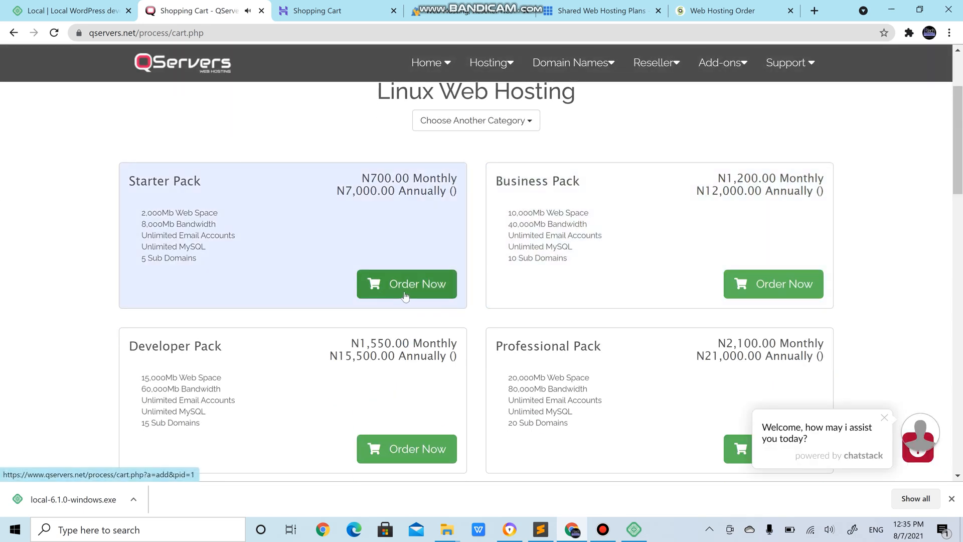
Order the Starter Pack and reach its domain registration step.
{"action": "left_click", "coordinate": [406, 284]}
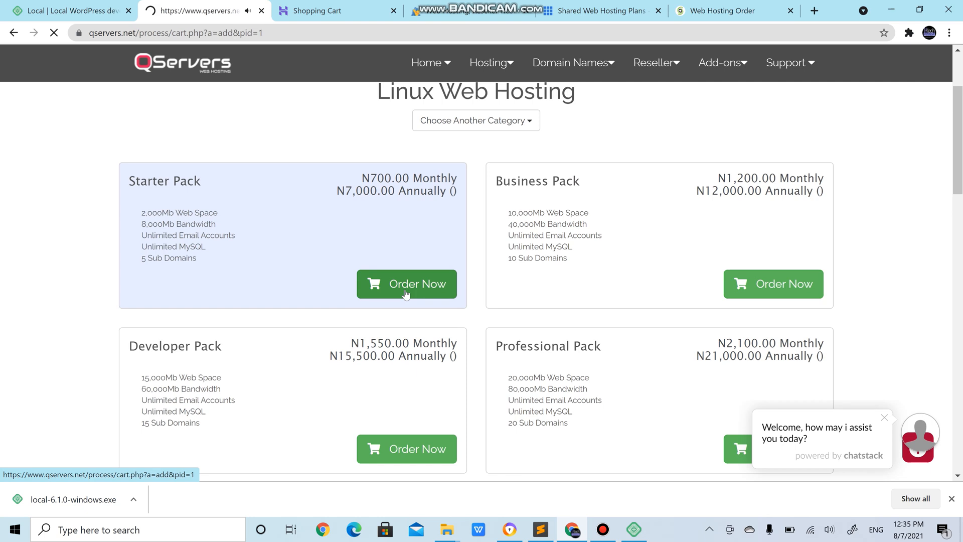
{"action": "left_click", "coordinate": [406, 284]}
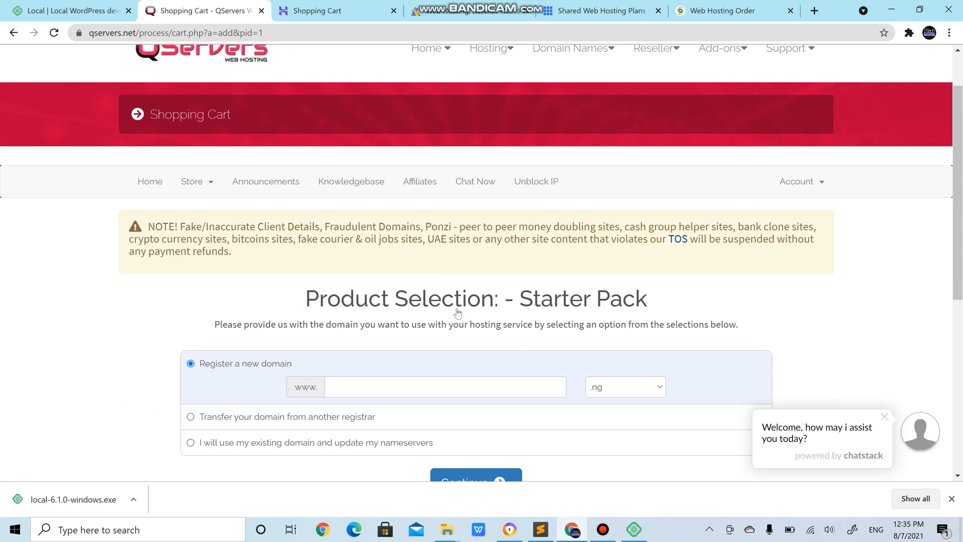
{"action": "scroll", "scroll_direction": "down", "scroll_amount": 3}
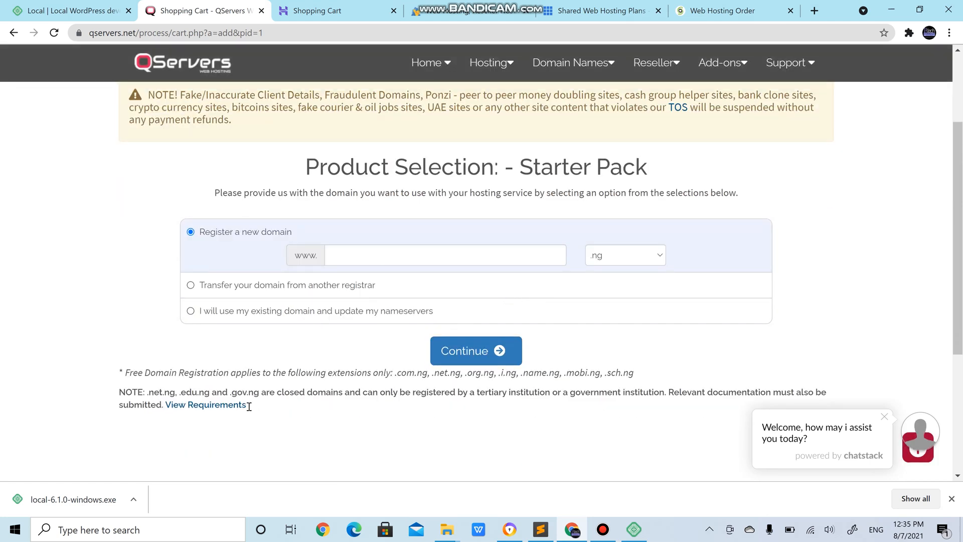
{"action": "mouse_move", "coordinate": [230, 378]}
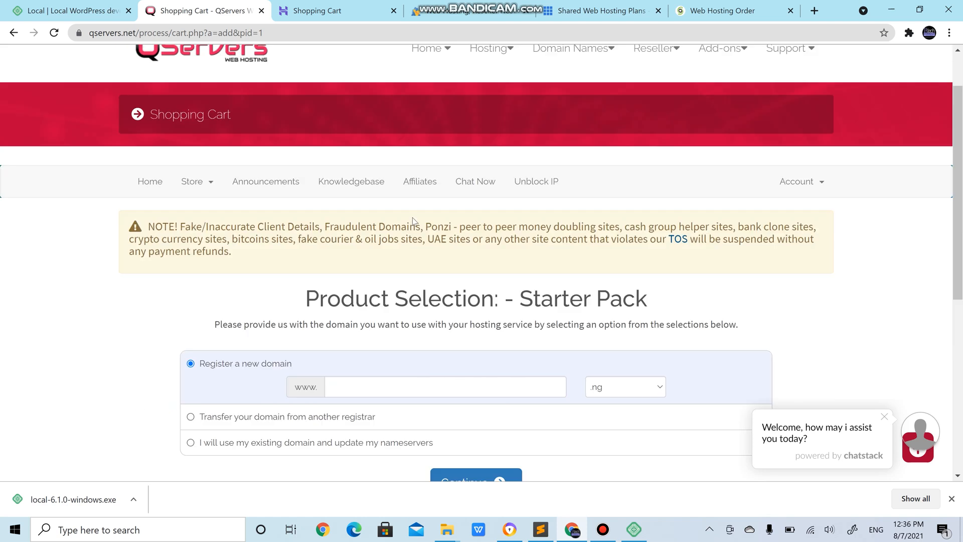
{"action": "scroll", "scroll_direction": "down", "scroll_amount": 3}
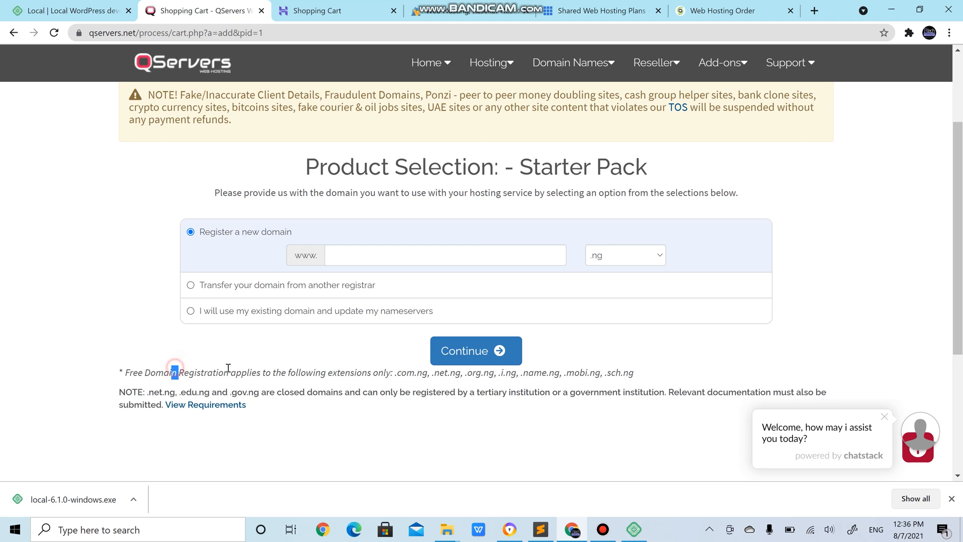
{"action": "mouse_move", "coordinate": [407, 375]}
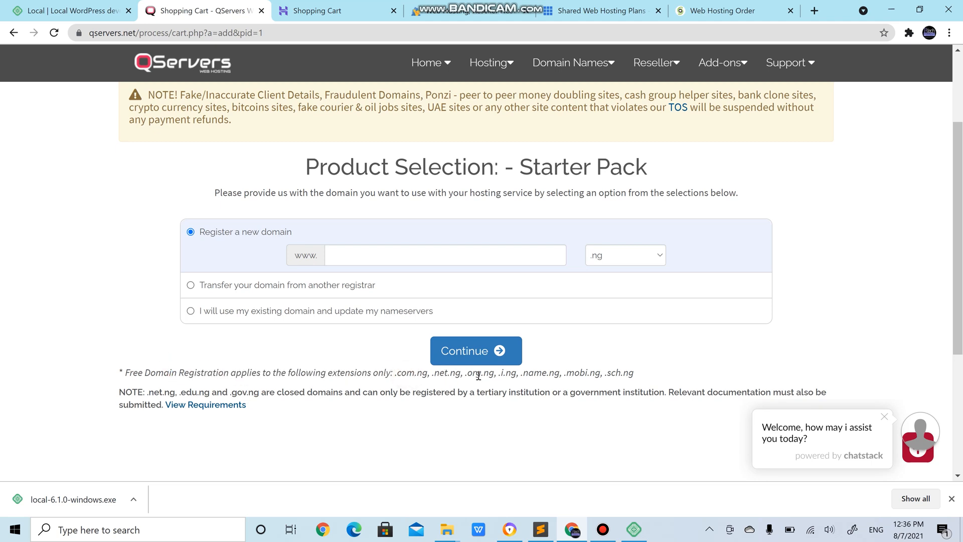
Enter the new domain 'learnwordpress' with the org.ng extension and check its availability.
{"action": "left_click", "coordinate": [624, 254]}
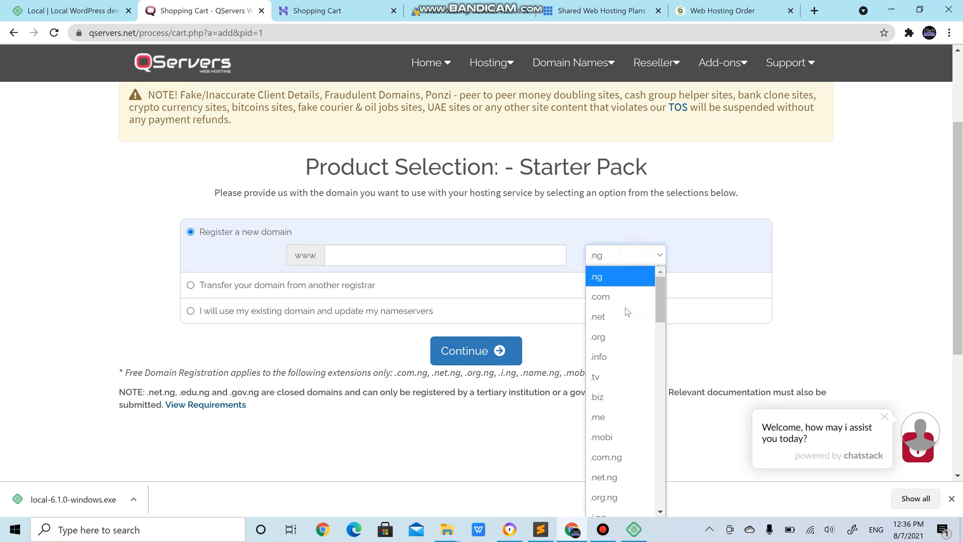
{"action": "scroll", "scroll_direction": "down", "scroll_amount": 3}
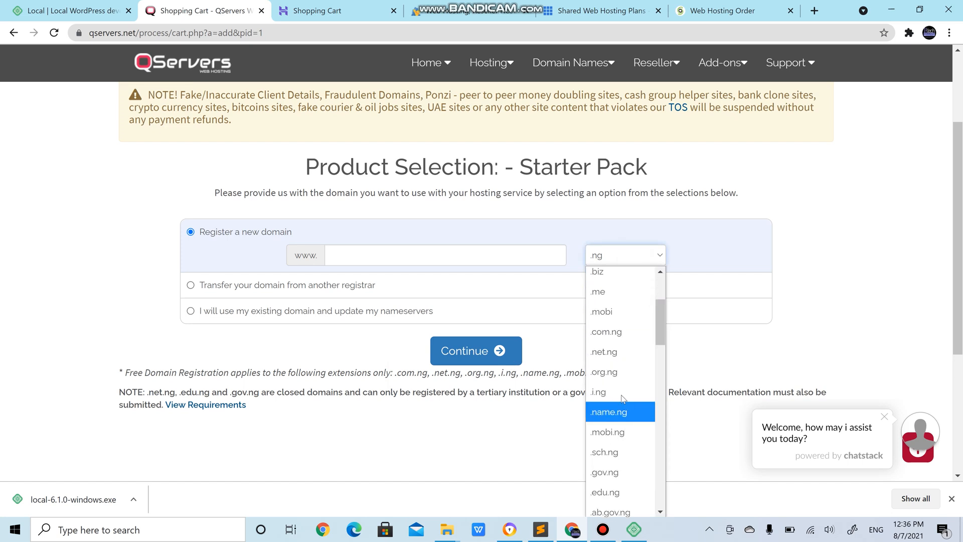
{"action": "left_click", "coordinate": [603, 371]}
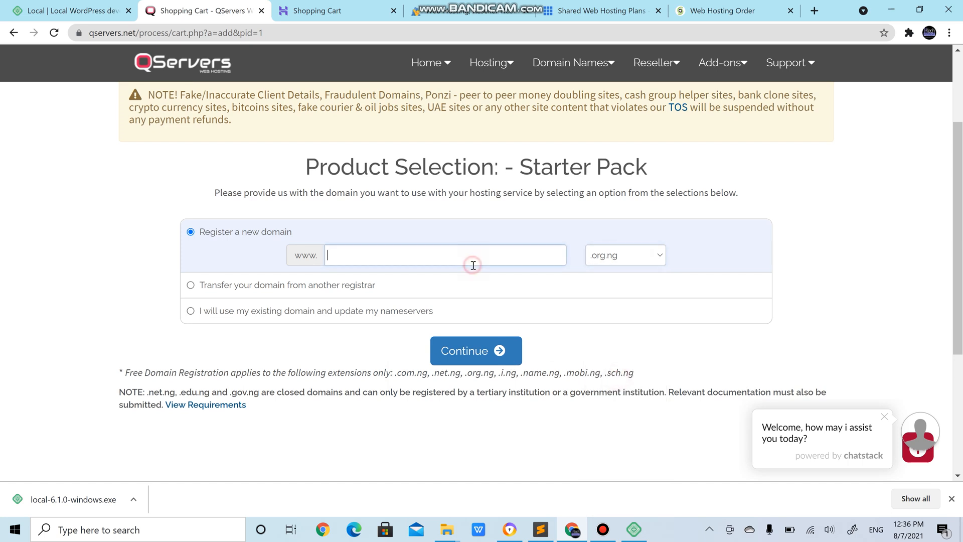
{"action": "type", "text": "learnw"}
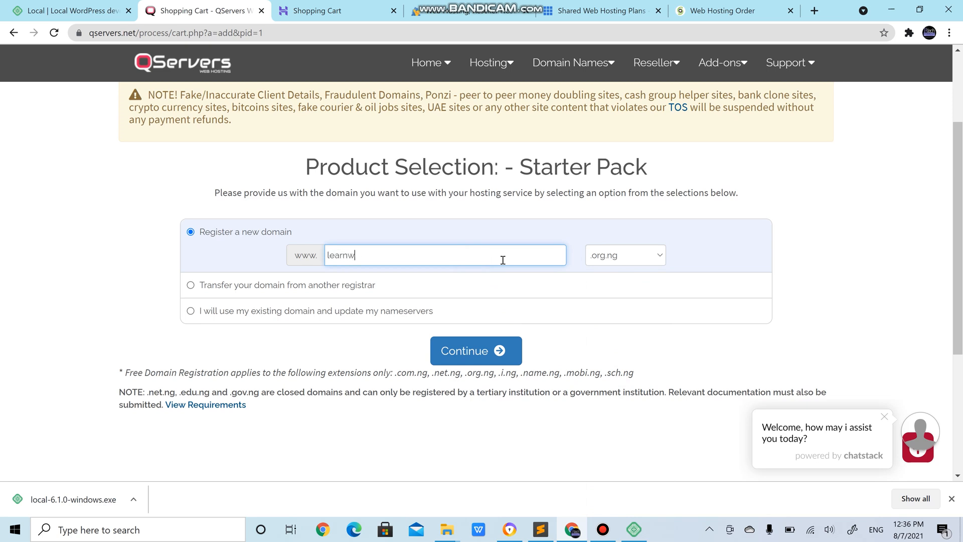
{"action": "type", "text": "ordpress"}
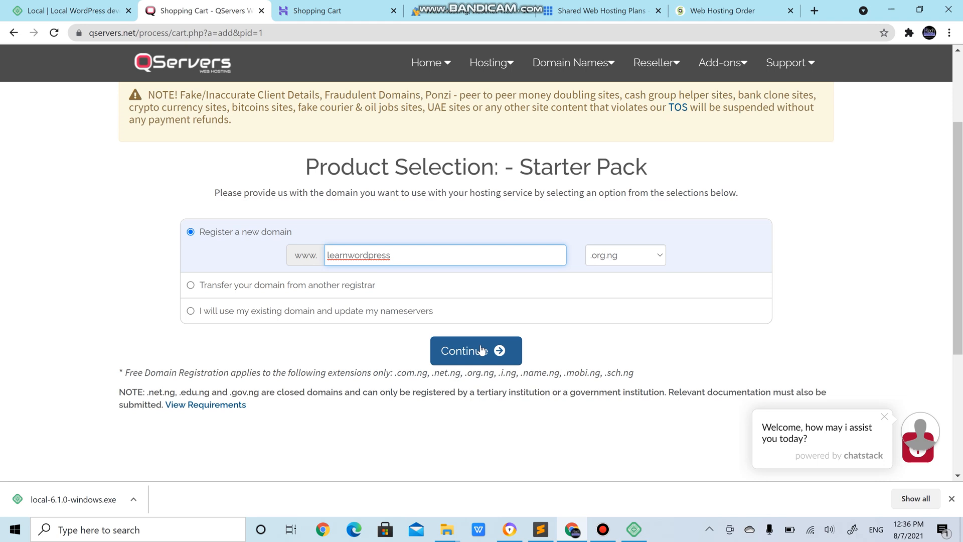
{"action": "left_click", "coordinate": [475, 350]}
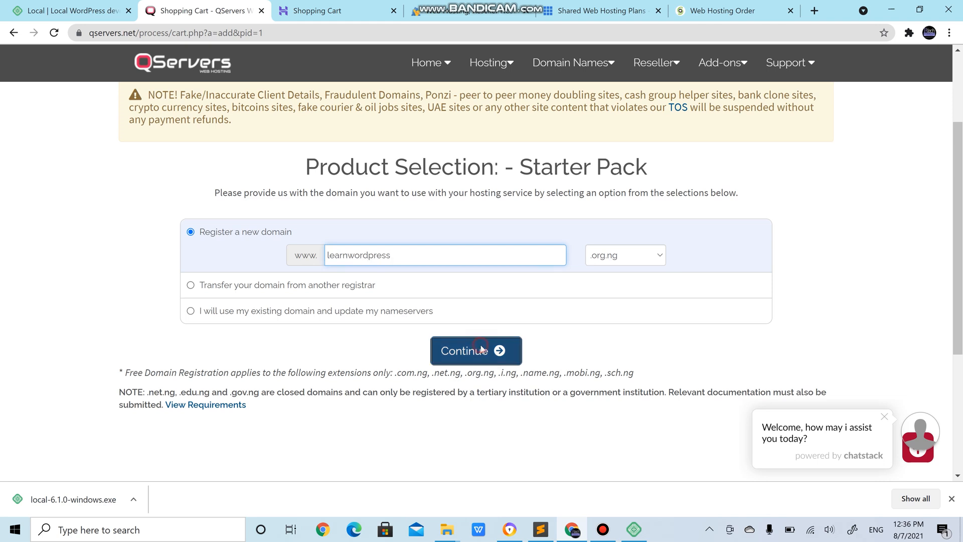
Confirm learnwordpress.org.ng is available and browse the suggested alternative domains.
{"action": "left_click", "coordinate": [475, 350]}
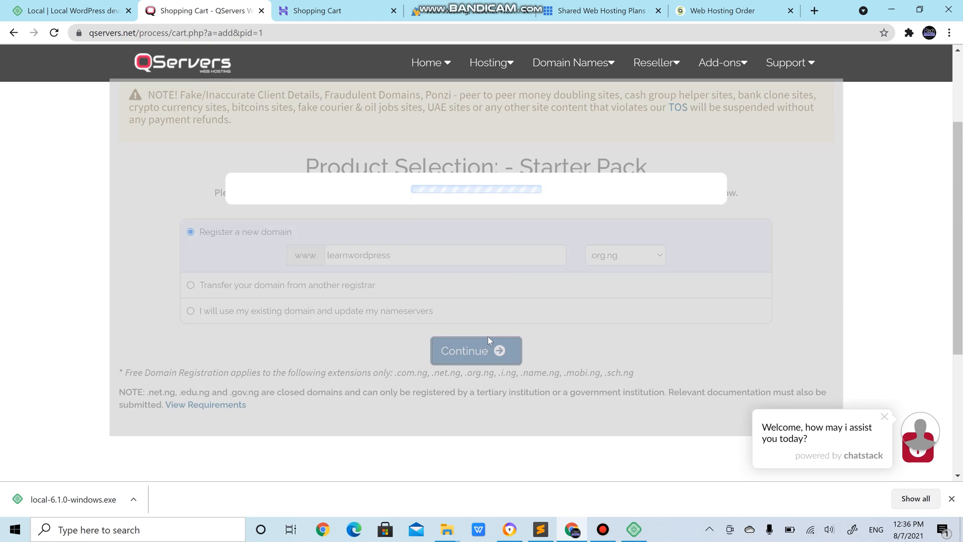
{"action": "left_click", "coordinate": [475, 350]}
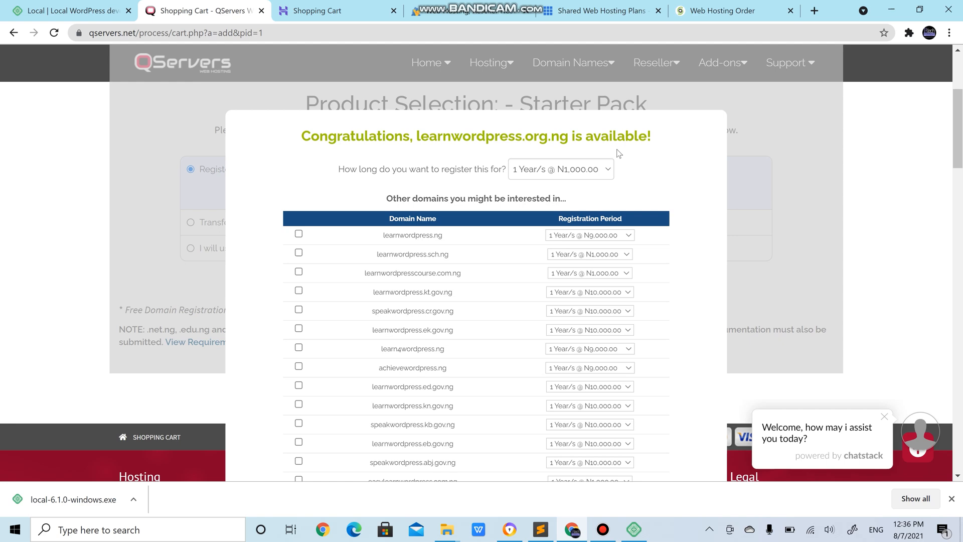
{"action": "mouse_move", "coordinate": [622, 158]}
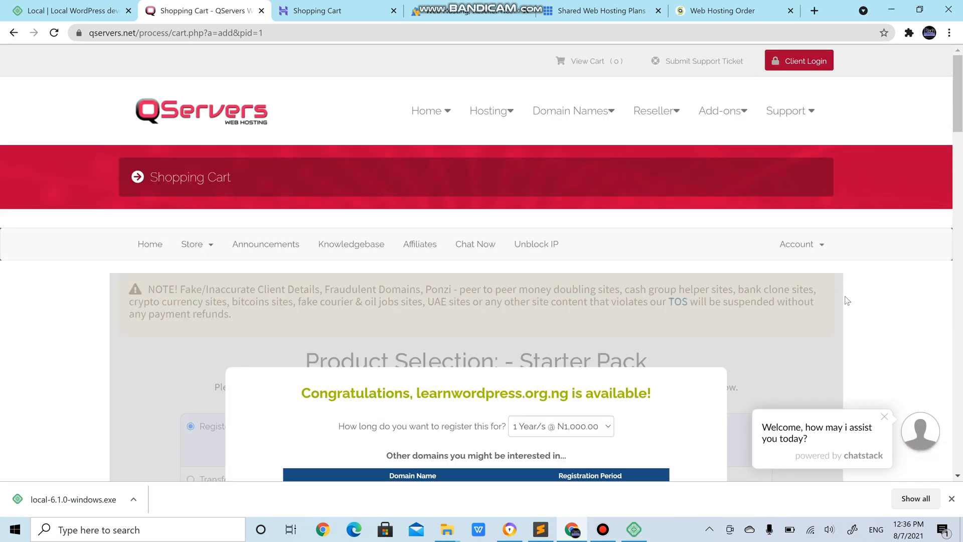
{"action": "scroll", "scroll_direction": "down", "scroll_amount": 3}
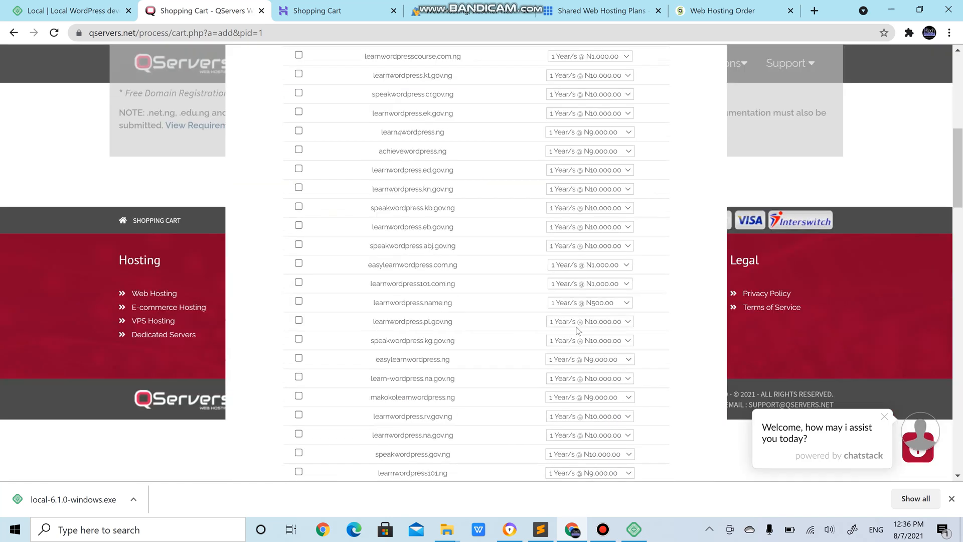
{"action": "scroll", "scroll_direction": "down", "scroll_amount": 3}
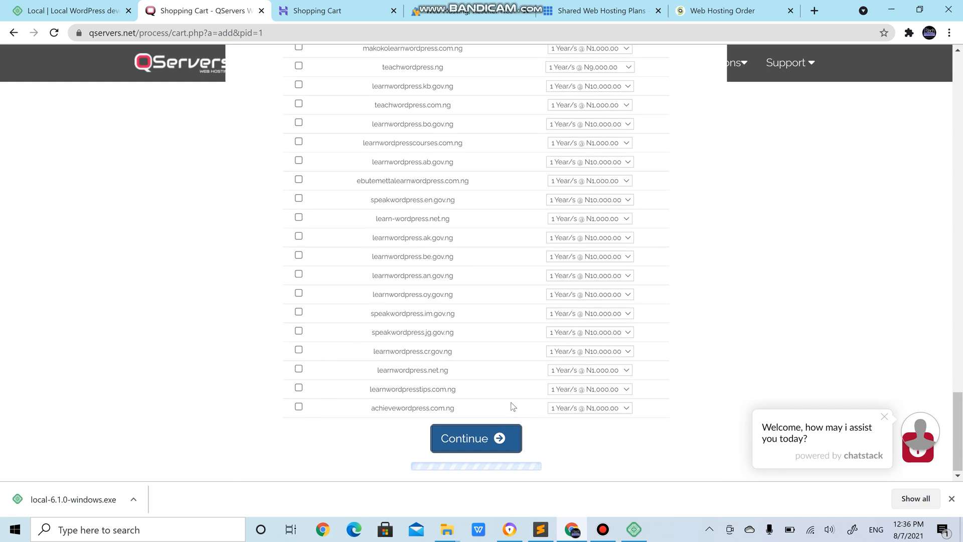
Proceed with learnwordpress.org.ng and bill the Starter Pack annually at N7,000.00.
{"action": "left_click", "coordinate": [475, 438]}
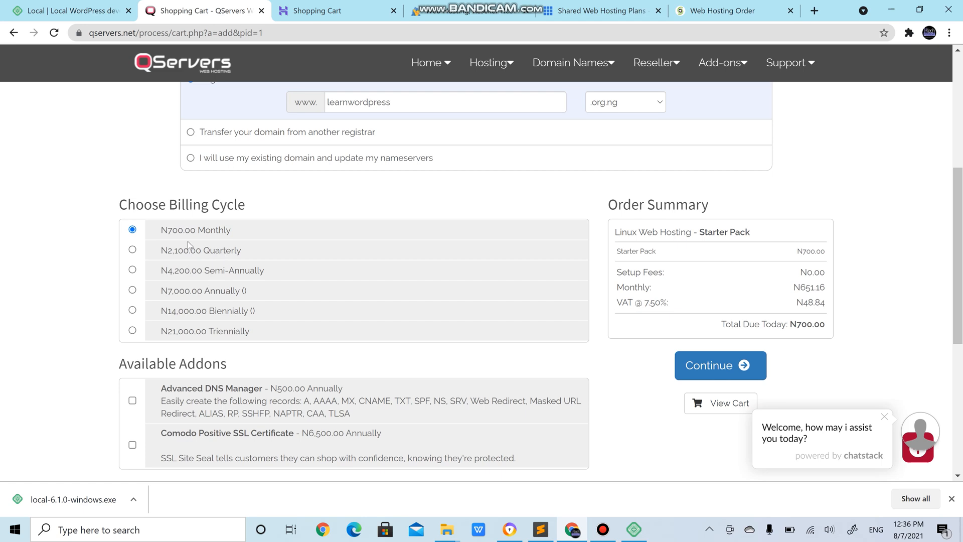
{"action": "mouse_move", "coordinate": [199, 245]}
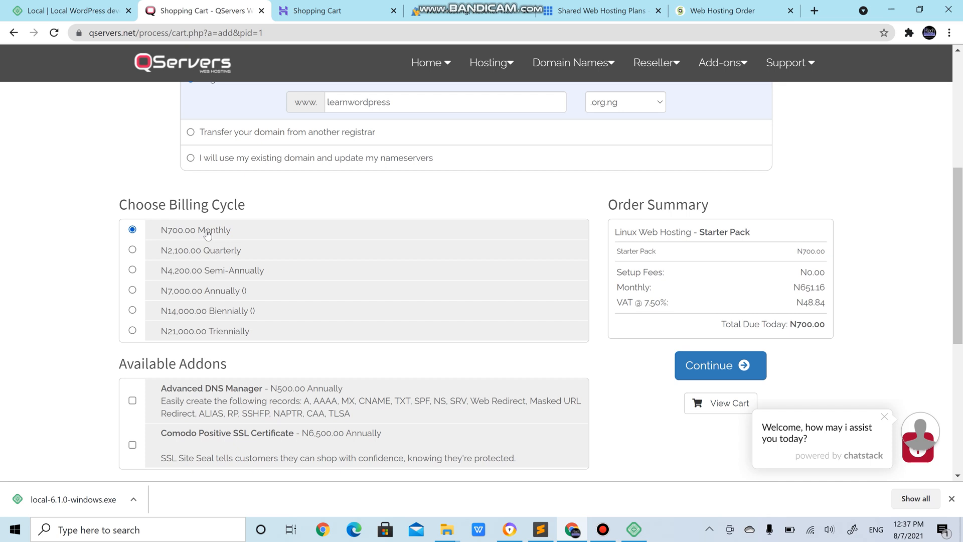
{"action": "mouse_move", "coordinate": [191, 272]}
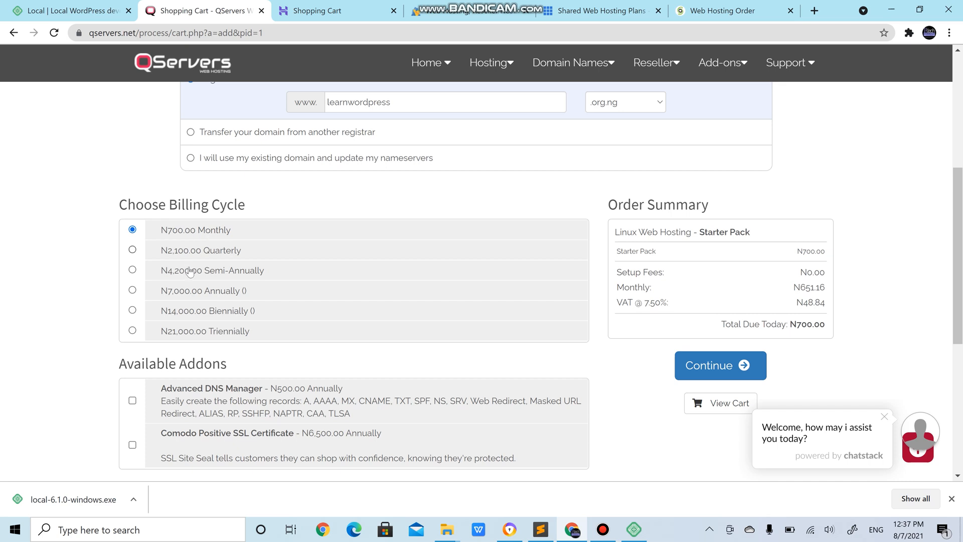
{"action": "mouse_move", "coordinate": [133, 290]}
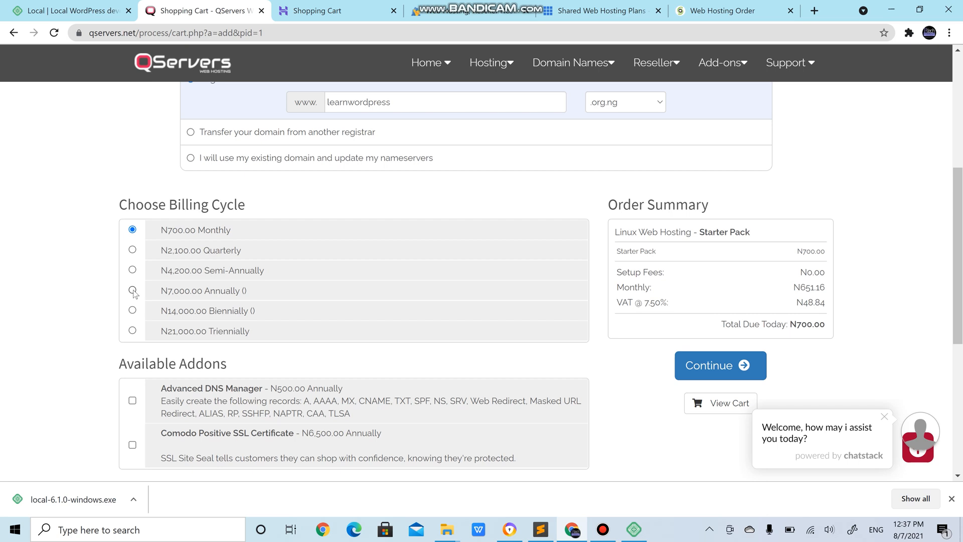
{"action": "left_click", "coordinate": [132, 291]}
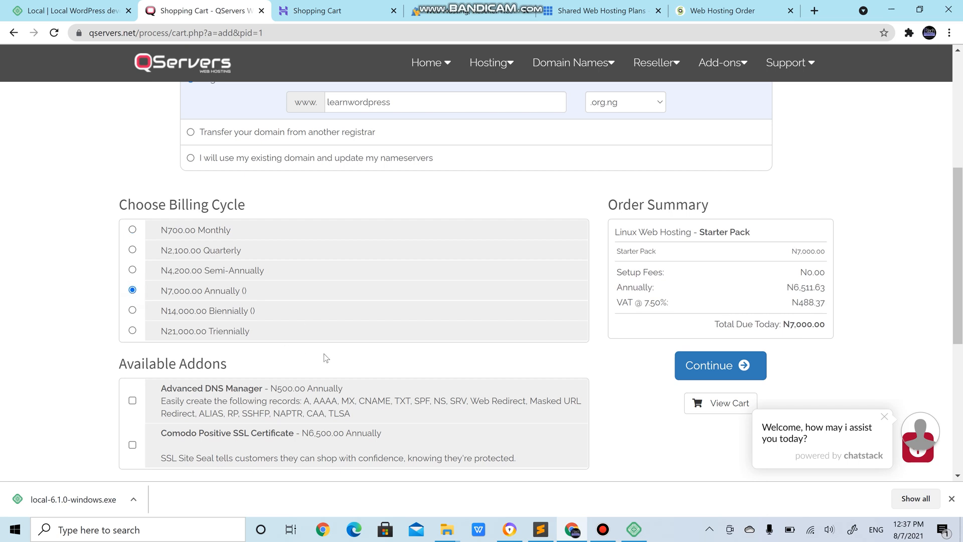
{"action": "scroll", "scroll_direction": "down", "scroll_amount": 3}
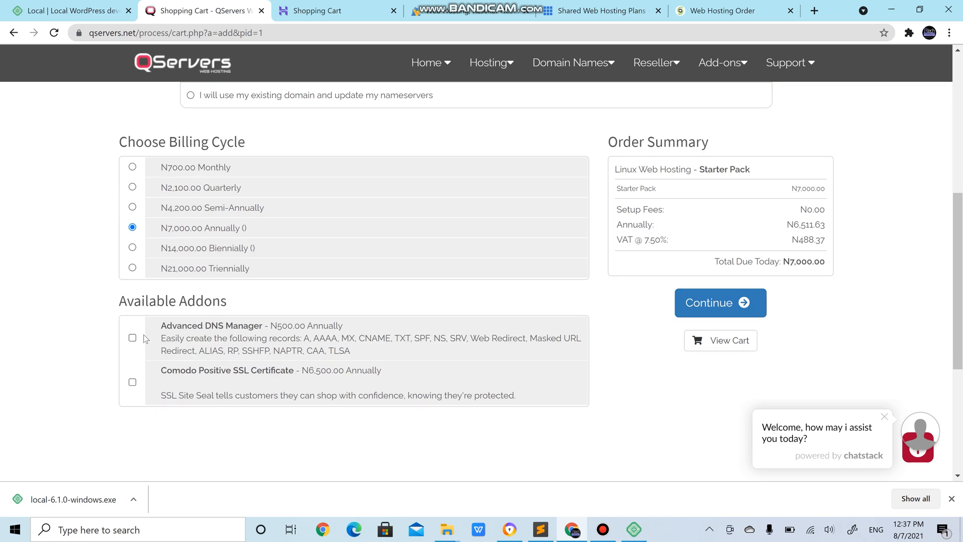
{"action": "left_click", "coordinate": [133, 338]}
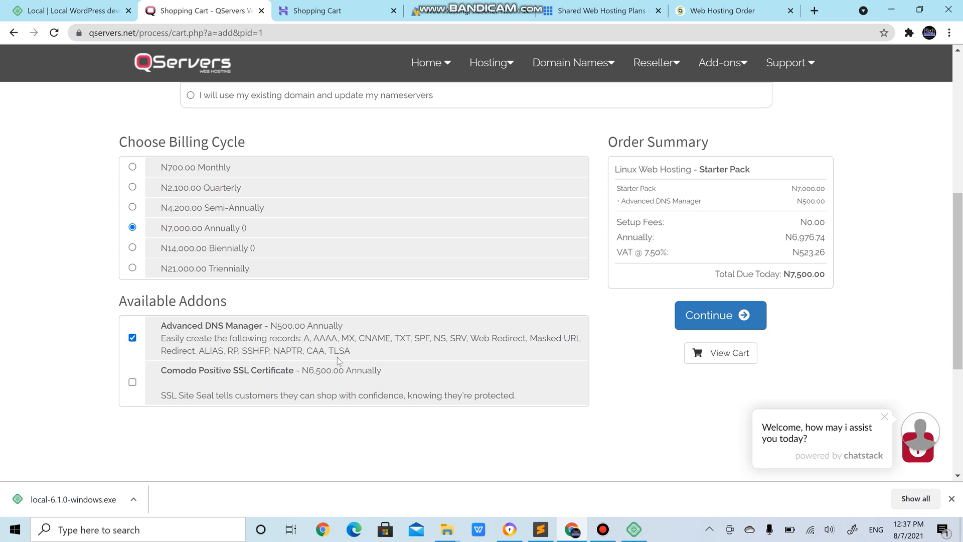
{"action": "mouse_move", "coordinate": [340, 338]}
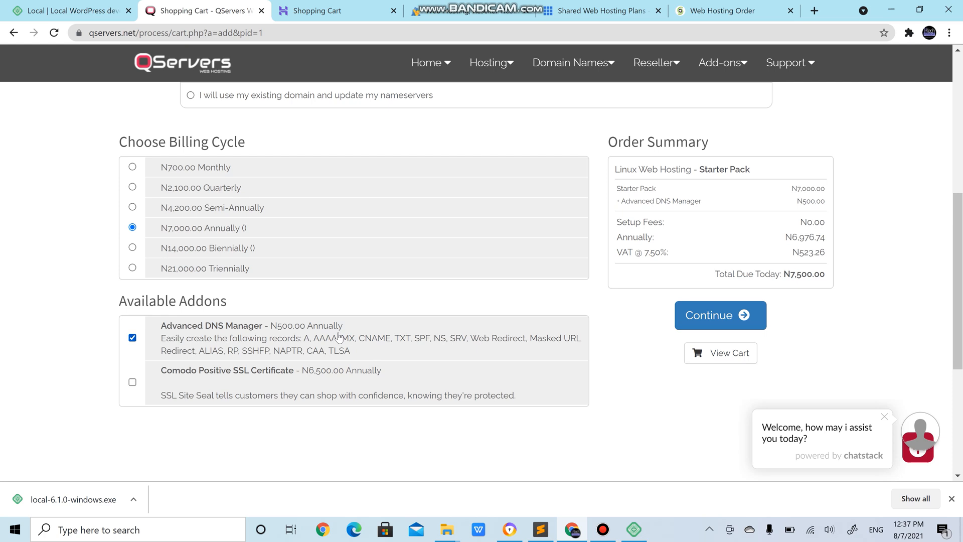
{"action": "mouse_move", "coordinate": [324, 354]}
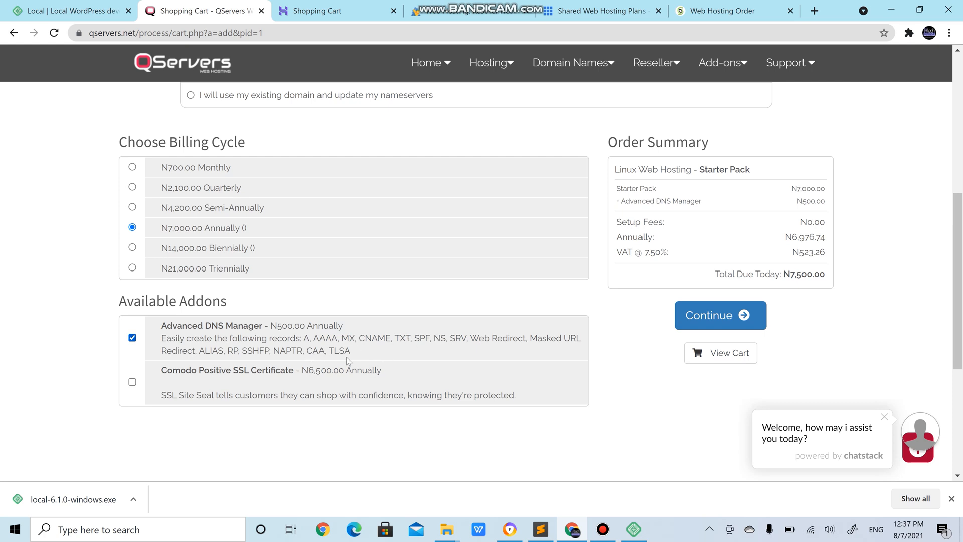
{"action": "mouse_move", "coordinate": [436, 187]}
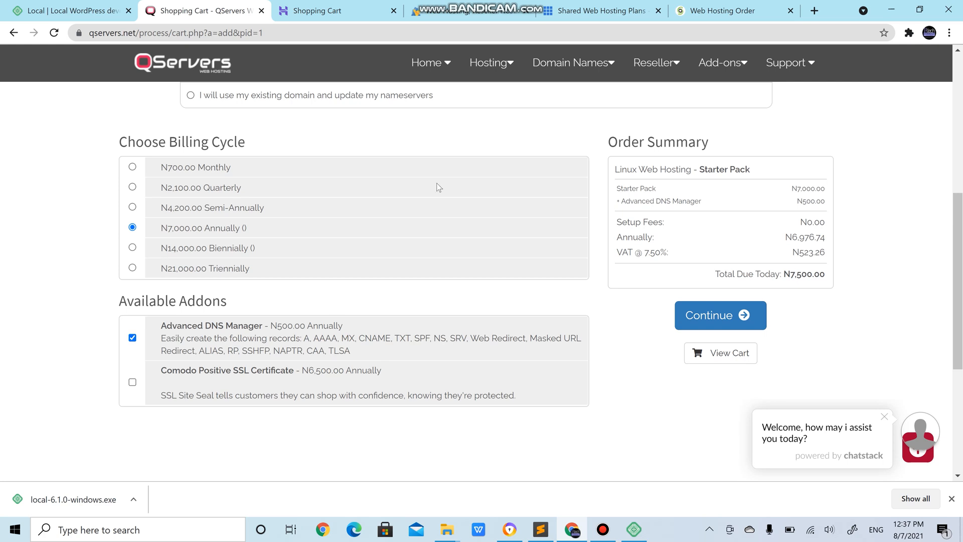
{"action": "mouse_move", "coordinate": [347, 157]}
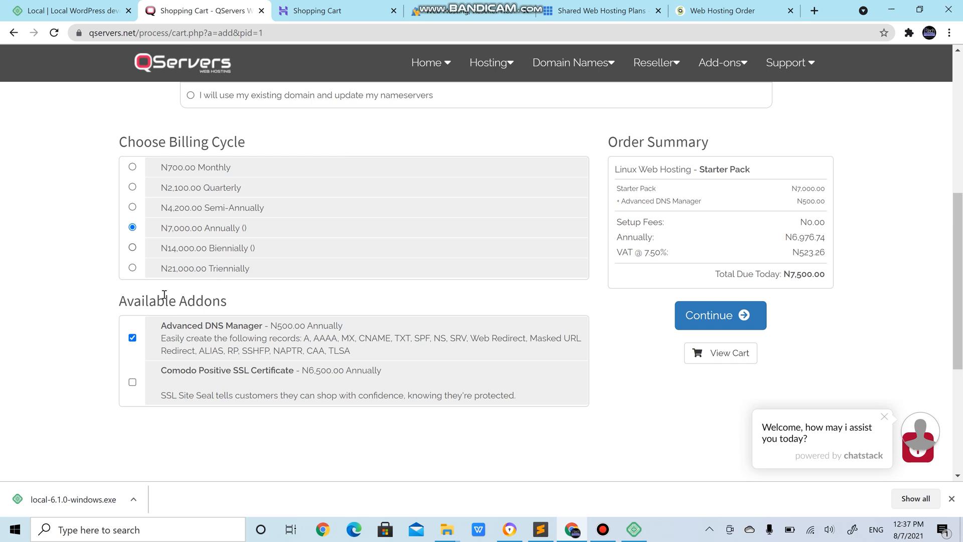
{"action": "mouse_move", "coordinate": [288, 340]}
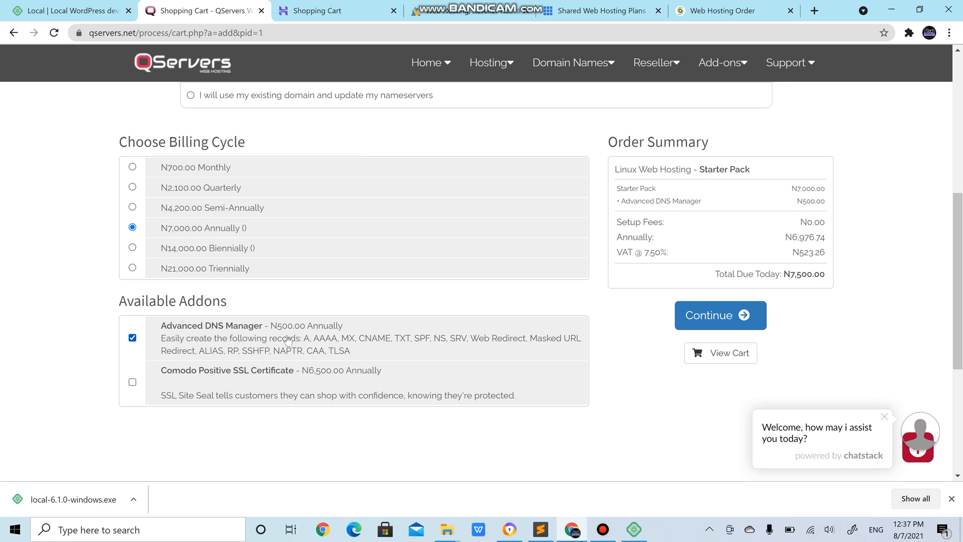
{"action": "mouse_move", "coordinate": [330, 351]}
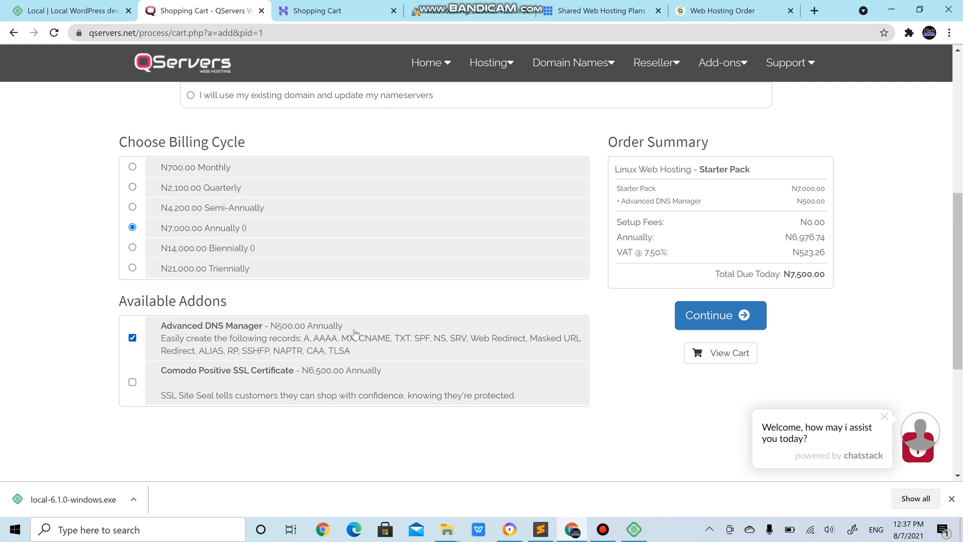
{"action": "mouse_move", "coordinate": [361, 343]}
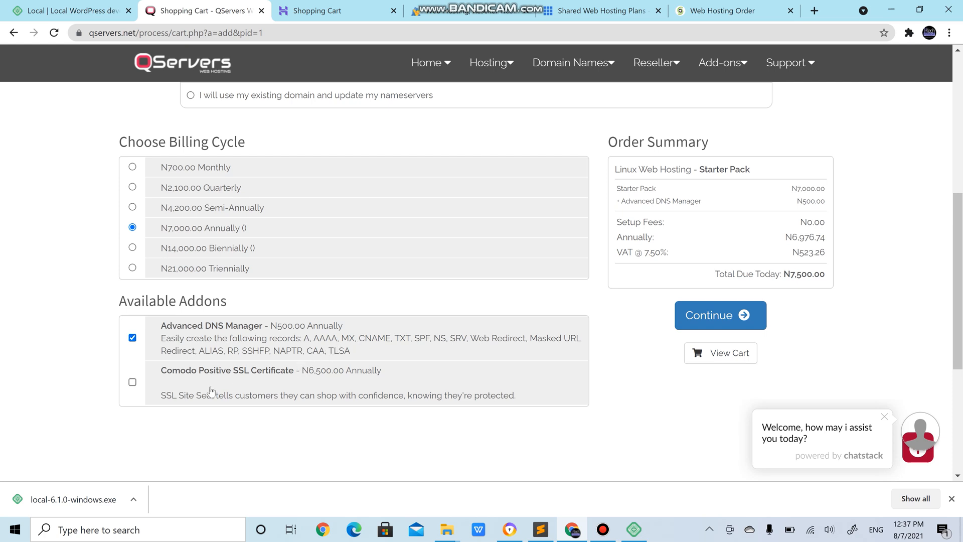
{"action": "mouse_move", "coordinate": [132, 383]}
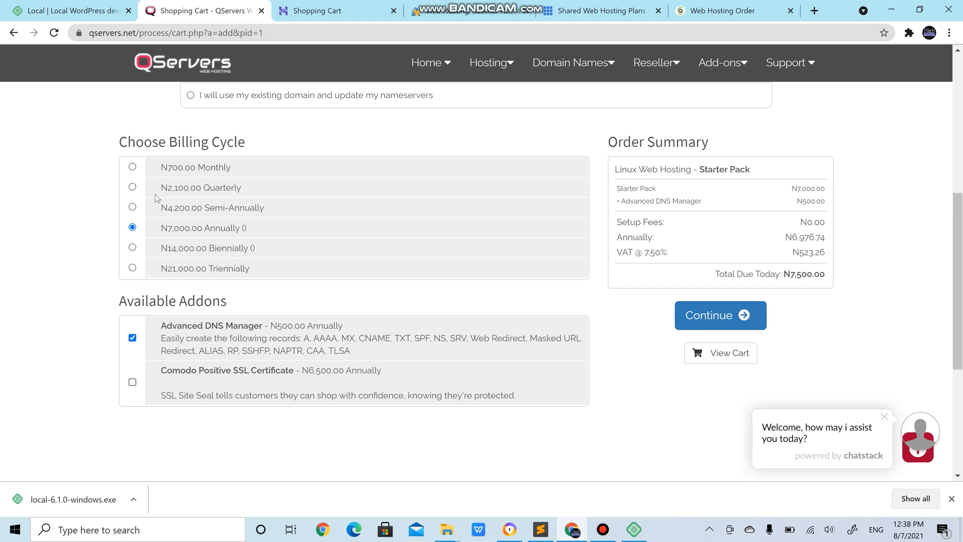
{"action": "left_click", "coordinate": [80, 32]}
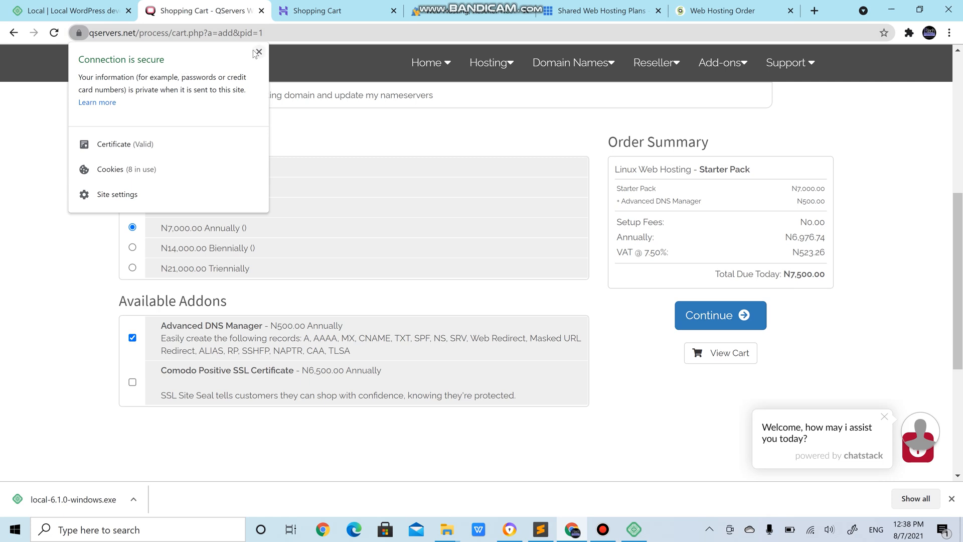
{"action": "left_click", "coordinate": [257, 51]}
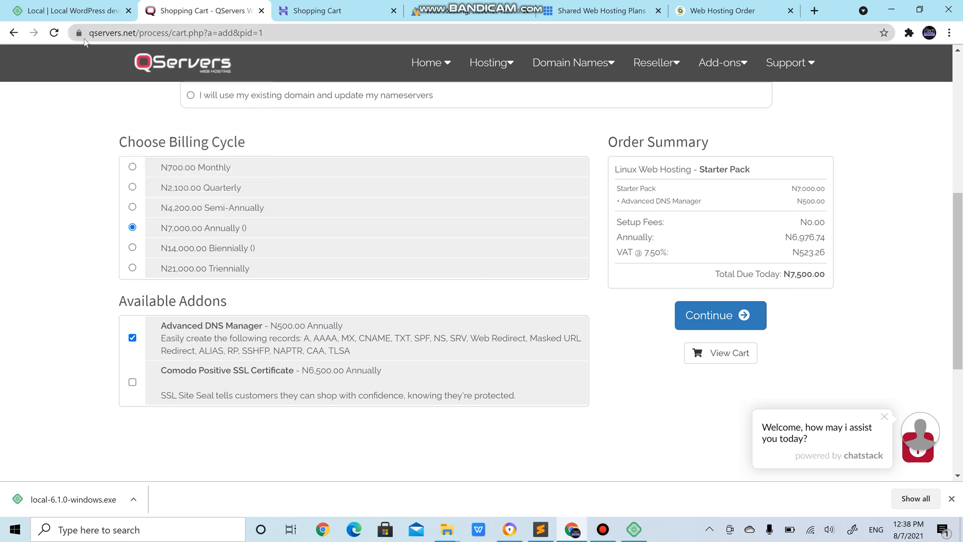
{"action": "mouse_move", "coordinate": [225, 298]}
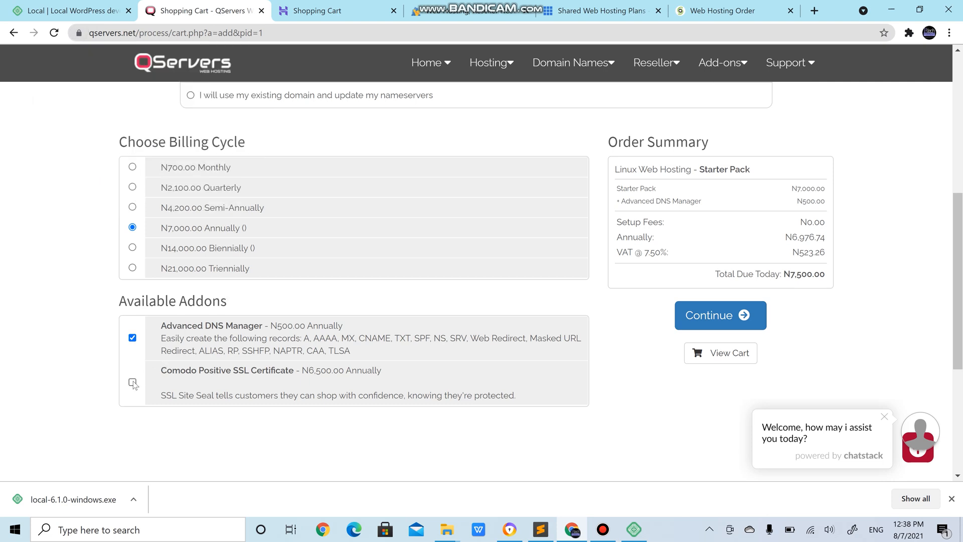
{"action": "left_click", "coordinate": [132, 381]}
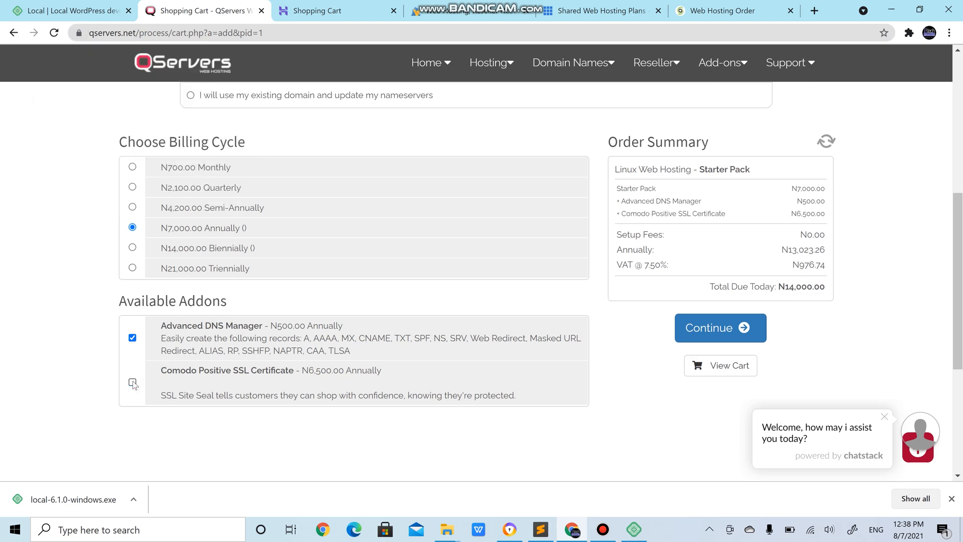
{"action": "left_click", "coordinate": [132, 382]}
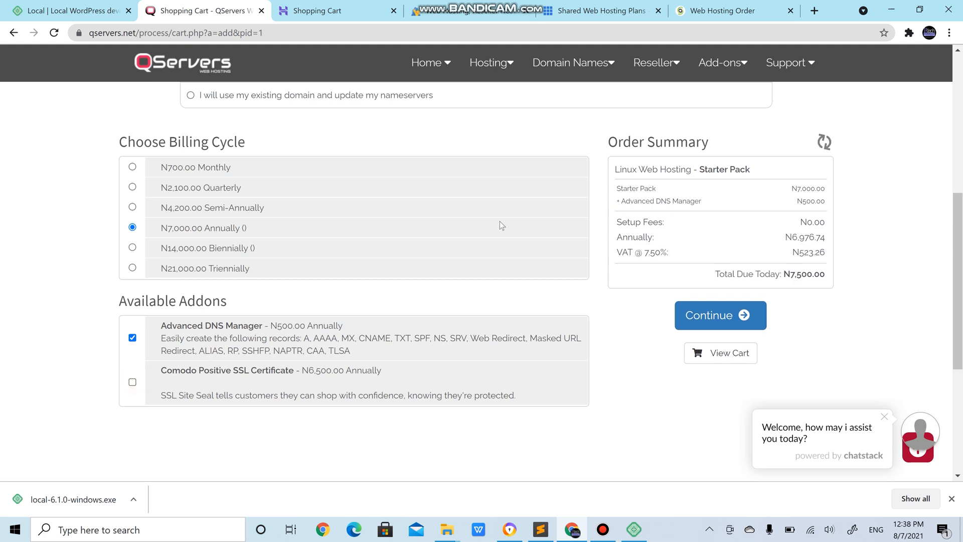
{"action": "mouse_move", "coordinate": [202, 403]}
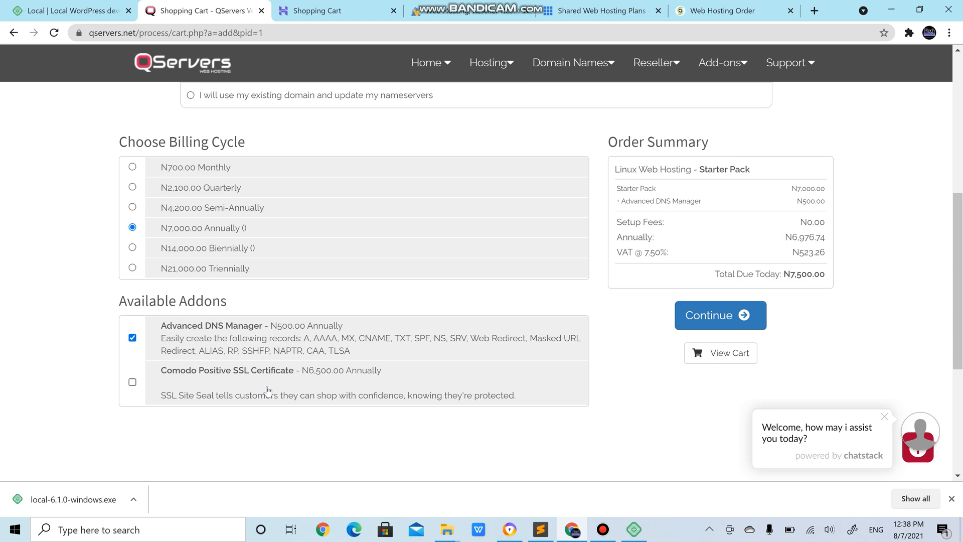
{"action": "mouse_move", "coordinate": [619, 315]}
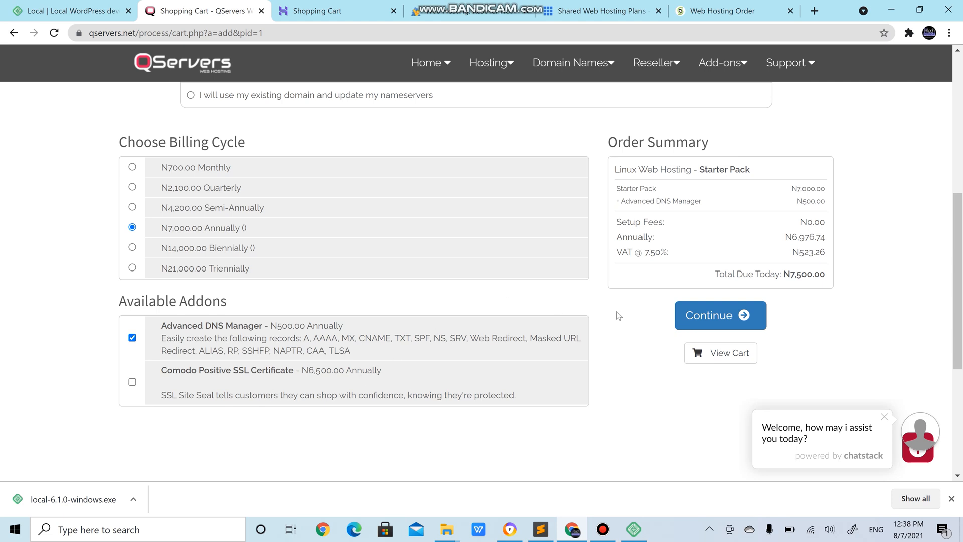
{"action": "mouse_move", "coordinate": [665, 326]}
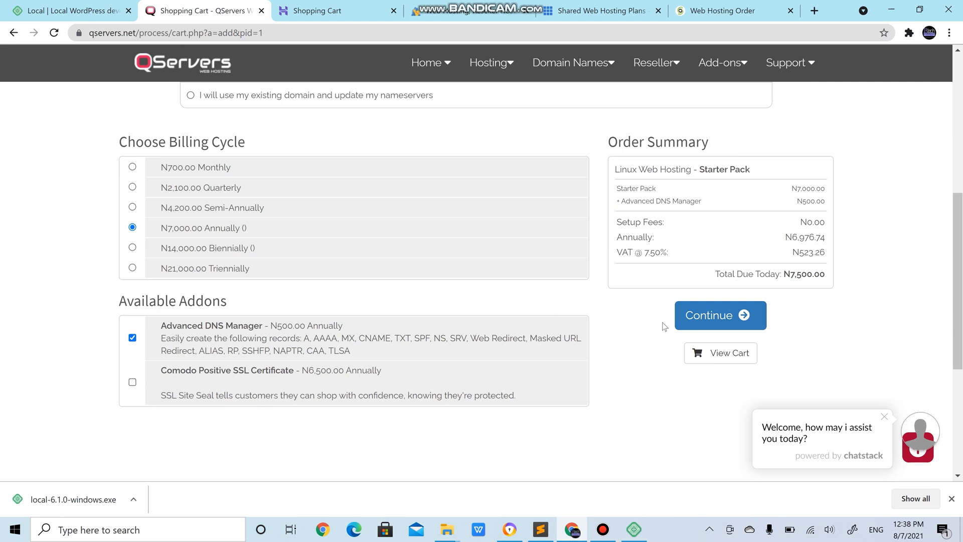
Continue to Domains Configuration, enable free DNS Management for learnwordpress.org.ng, and continue toward checkout.
{"action": "left_click", "coordinate": [720, 315]}
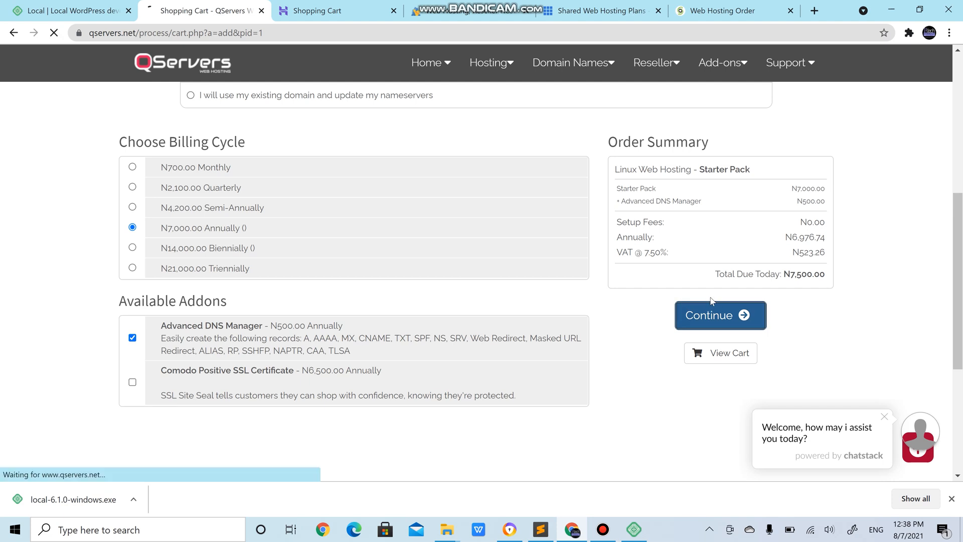
{"action": "left_click", "coordinate": [719, 315]}
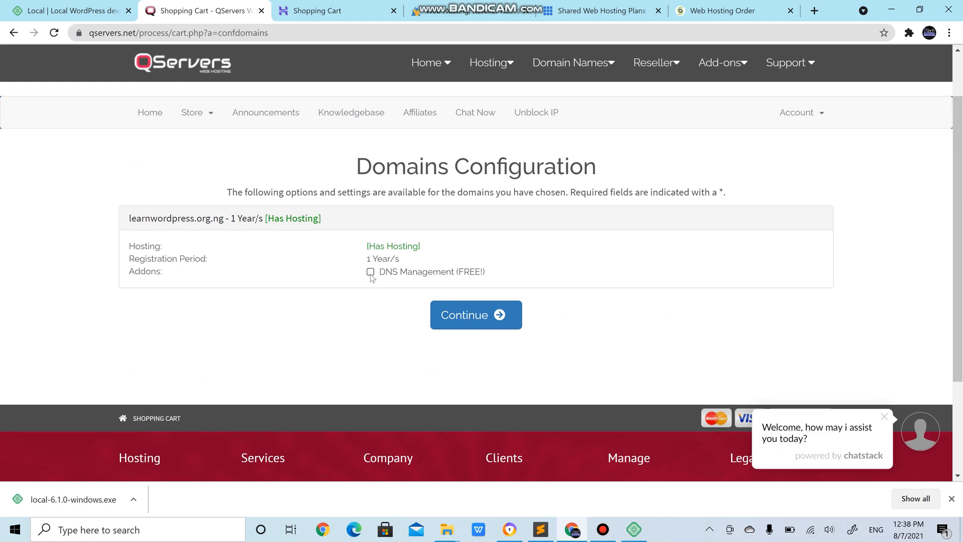
{"action": "left_click", "coordinate": [371, 272]}
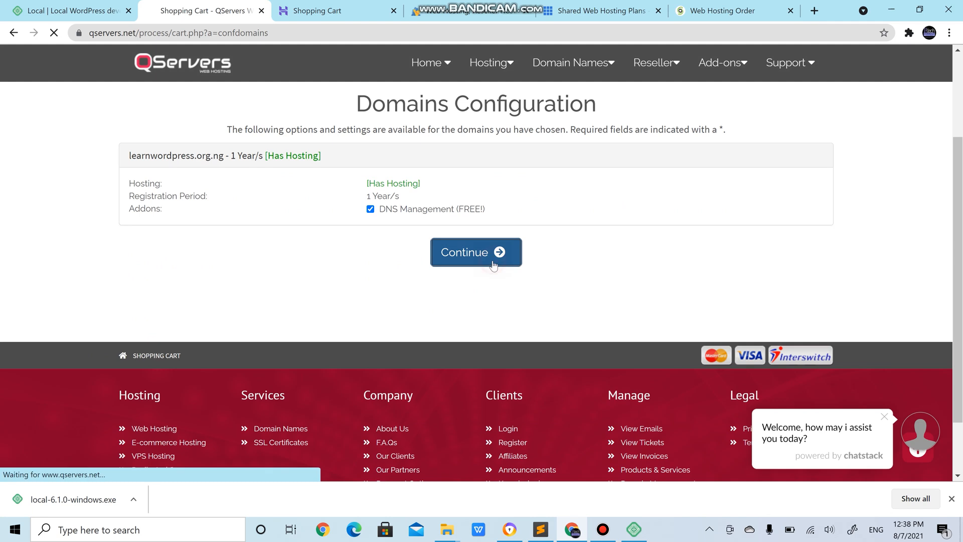
{"action": "left_click", "coordinate": [476, 252]}
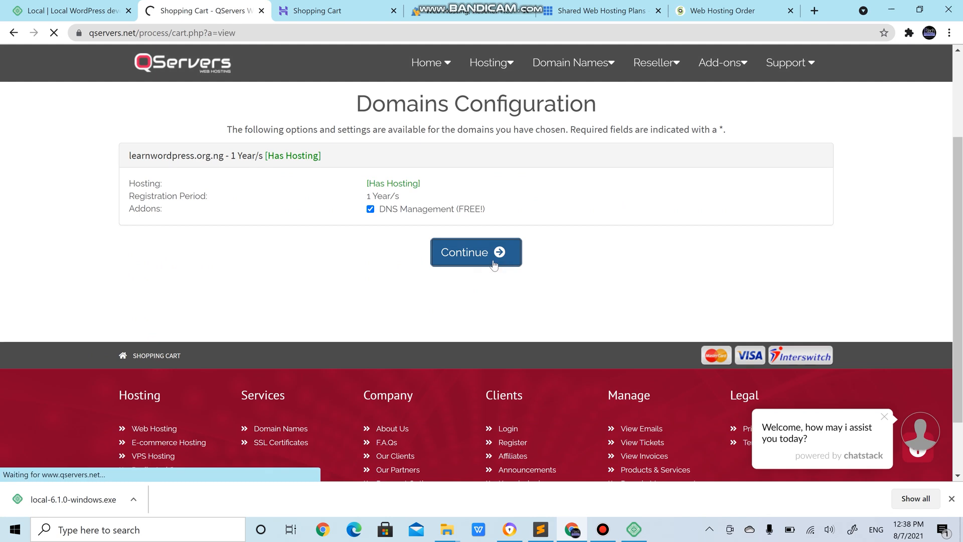
Enter first name Ibrahim, company IATECH CONSULT, the remembered e-mail address and a password.
{"action": "left_click", "coordinate": [475, 252]}
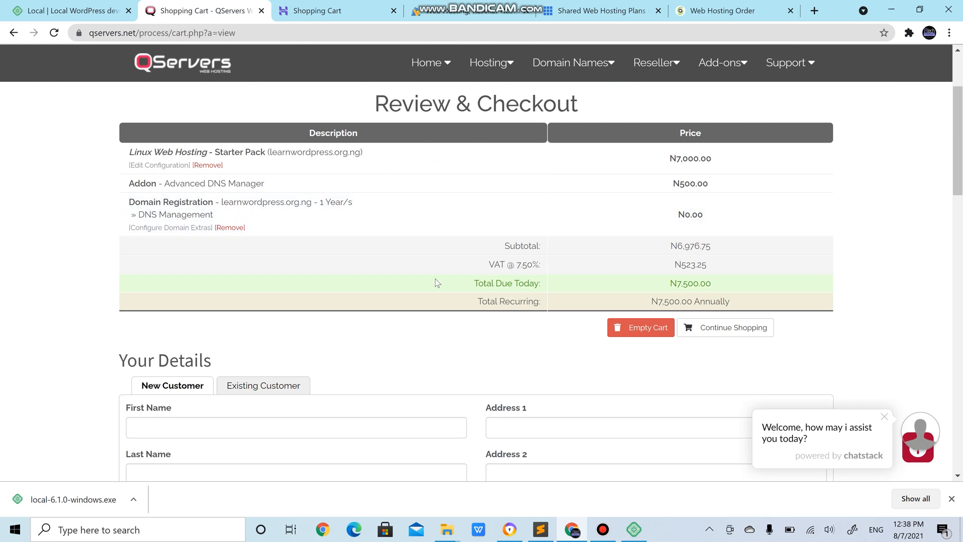
{"action": "scroll", "scroll_direction": "down", "scroll_amount": 3}
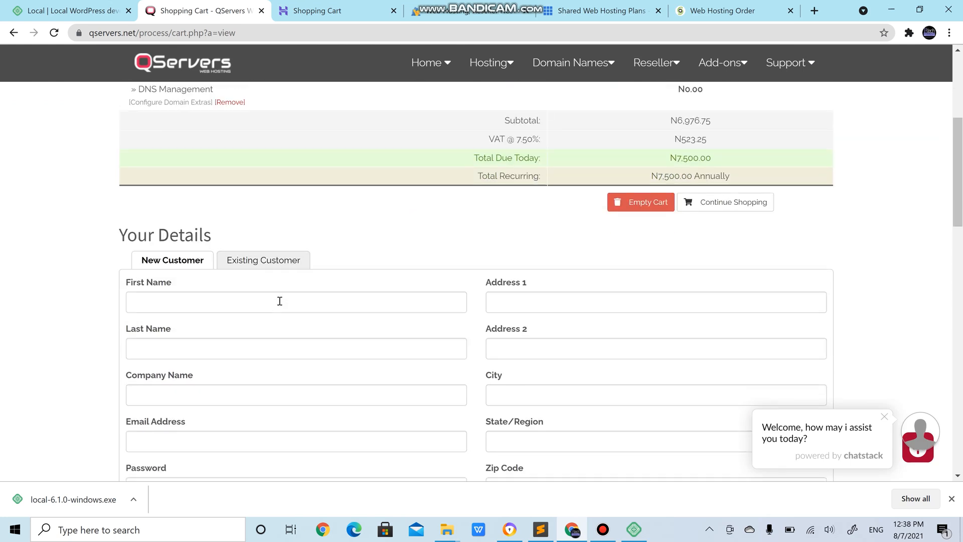
{"action": "type", "text": "Ibrahim"}
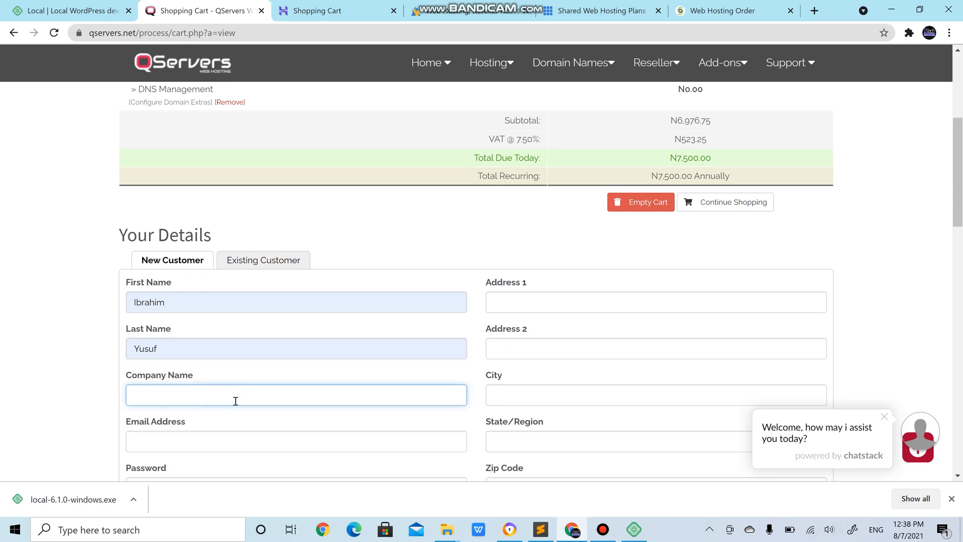
{"action": "type", "text": "IATECH C"}
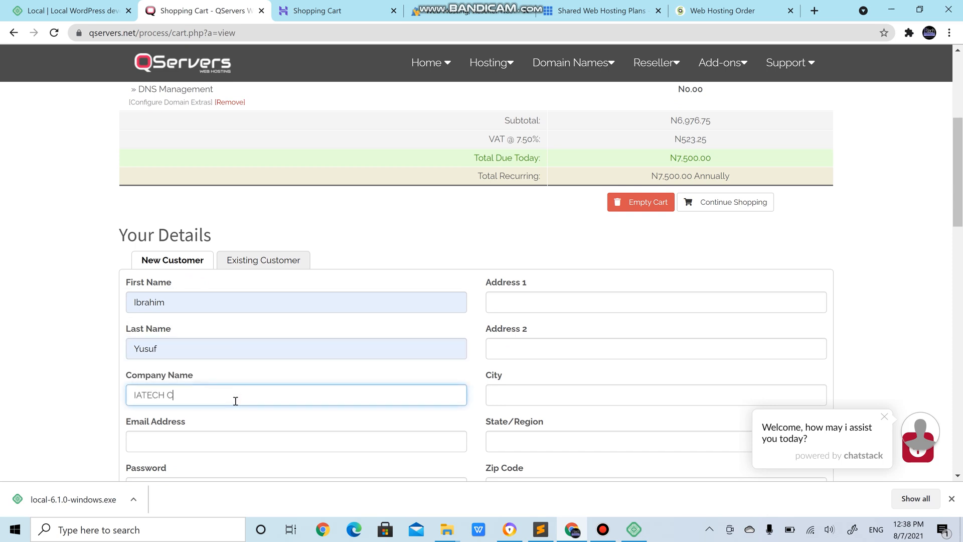
{"action": "type", "text": "ONSULT"}
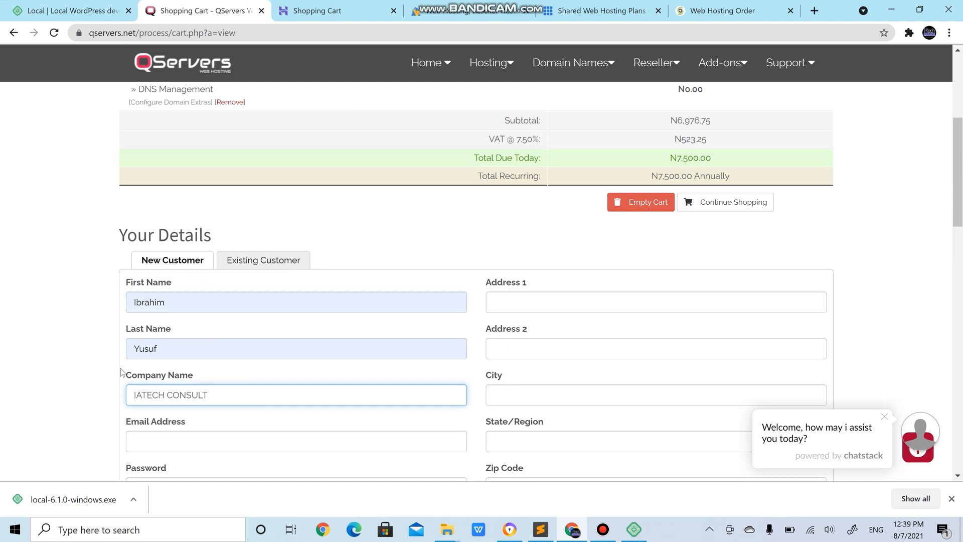
{"action": "type", "text": "iayusu"}
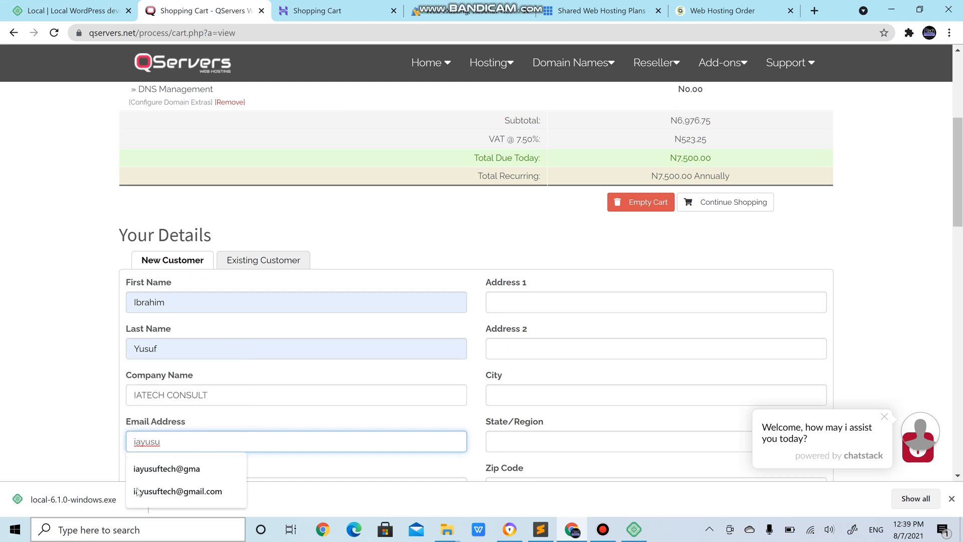
{"action": "left_click", "coordinate": [177, 491]}
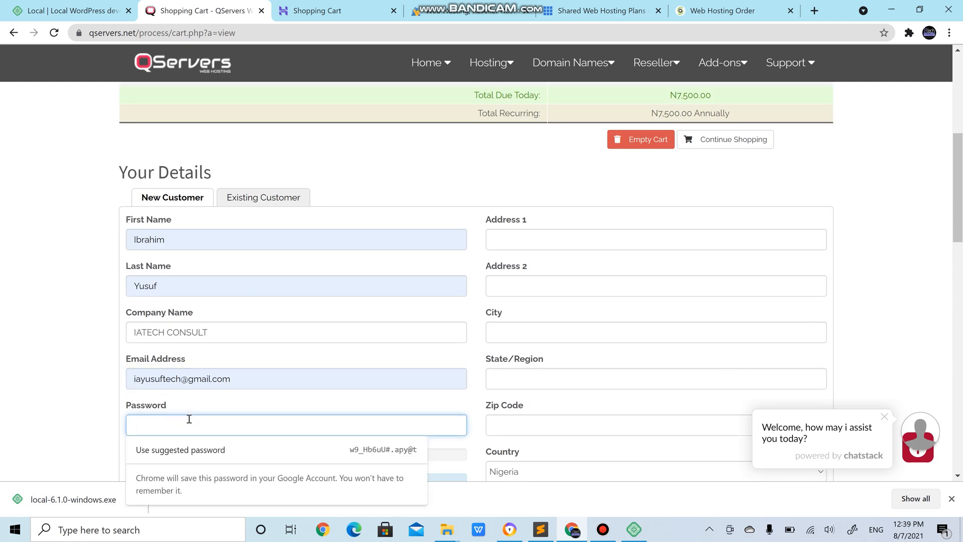
{"action": "type", "text": "•"}
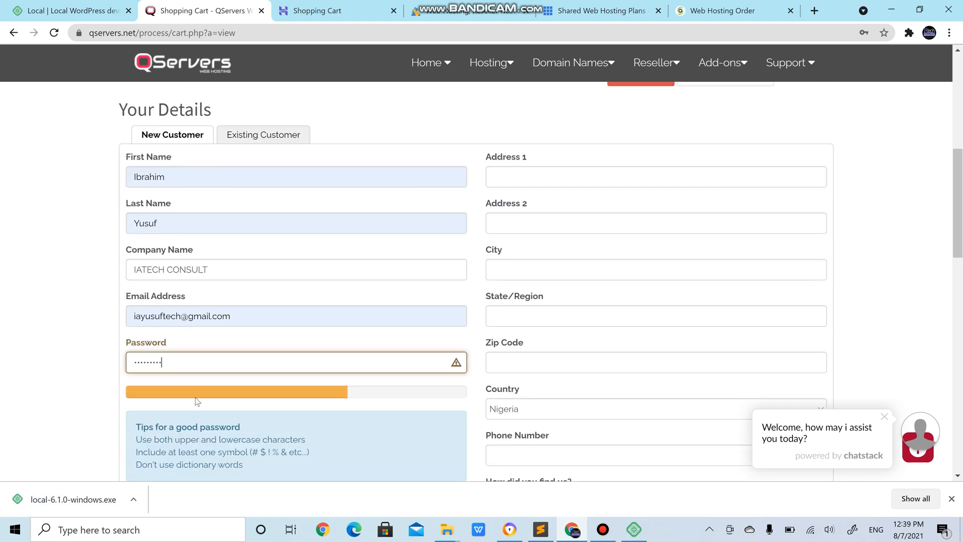
Enter an Abuja address with FCT as both city and state/region.
{"action": "scroll", "scroll_direction": "down", "scroll_amount": 3}
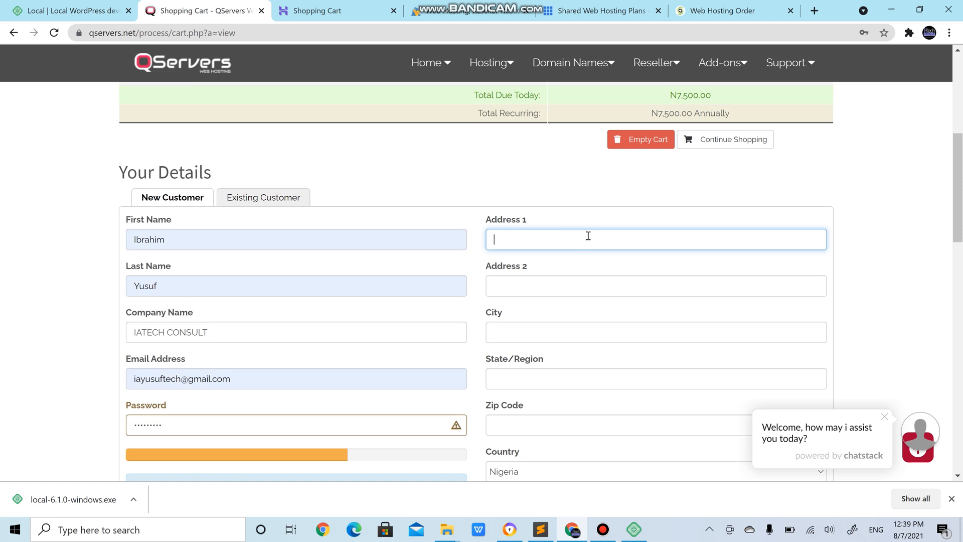
{"action": "type", "text": "Abu"}
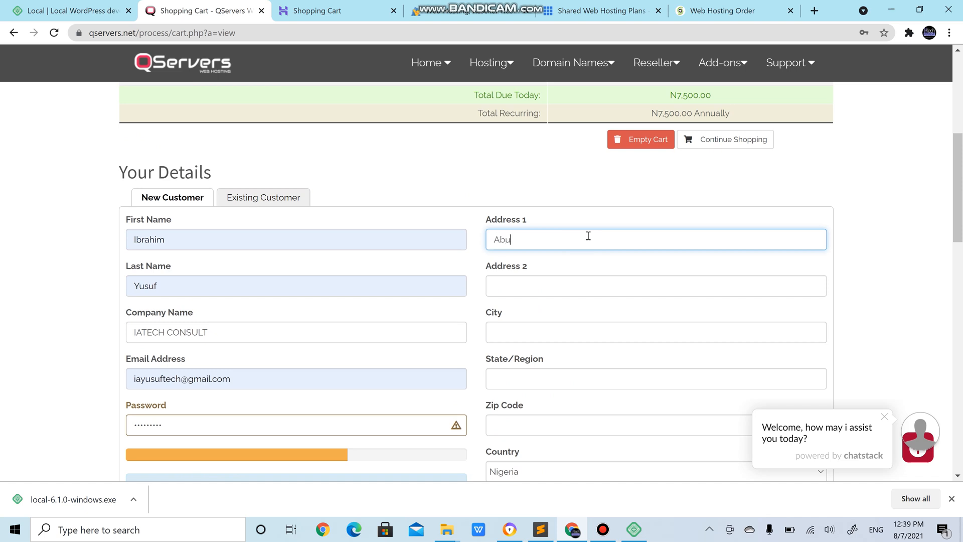
{"action": "type", "text": "ja Zone 6"}
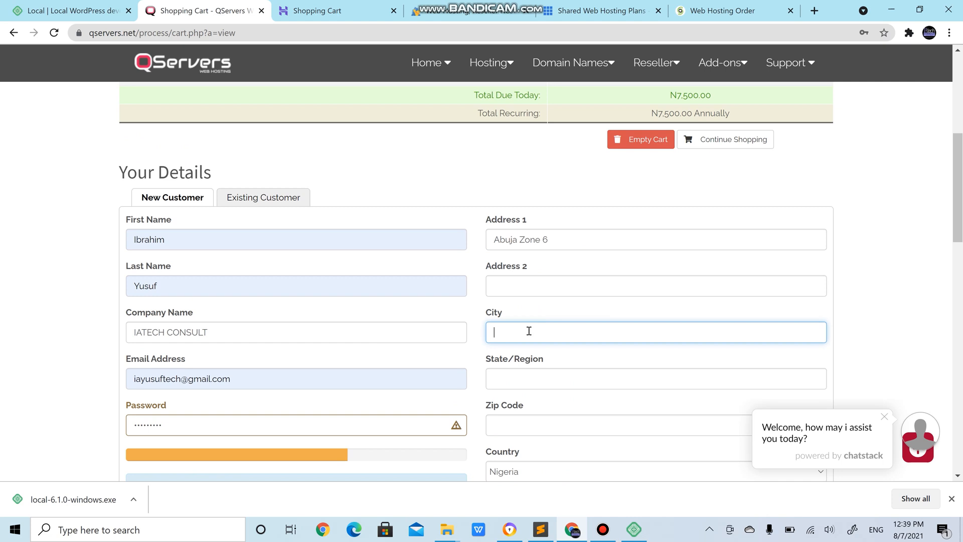
{"action": "type", "text": "FCT"}
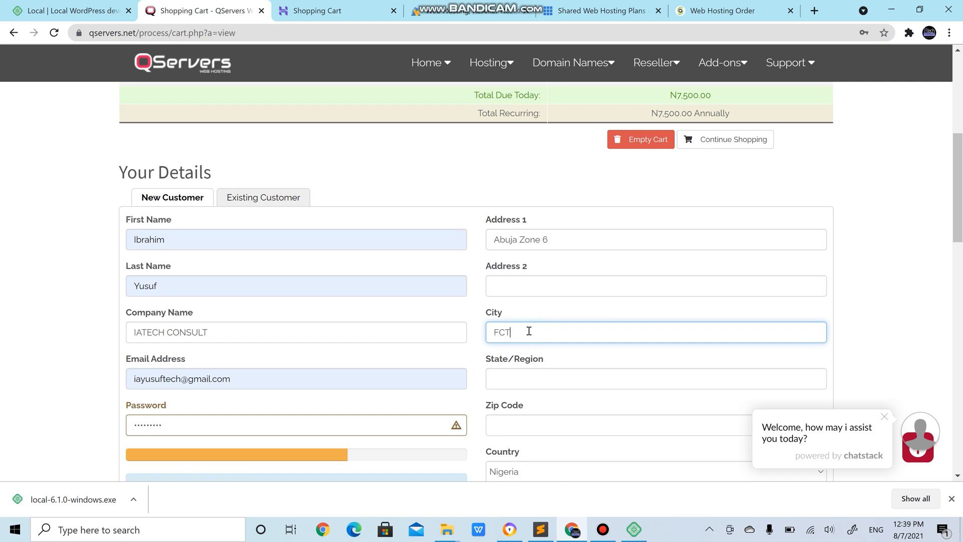
{"action": "left_click", "coordinate": [655, 378]}
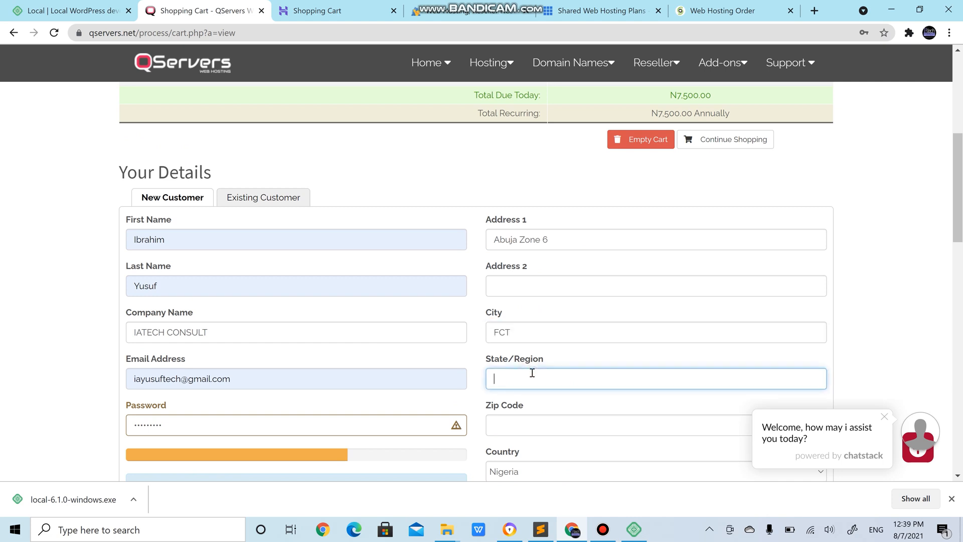
{"action": "type", "text": "FCT"}
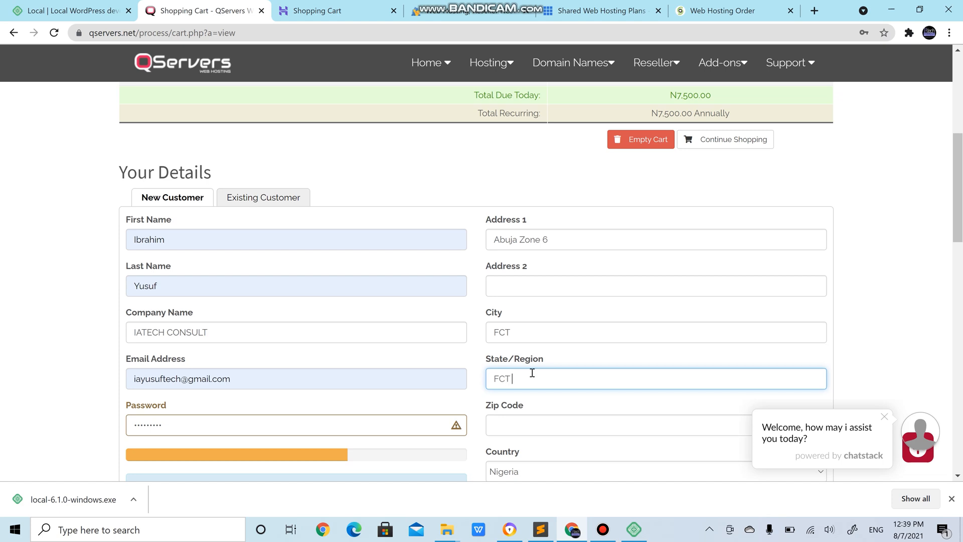